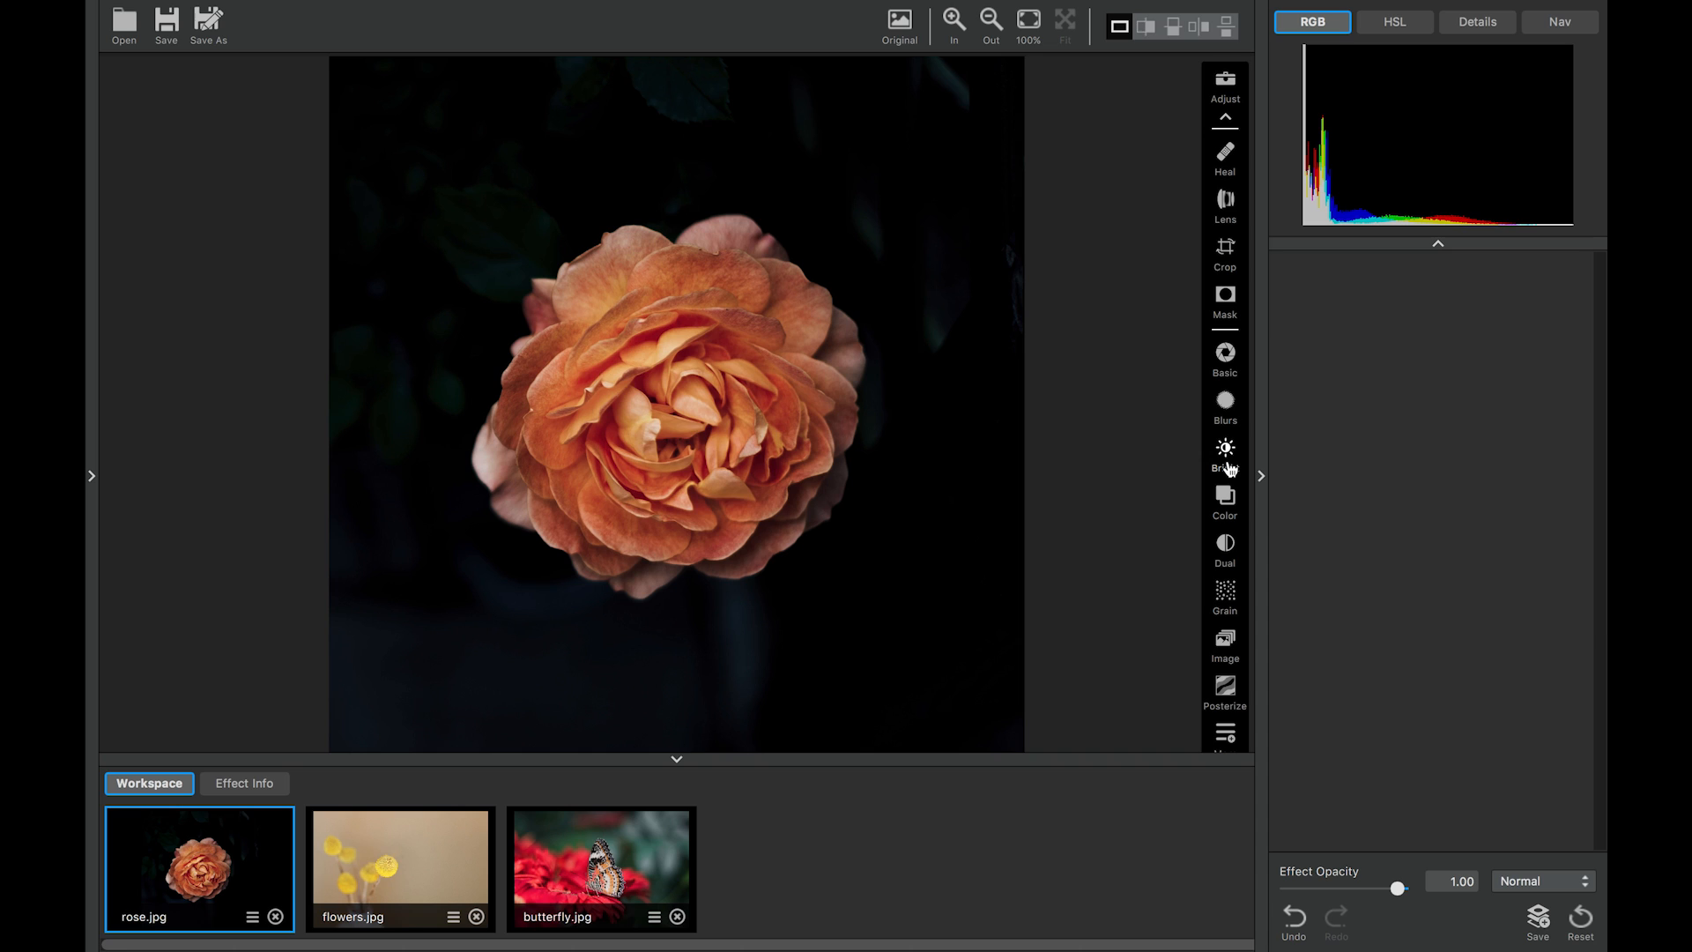
Add a Brightness Contrast adjustment to rose.jpg from the toolbar
left_click(1224, 448)
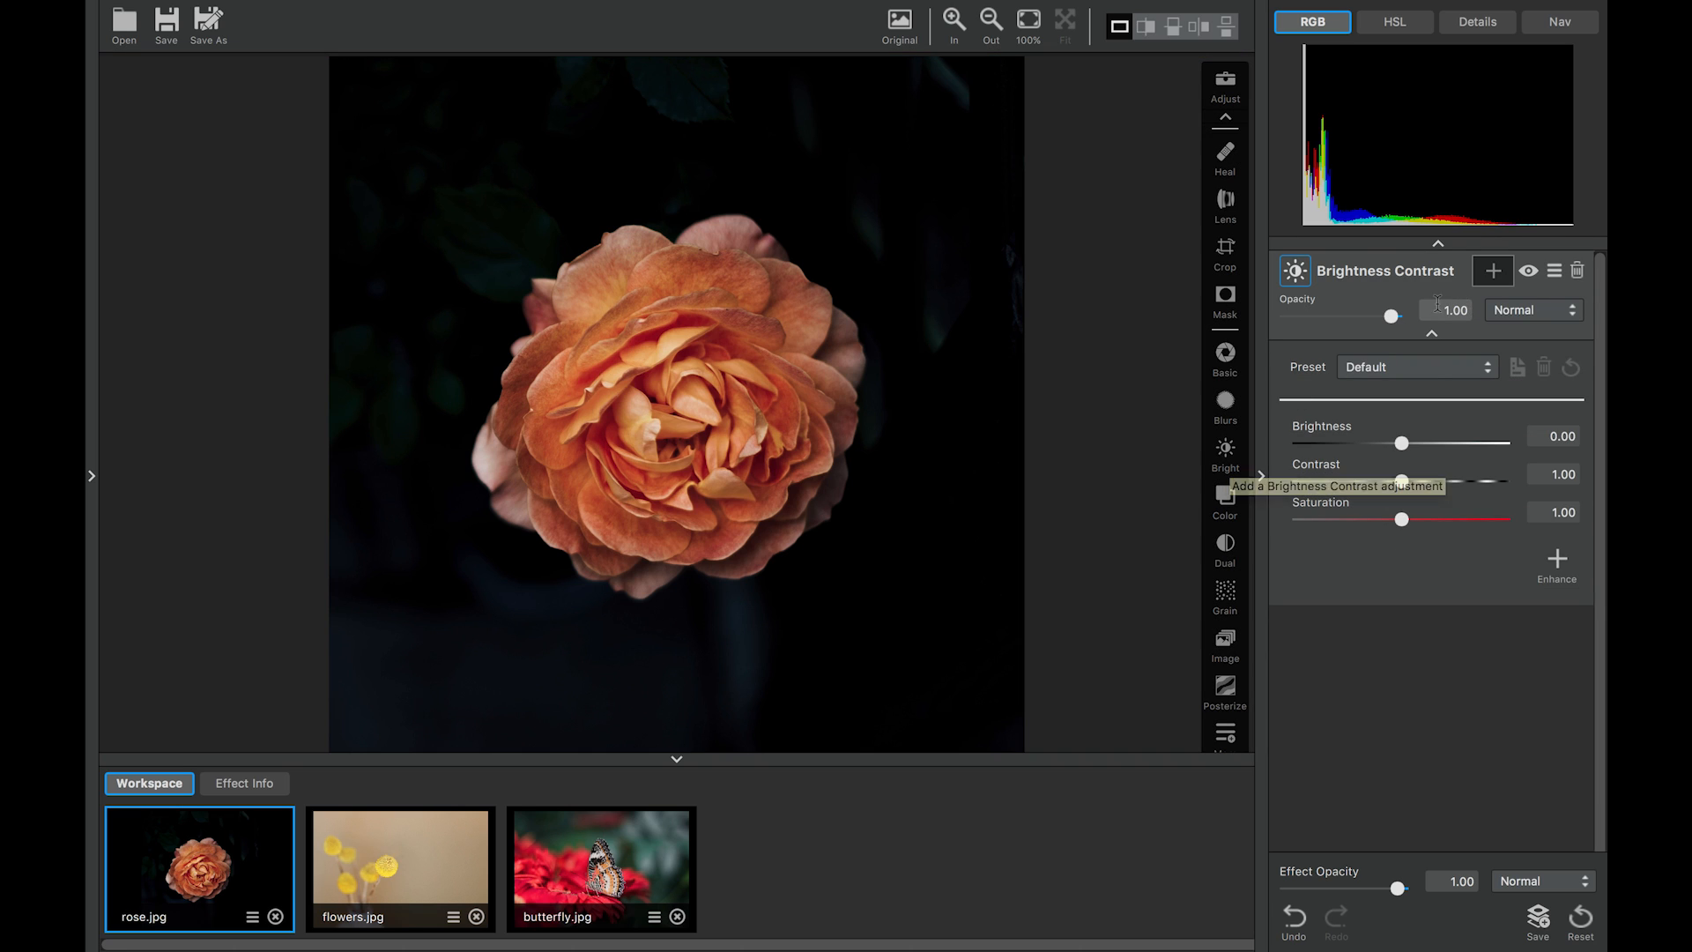
mouse_move(1332, 326)
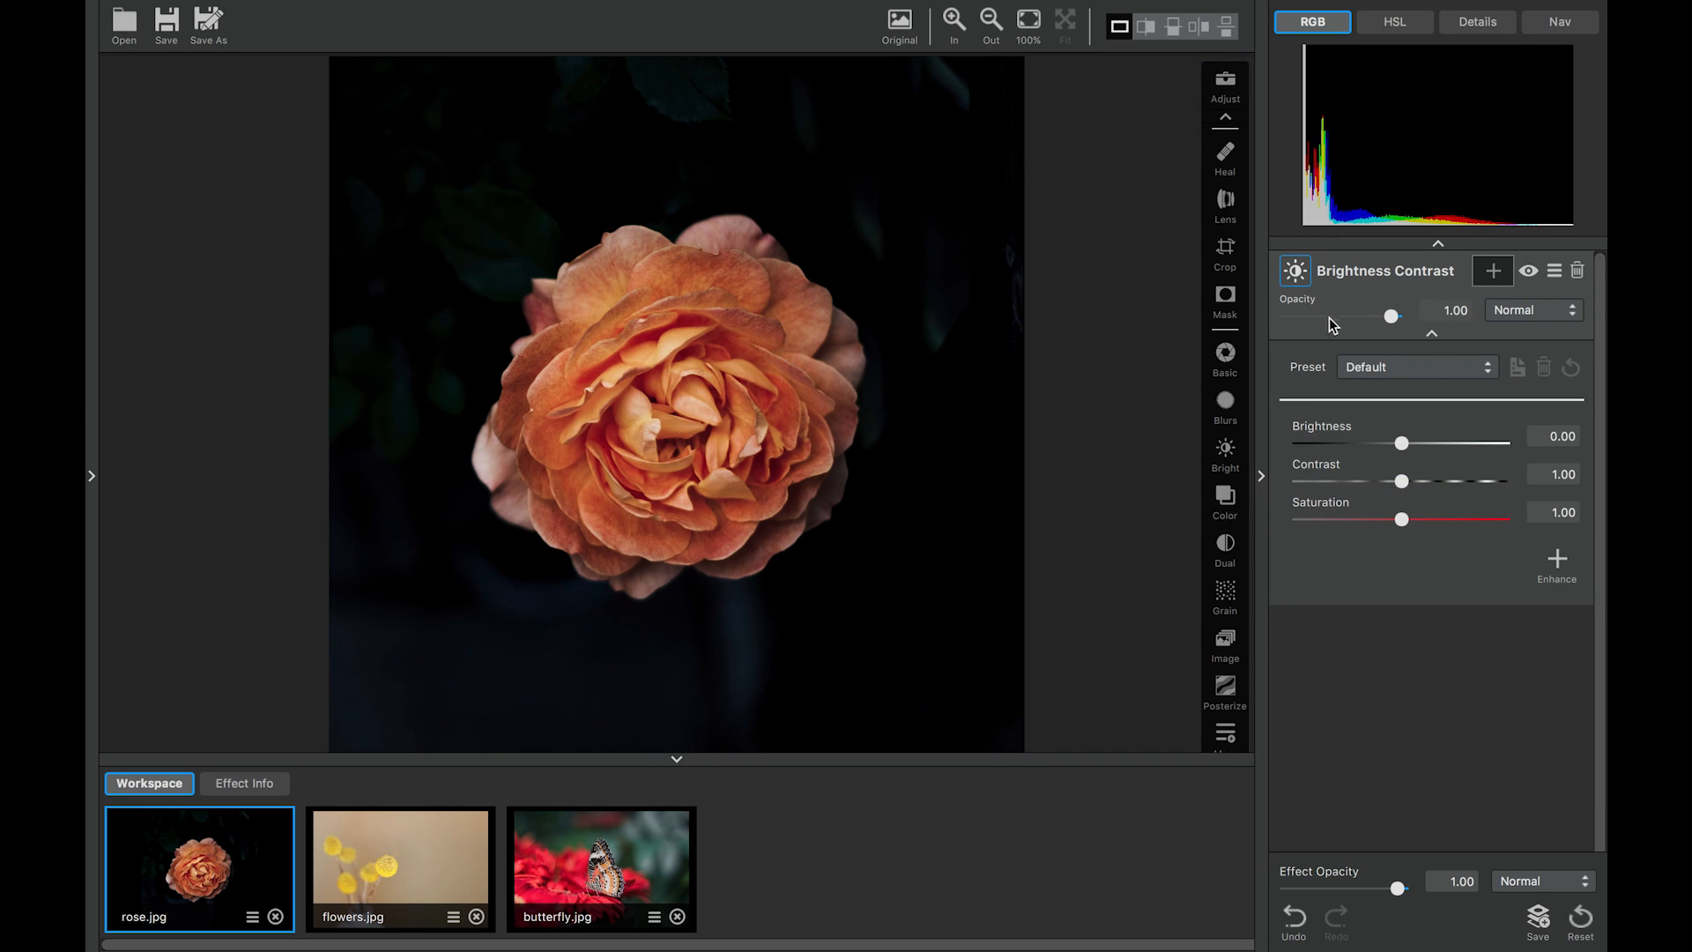
mouse_move(1301, 434)
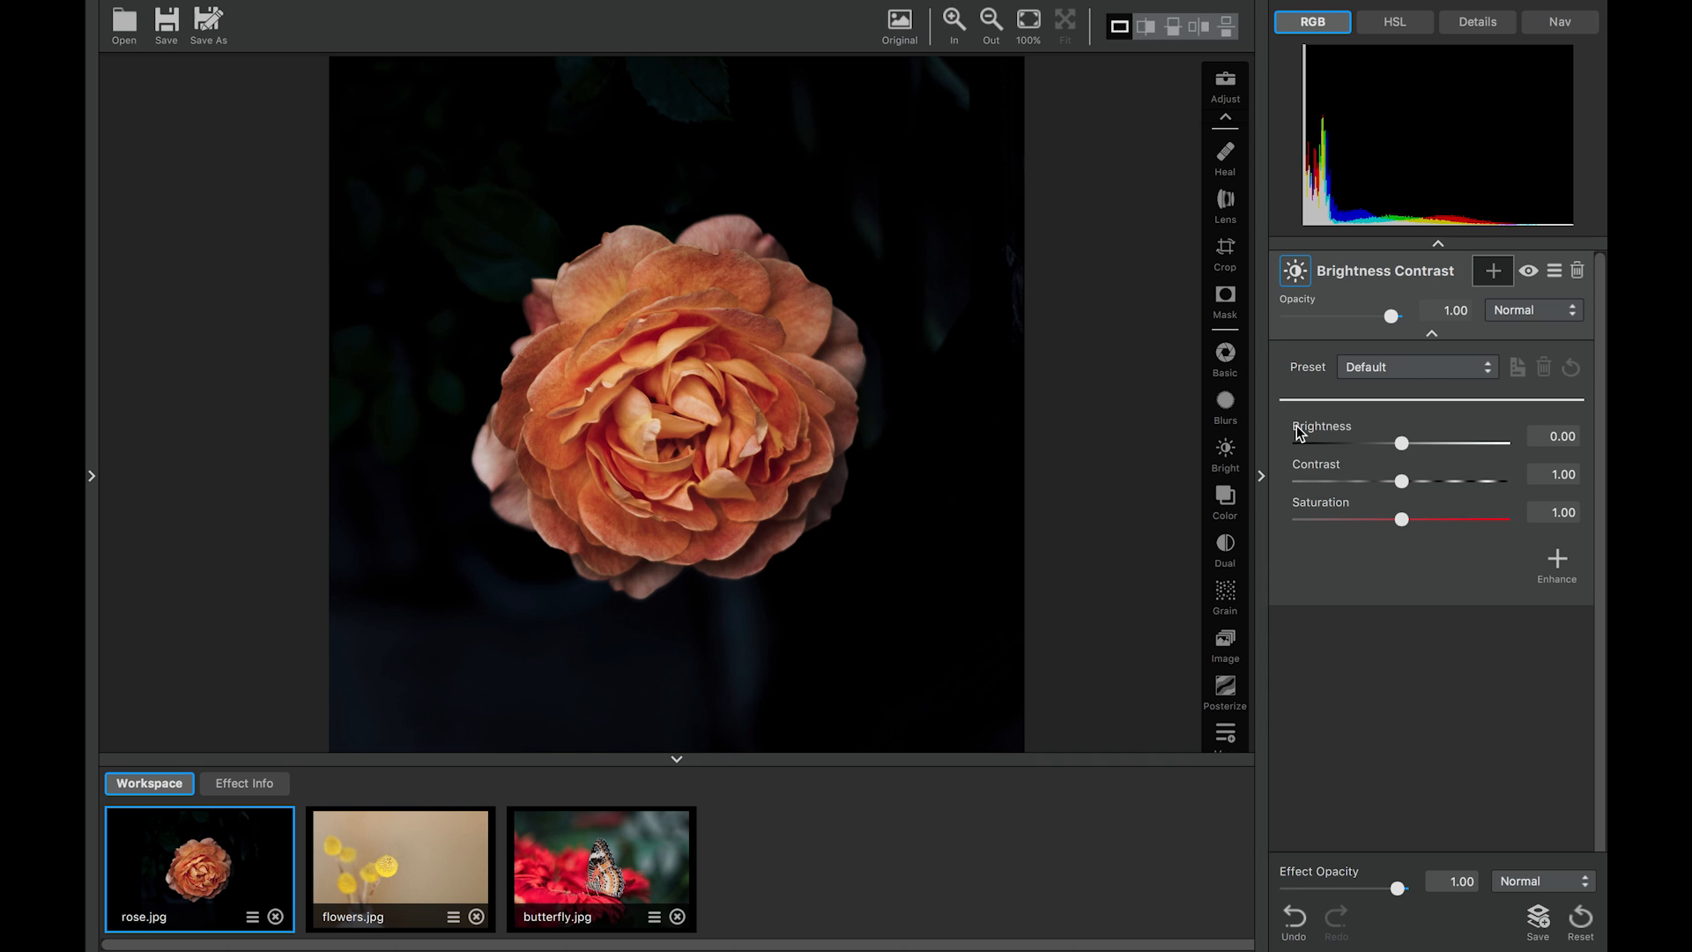
mouse_move(1309, 516)
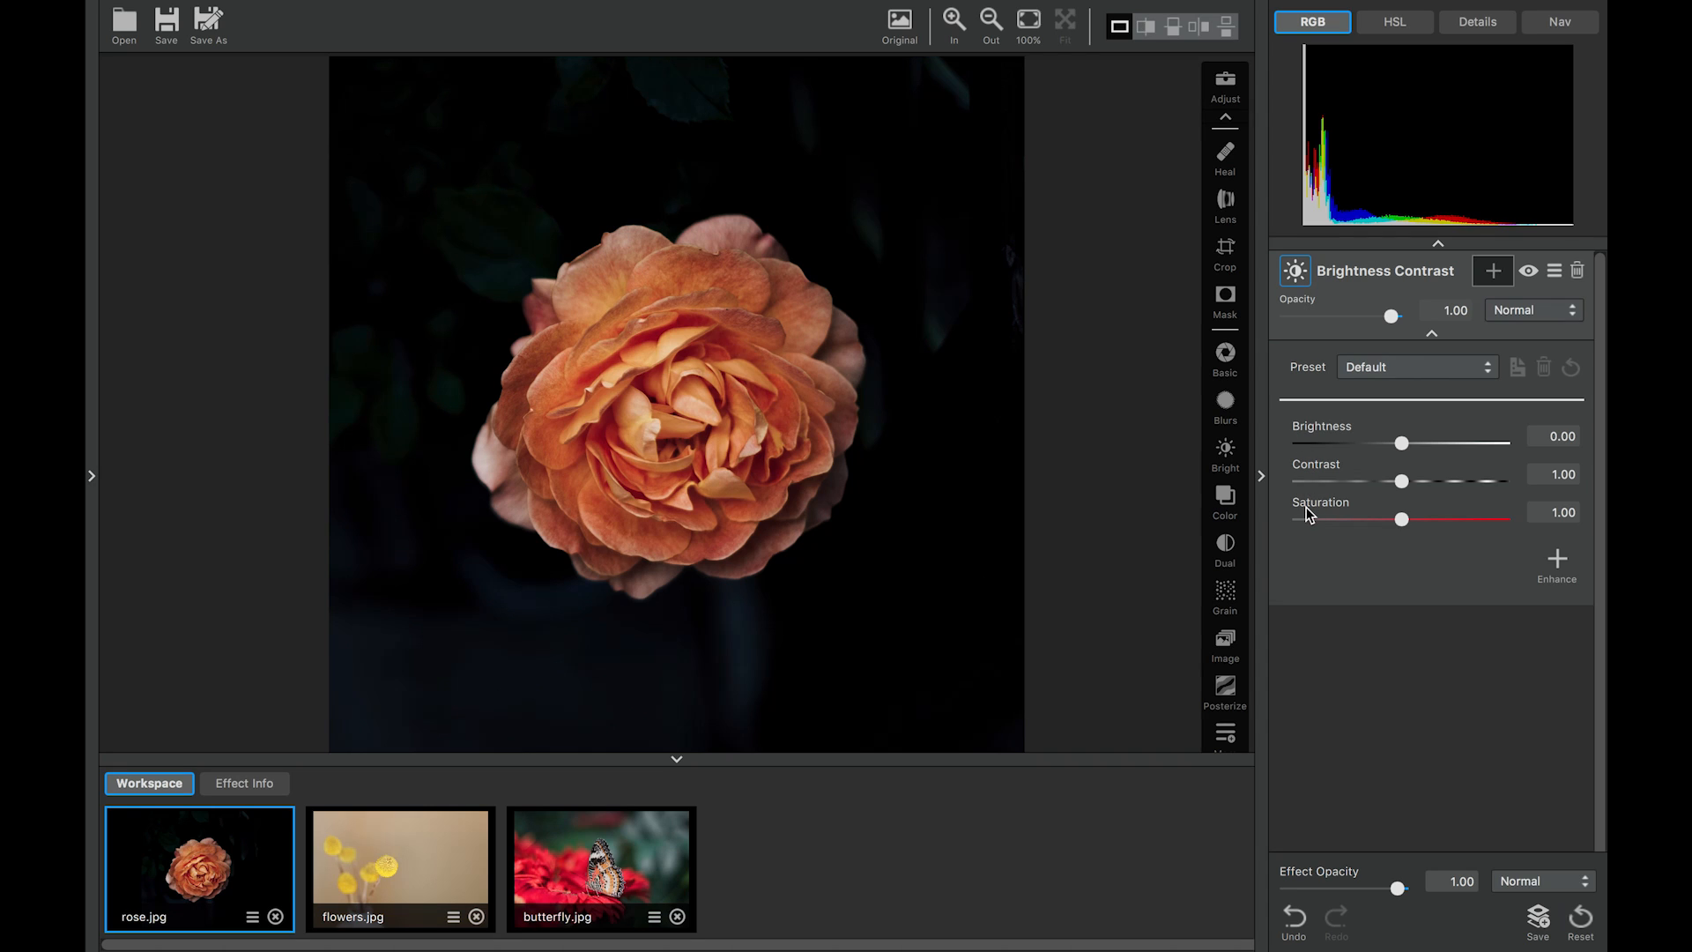
mouse_move(1409, 453)
type("3")
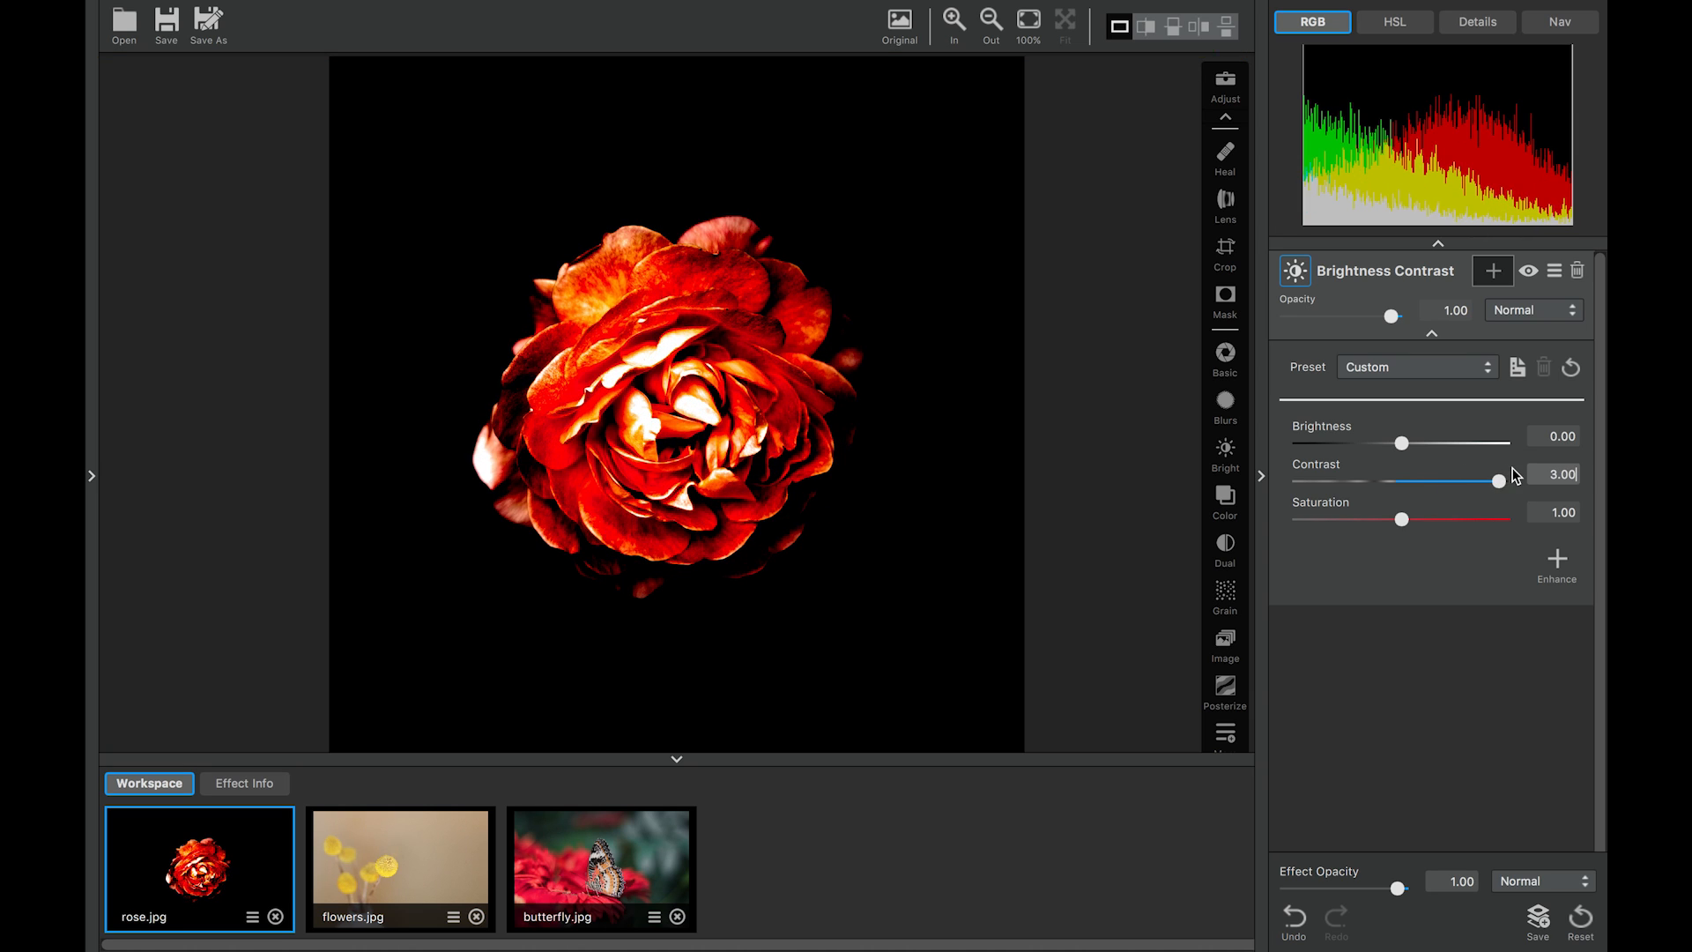
triple_click(1556, 474)
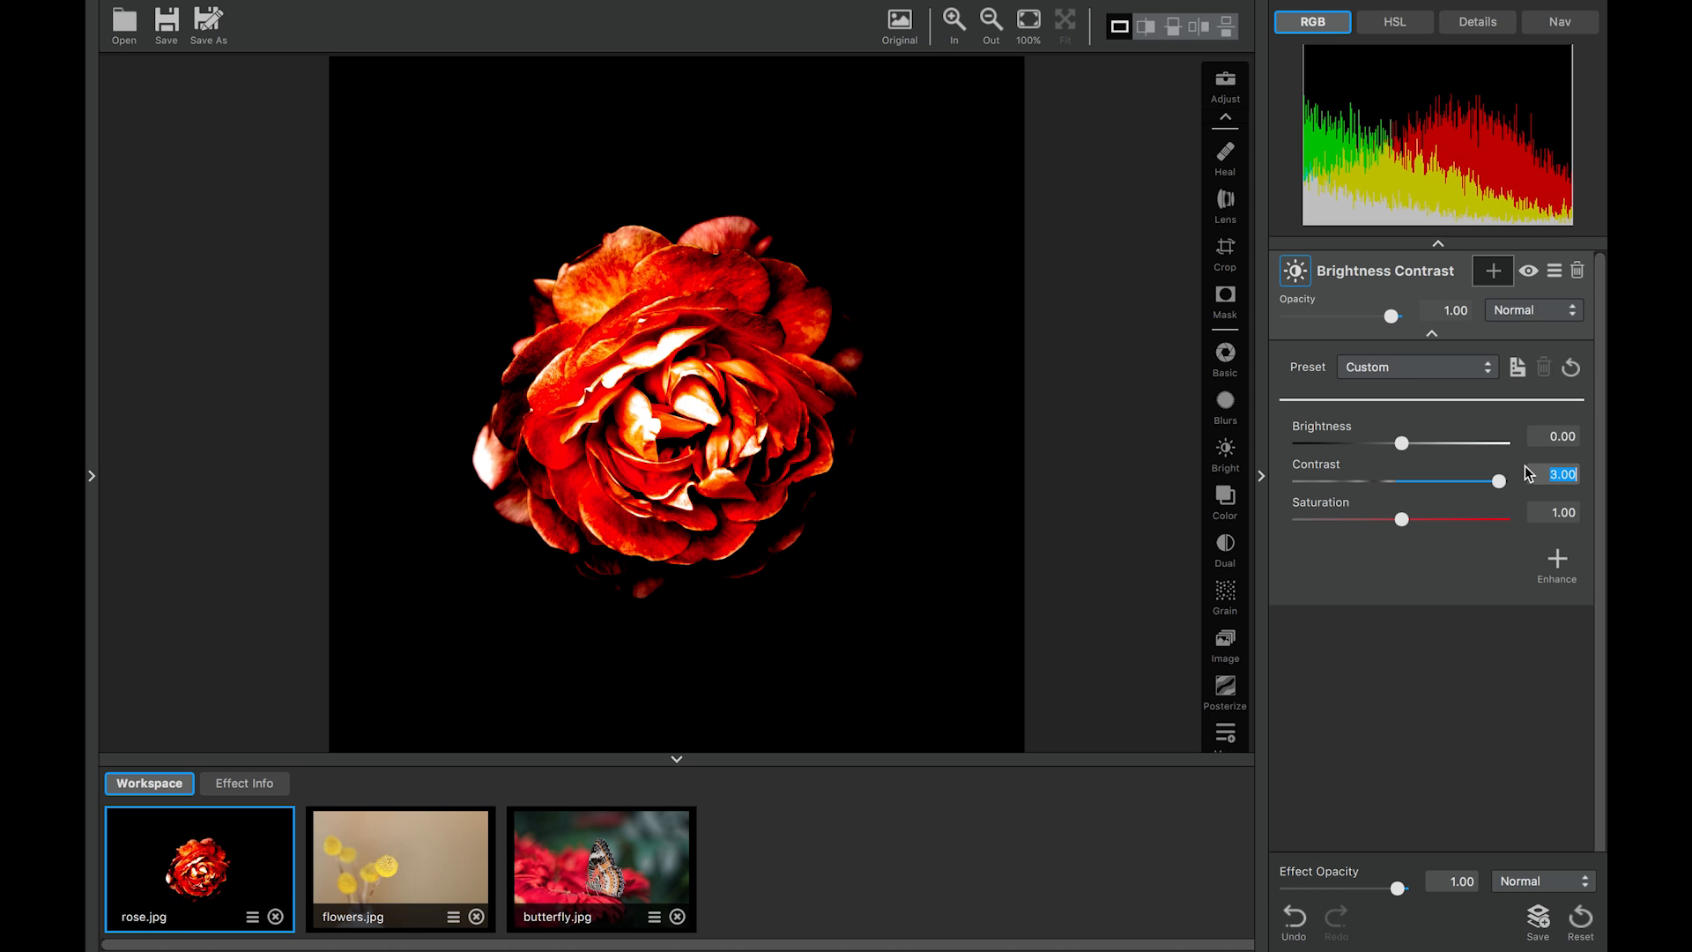
mouse_move(1498, 484)
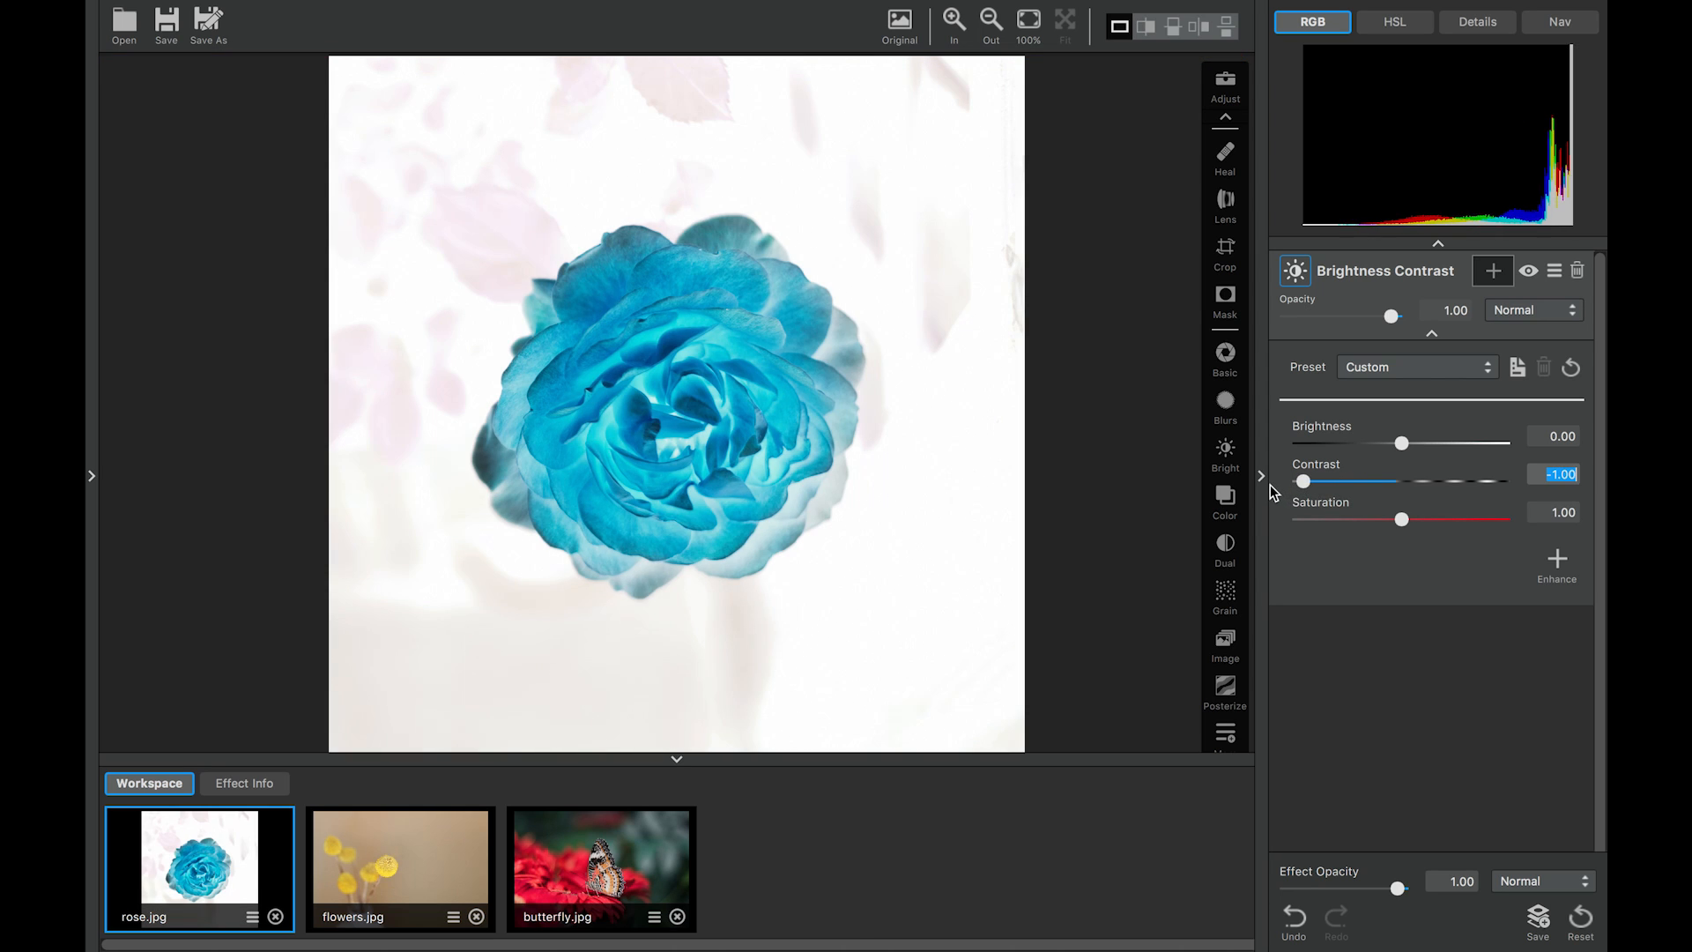
mouse_move(816, 287)
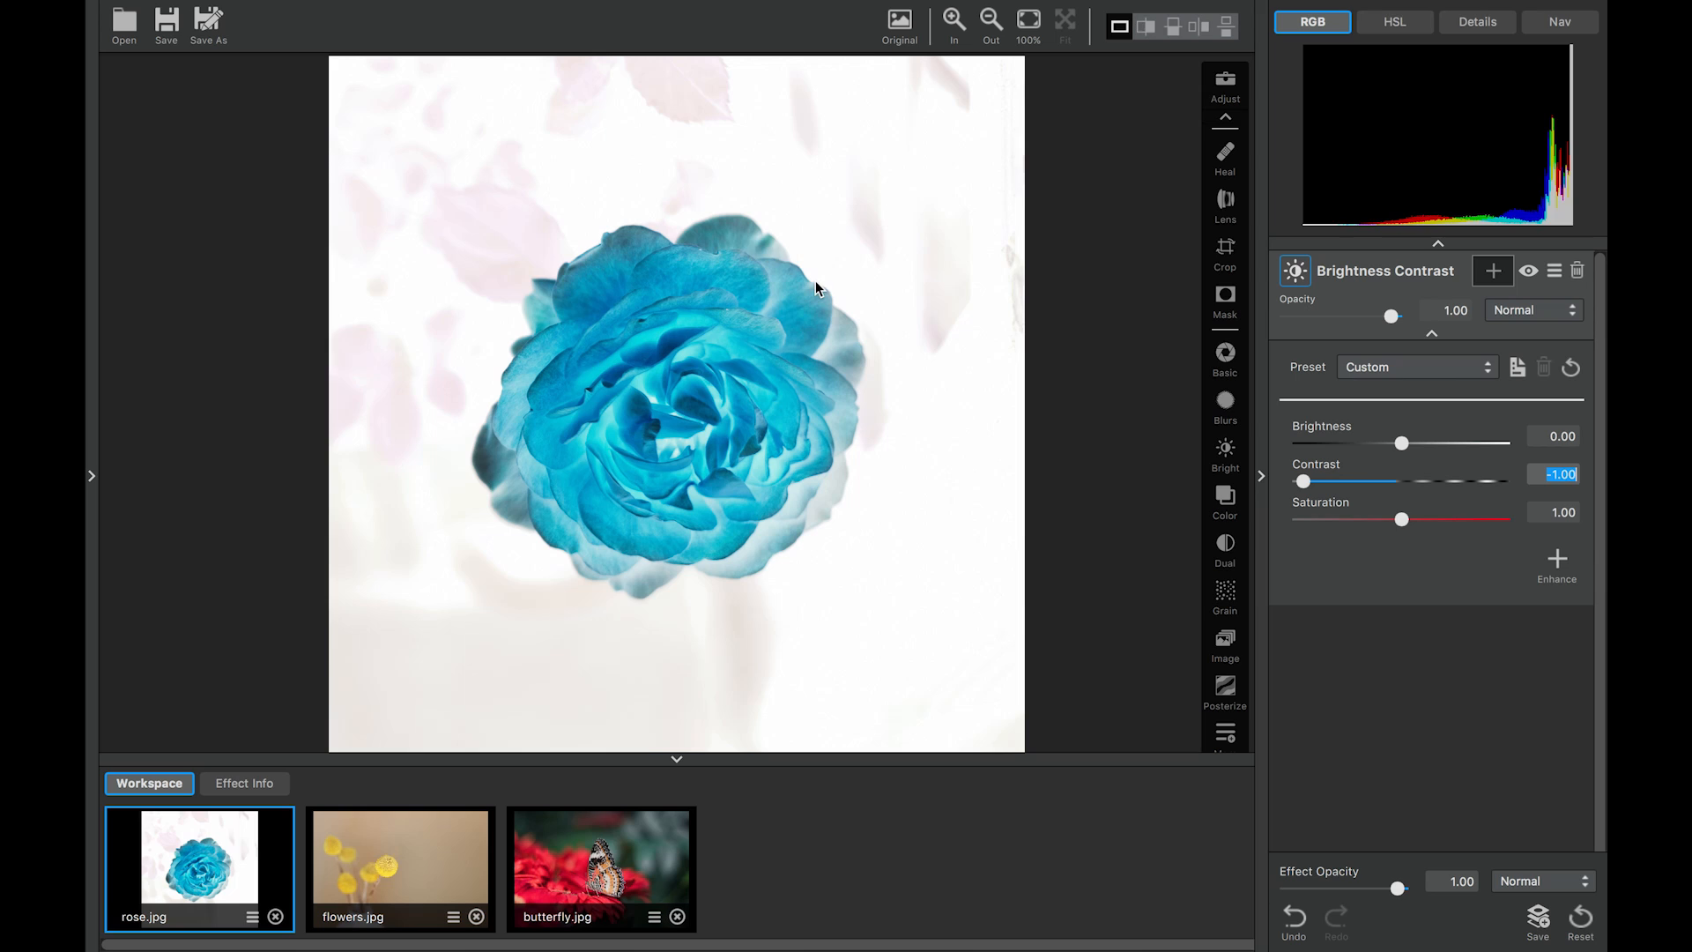
mouse_move(753, 431)
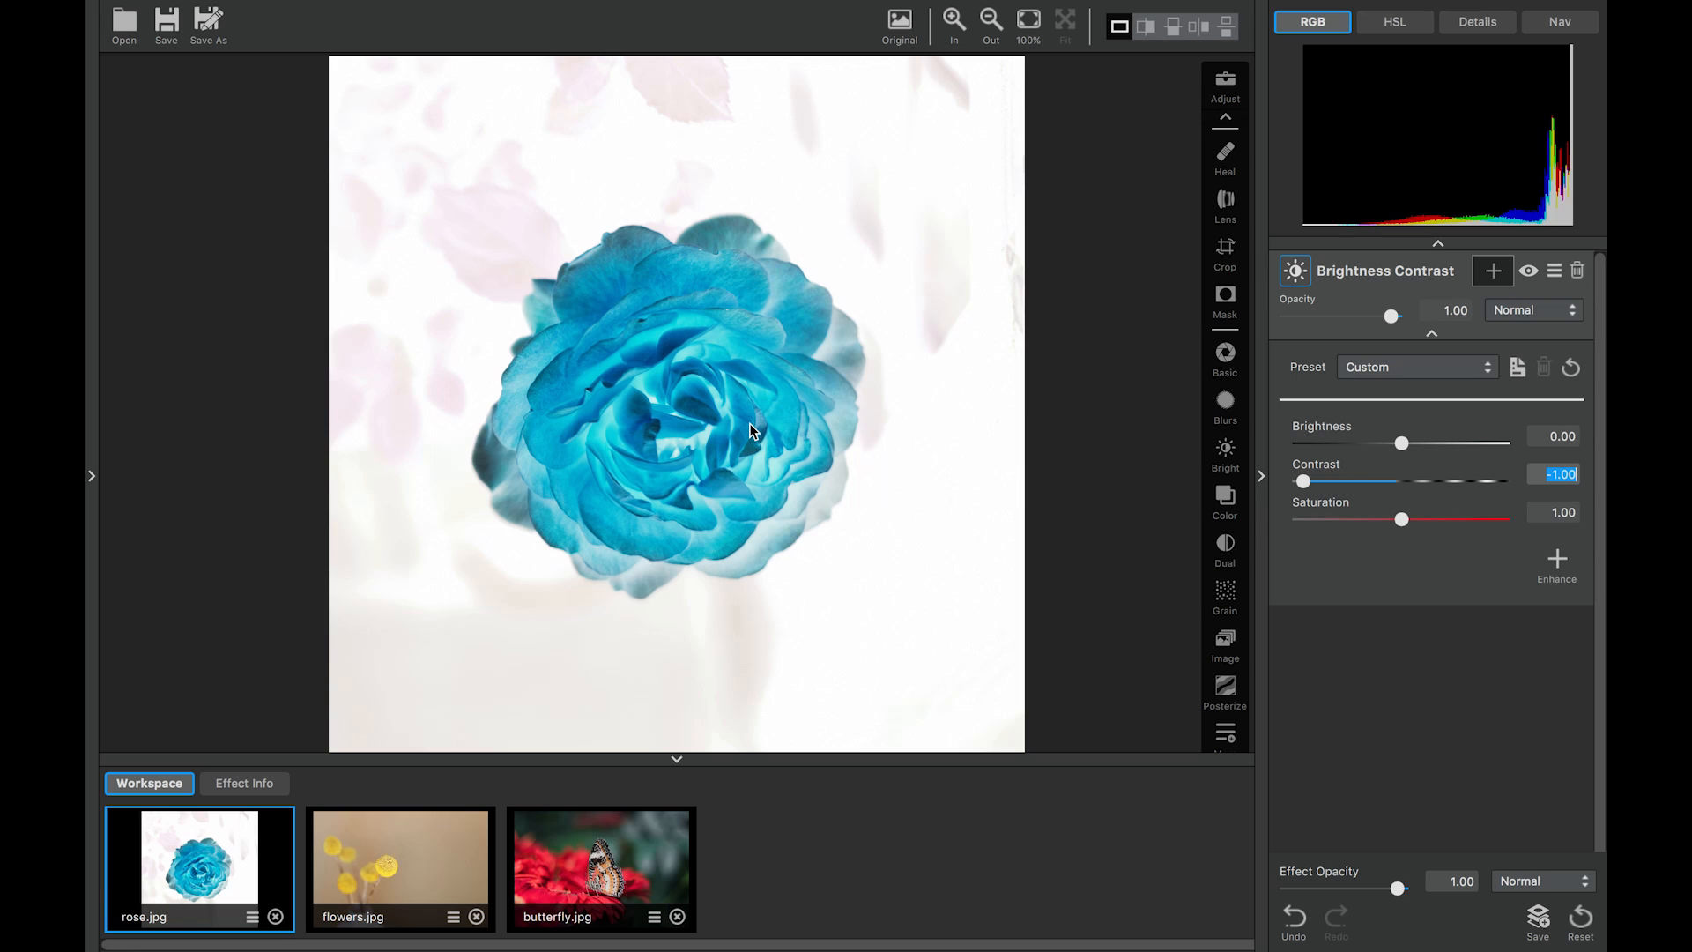
mouse_move(1026, 455)
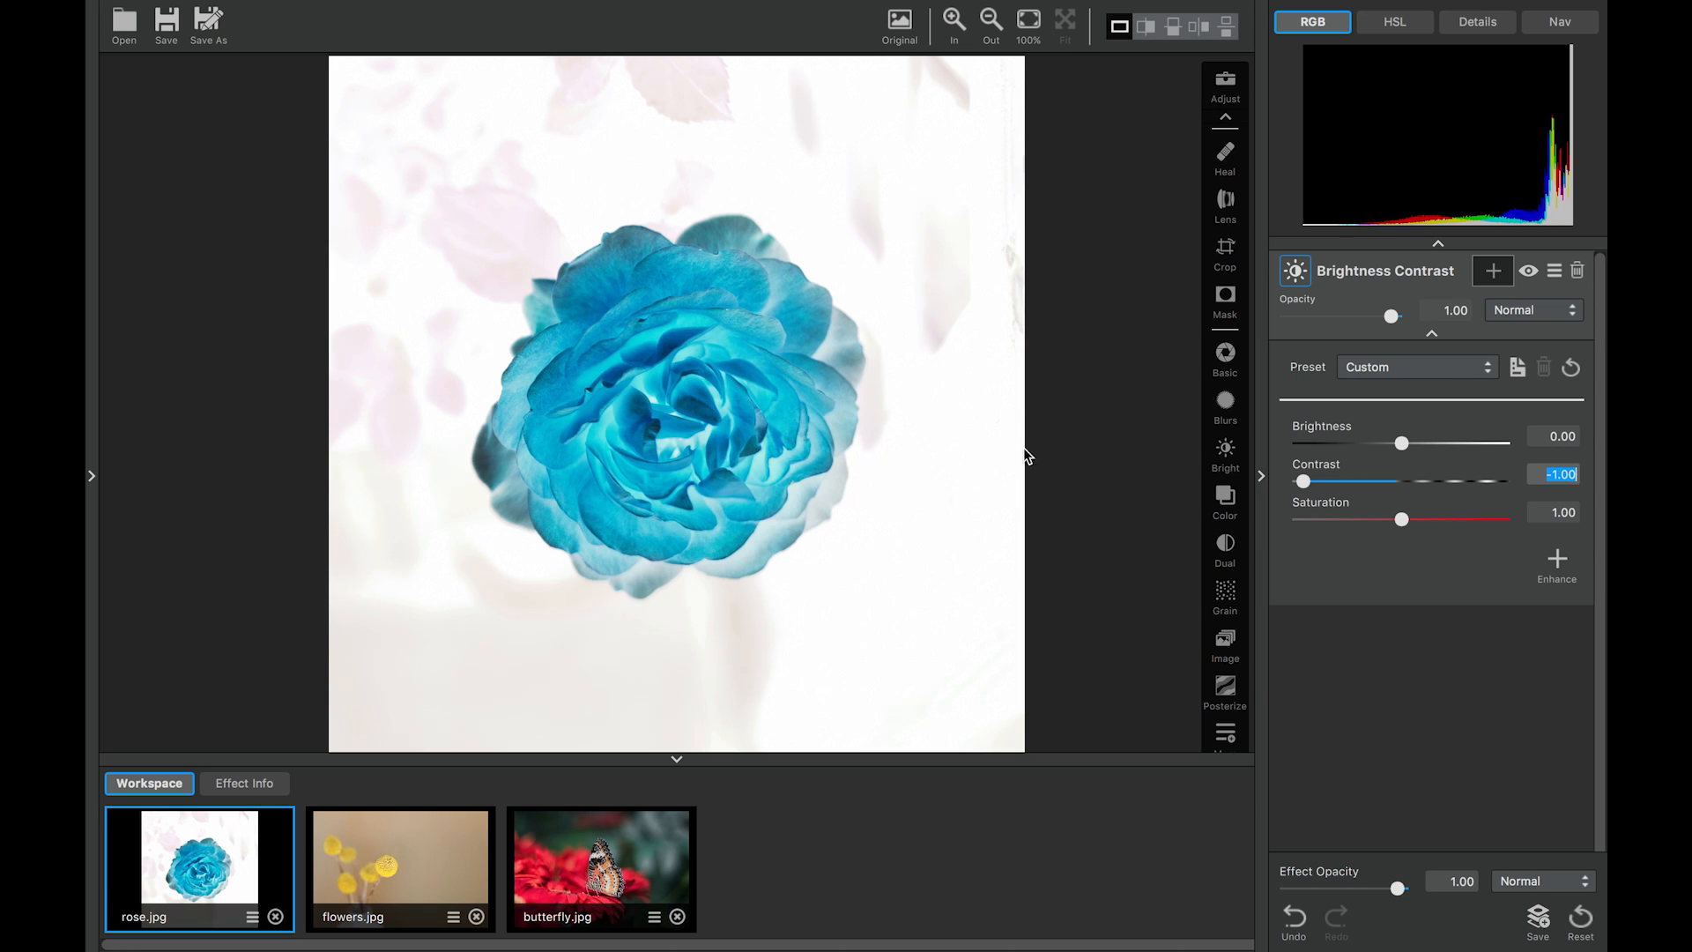
mouse_move(1321, 473)
type("1")
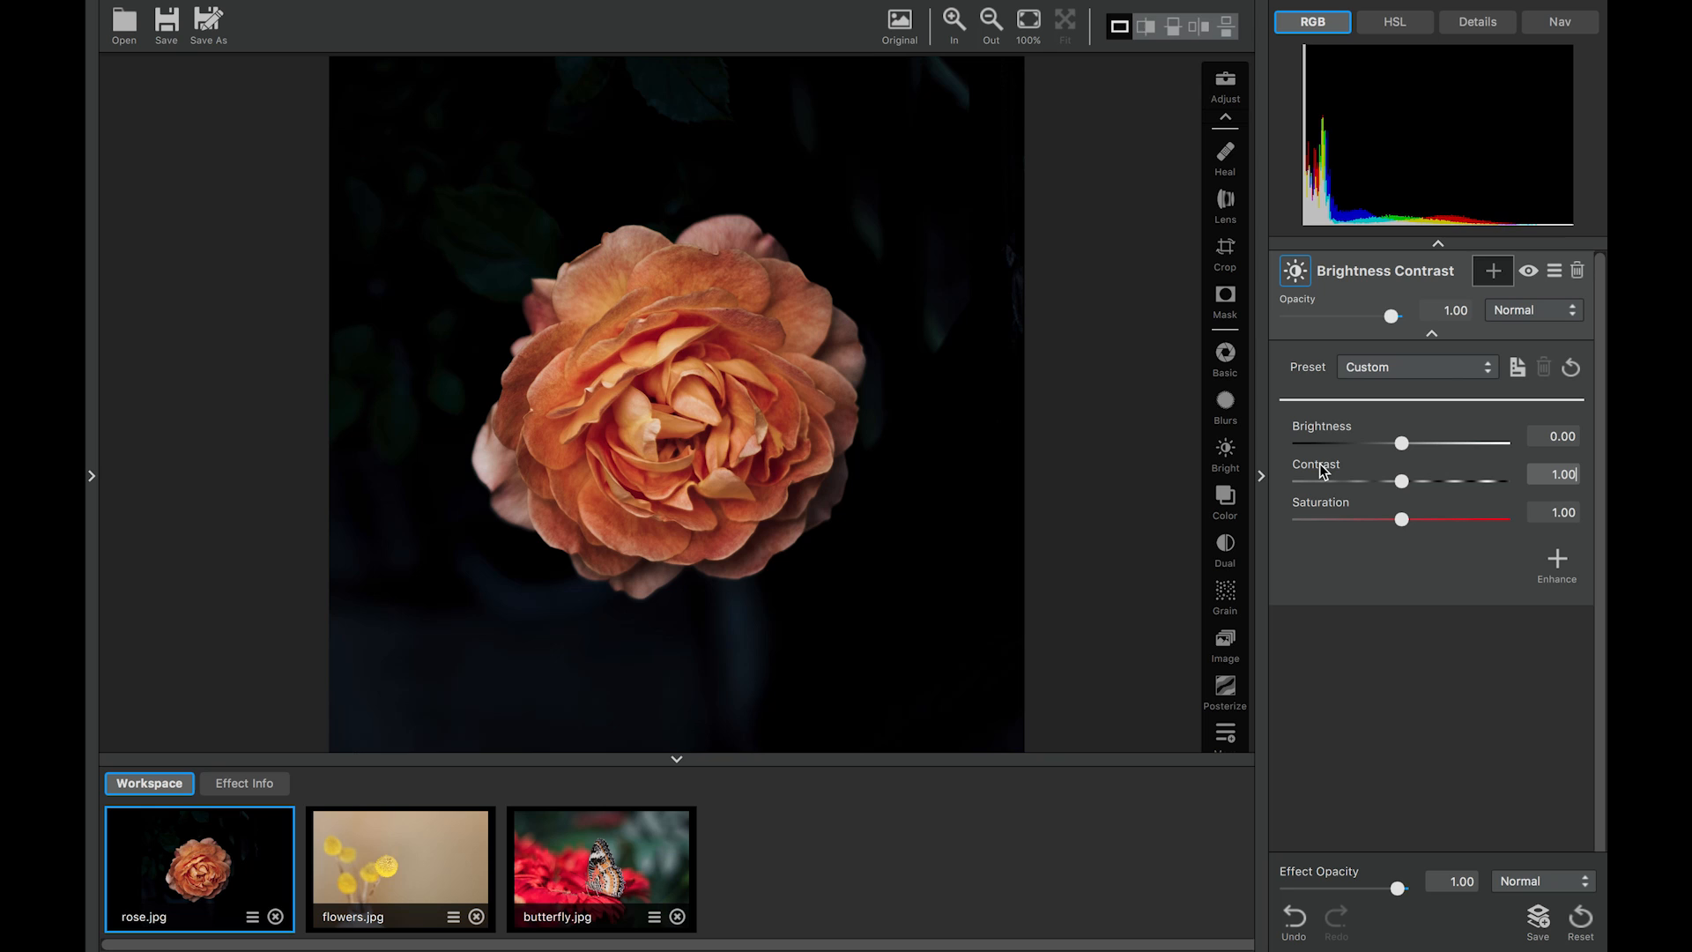
mouse_move(1399, 518)
type("-1")
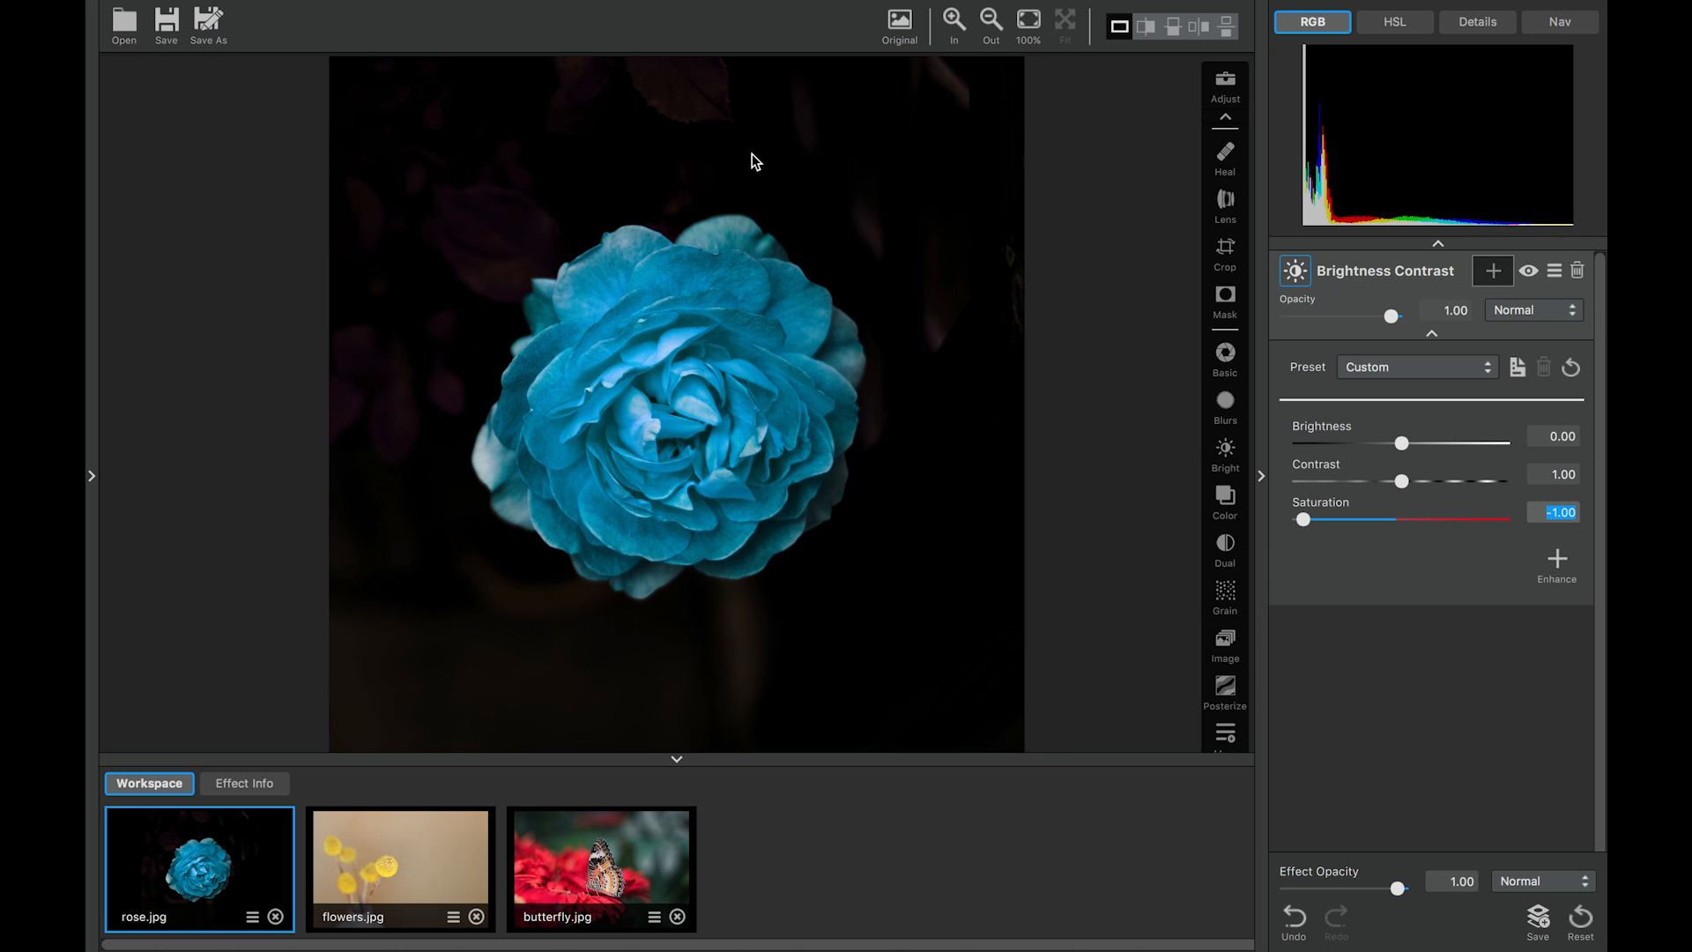
mouse_move(1355, 511)
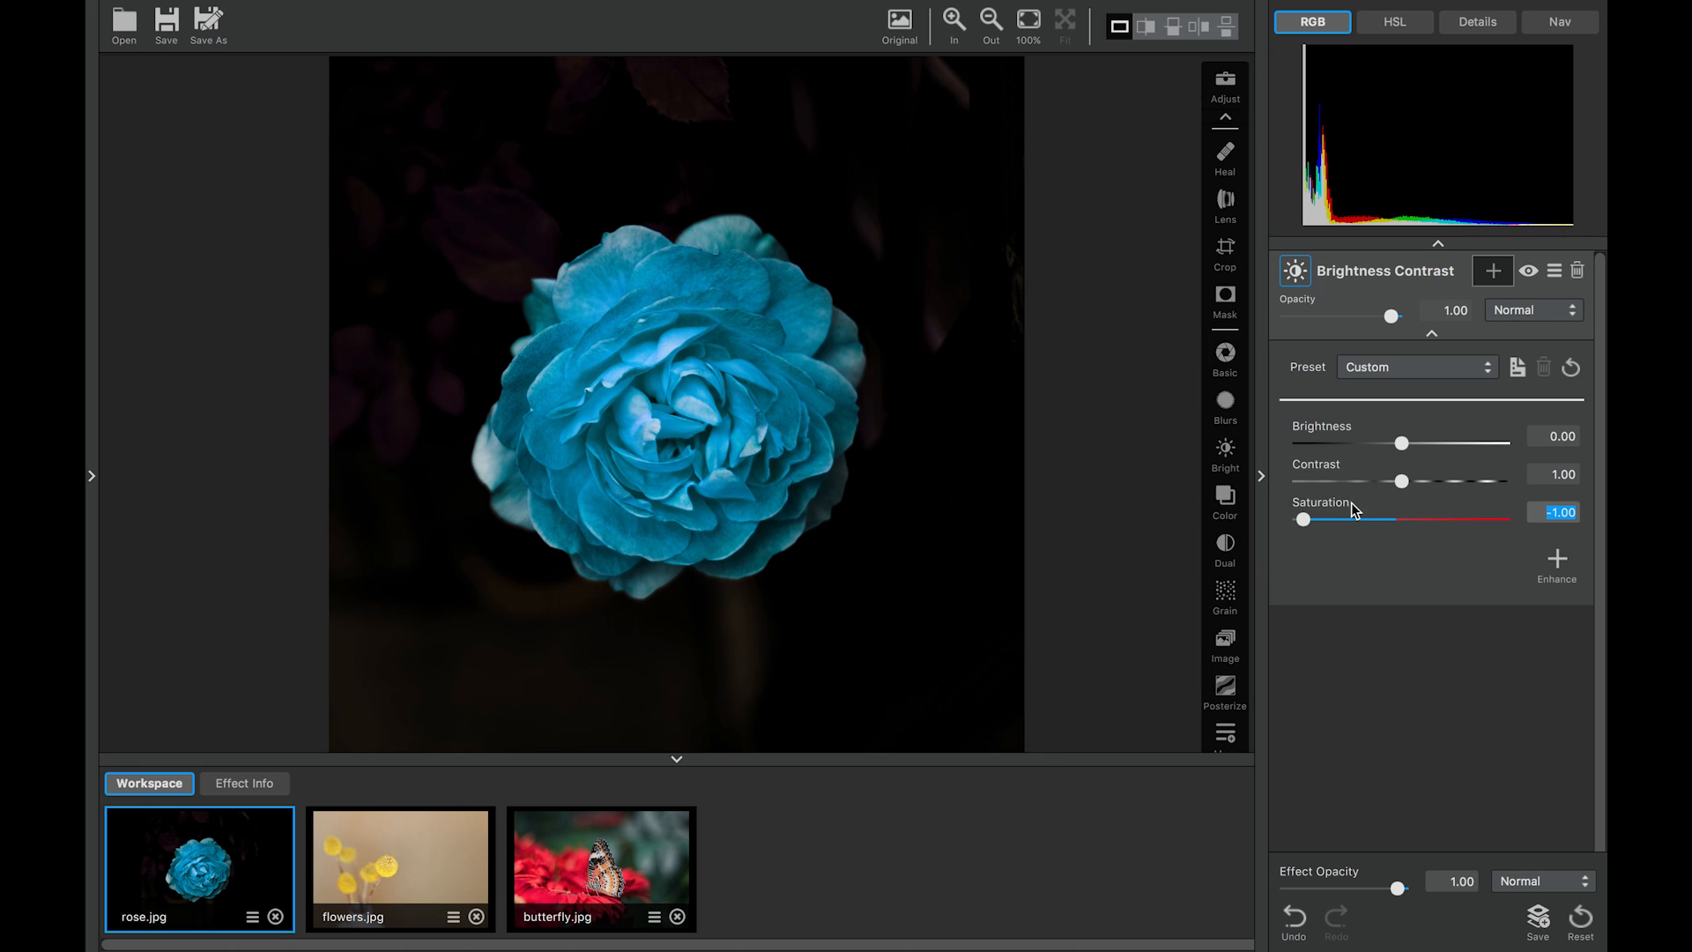
mouse_move(1346, 511)
type("1")
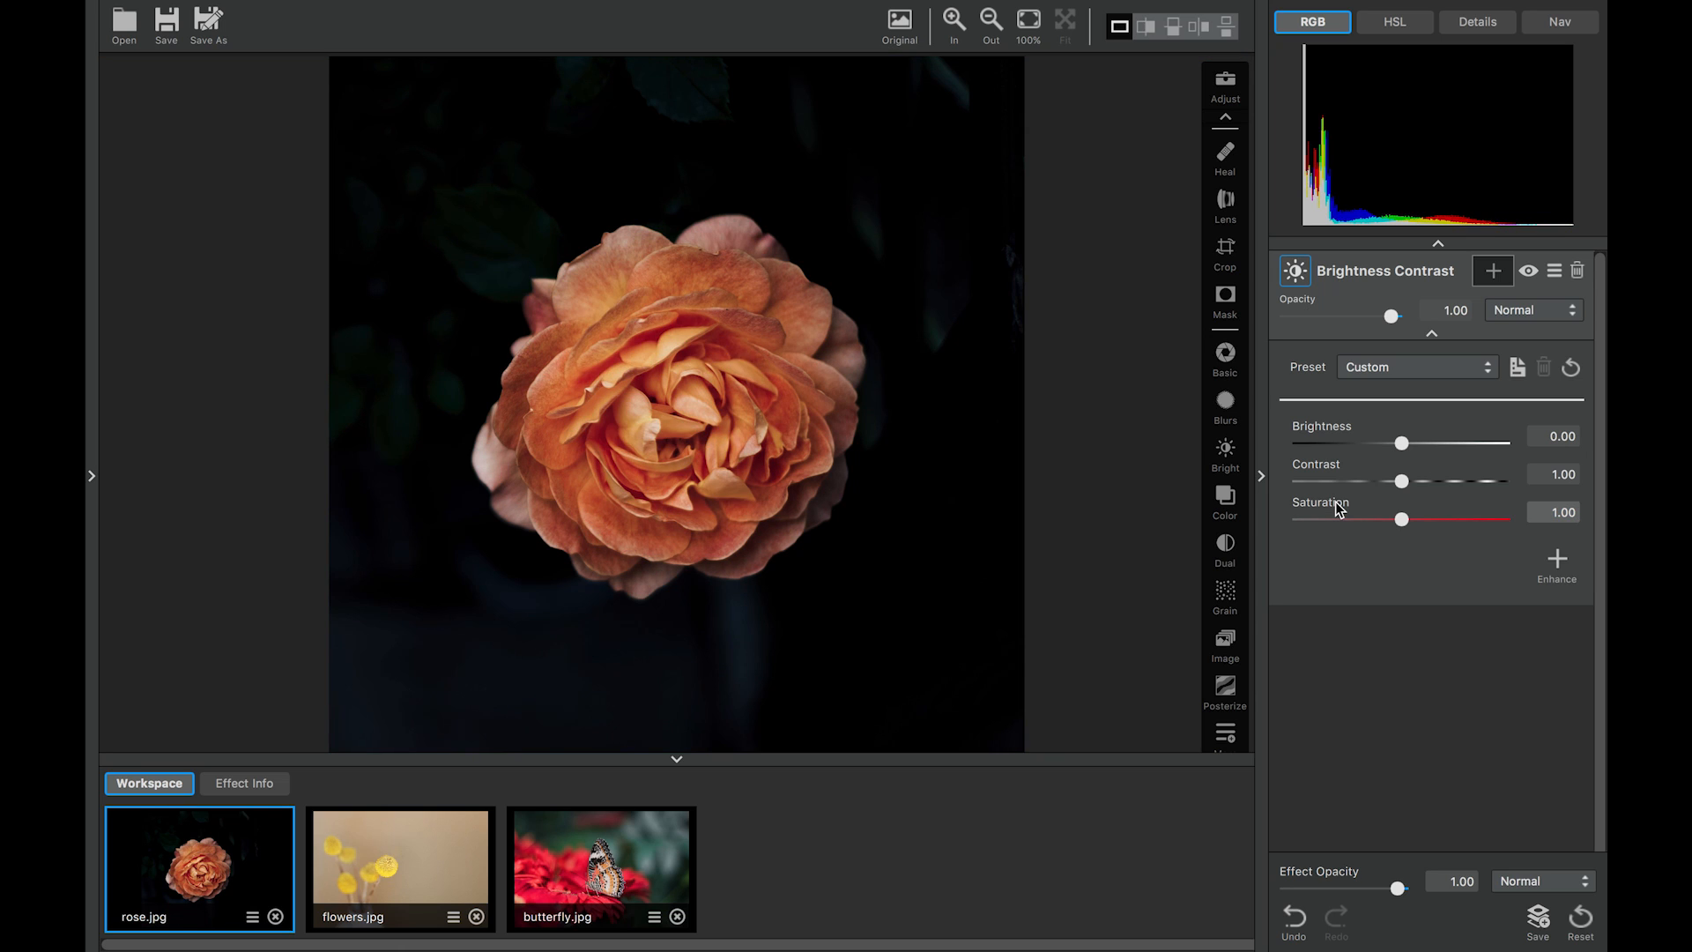
mouse_move(1295, 472)
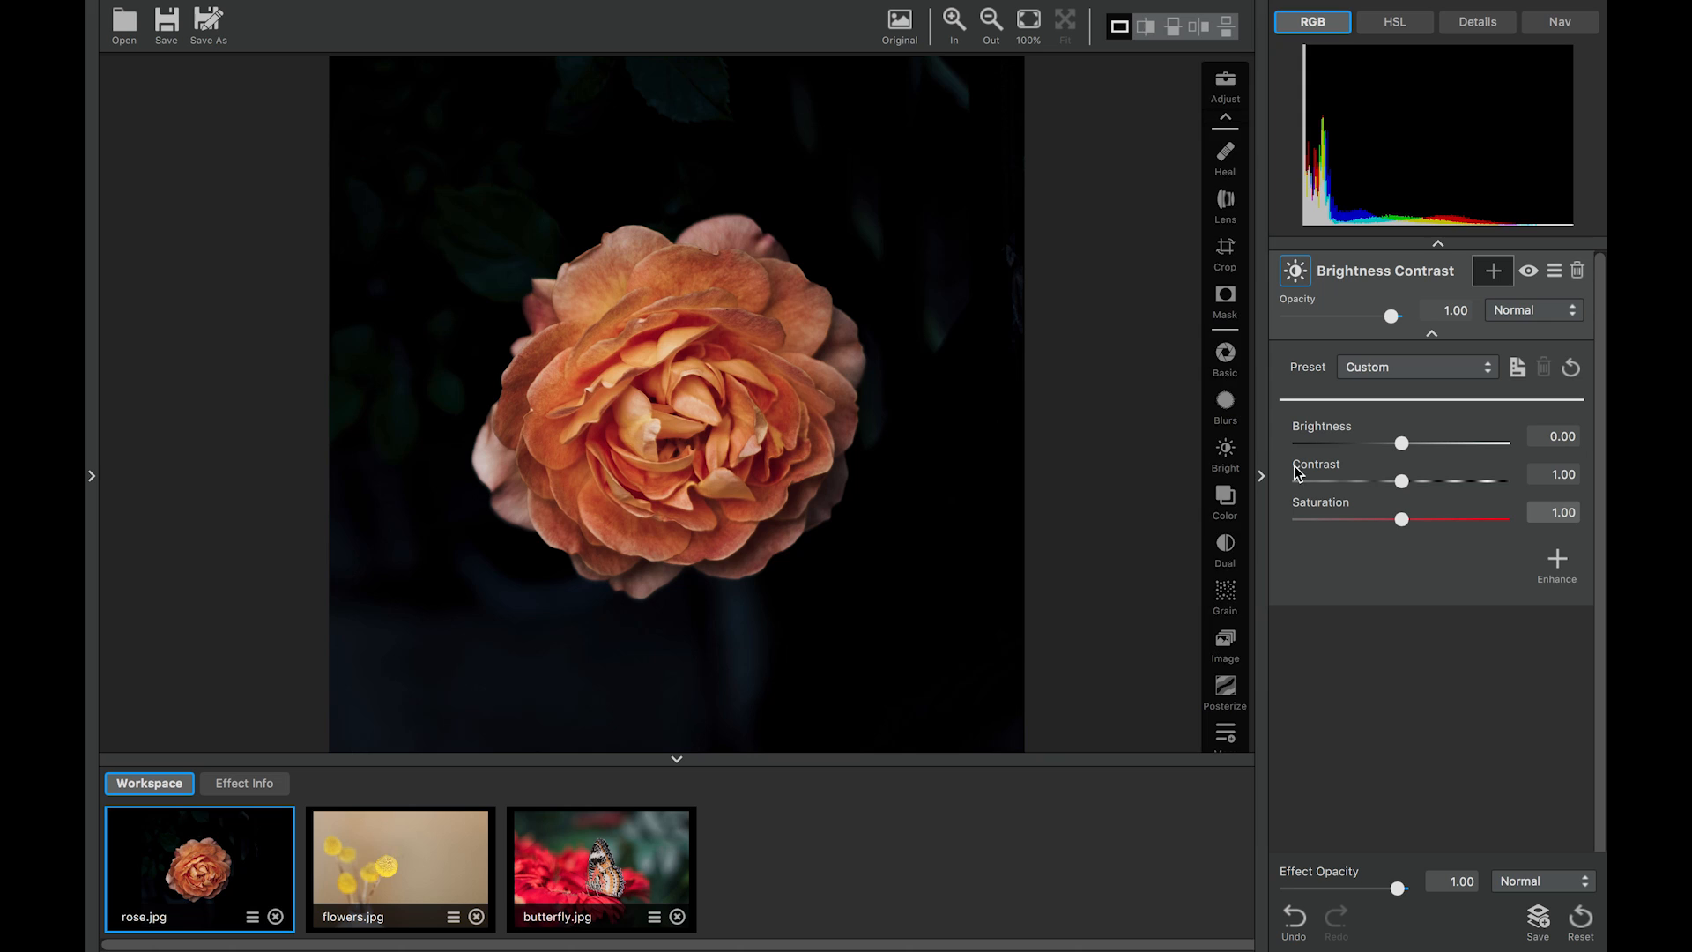
mouse_move(665, 314)
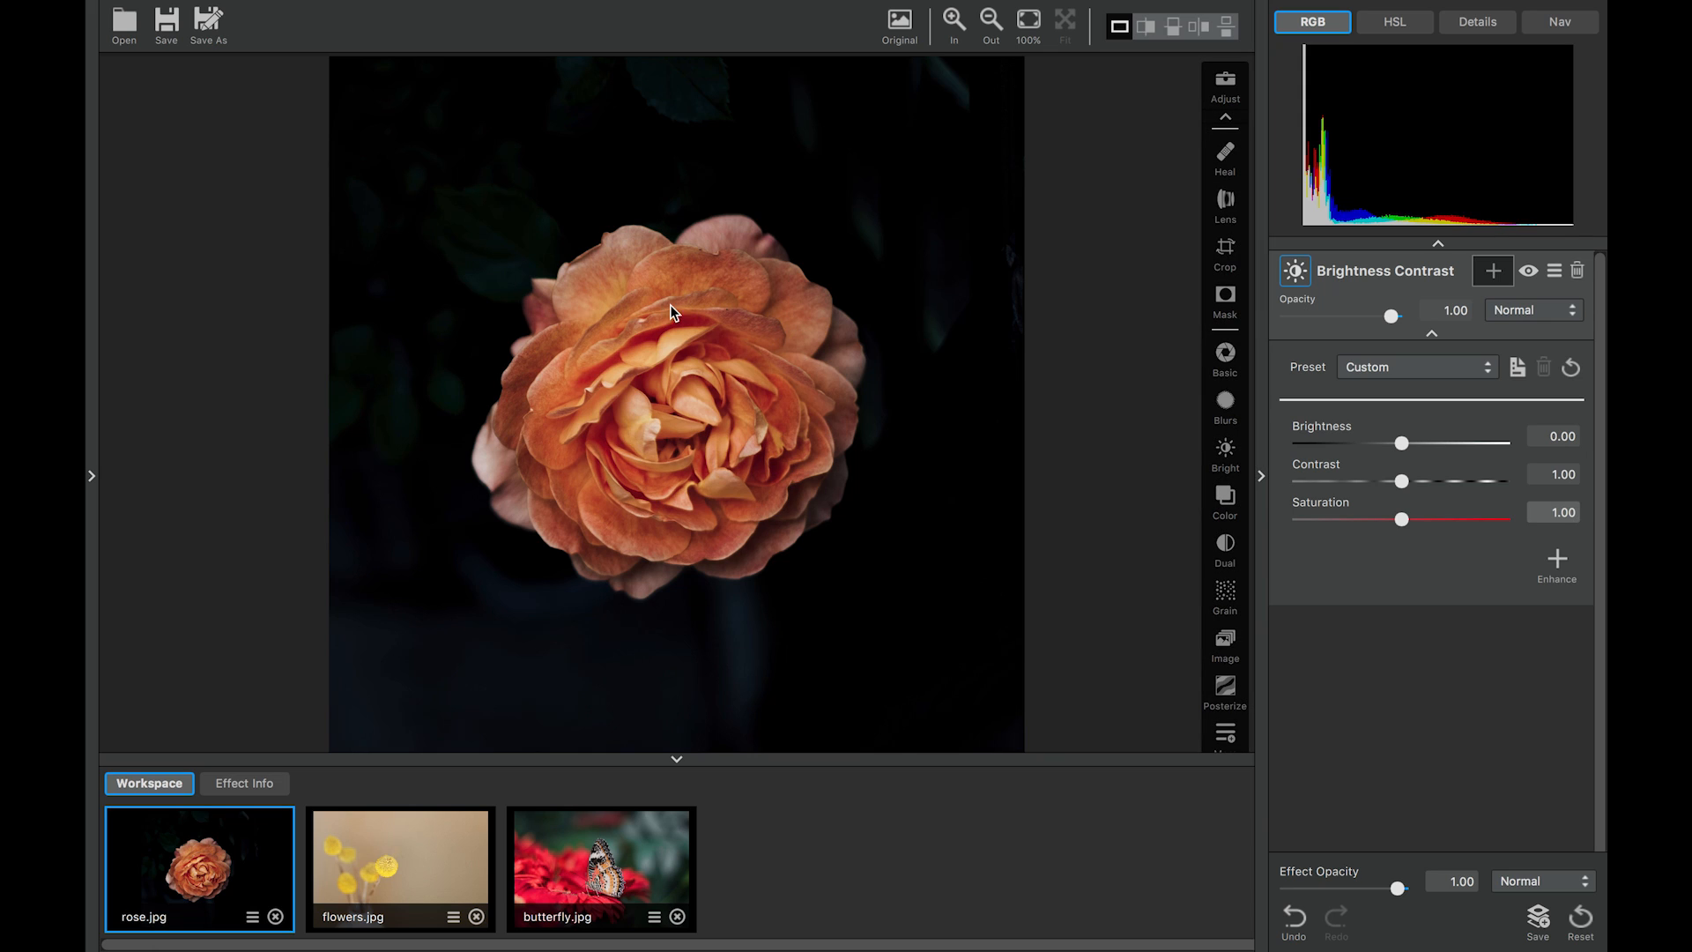
mouse_move(887, 219)
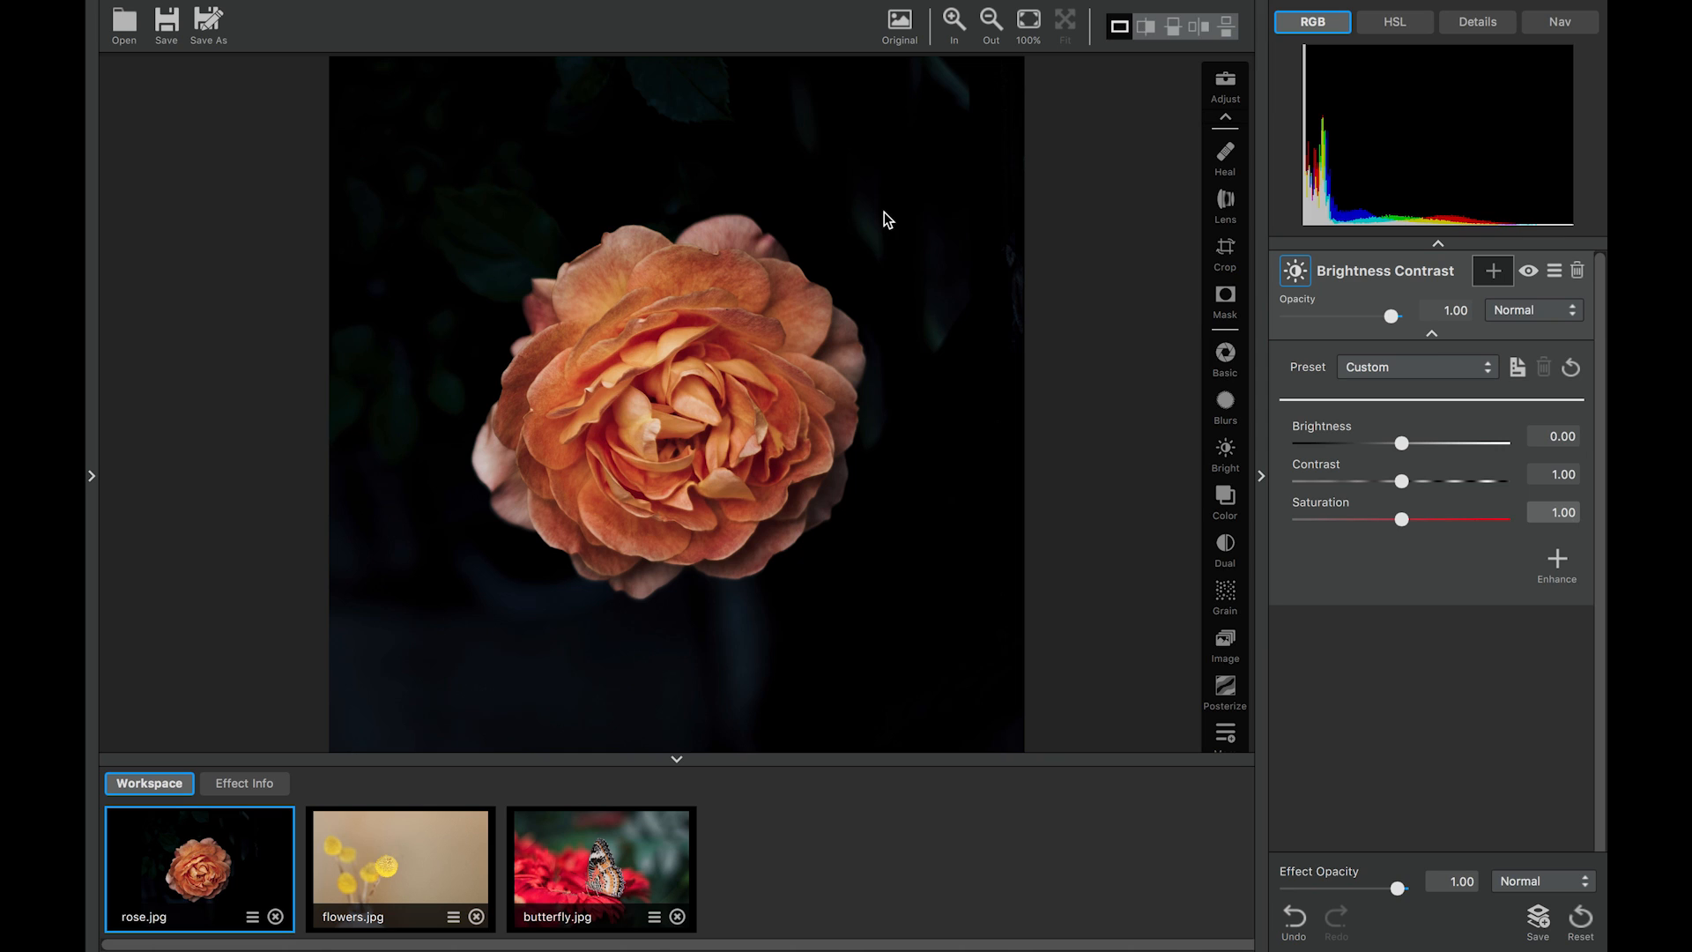
mouse_move(444, 356)
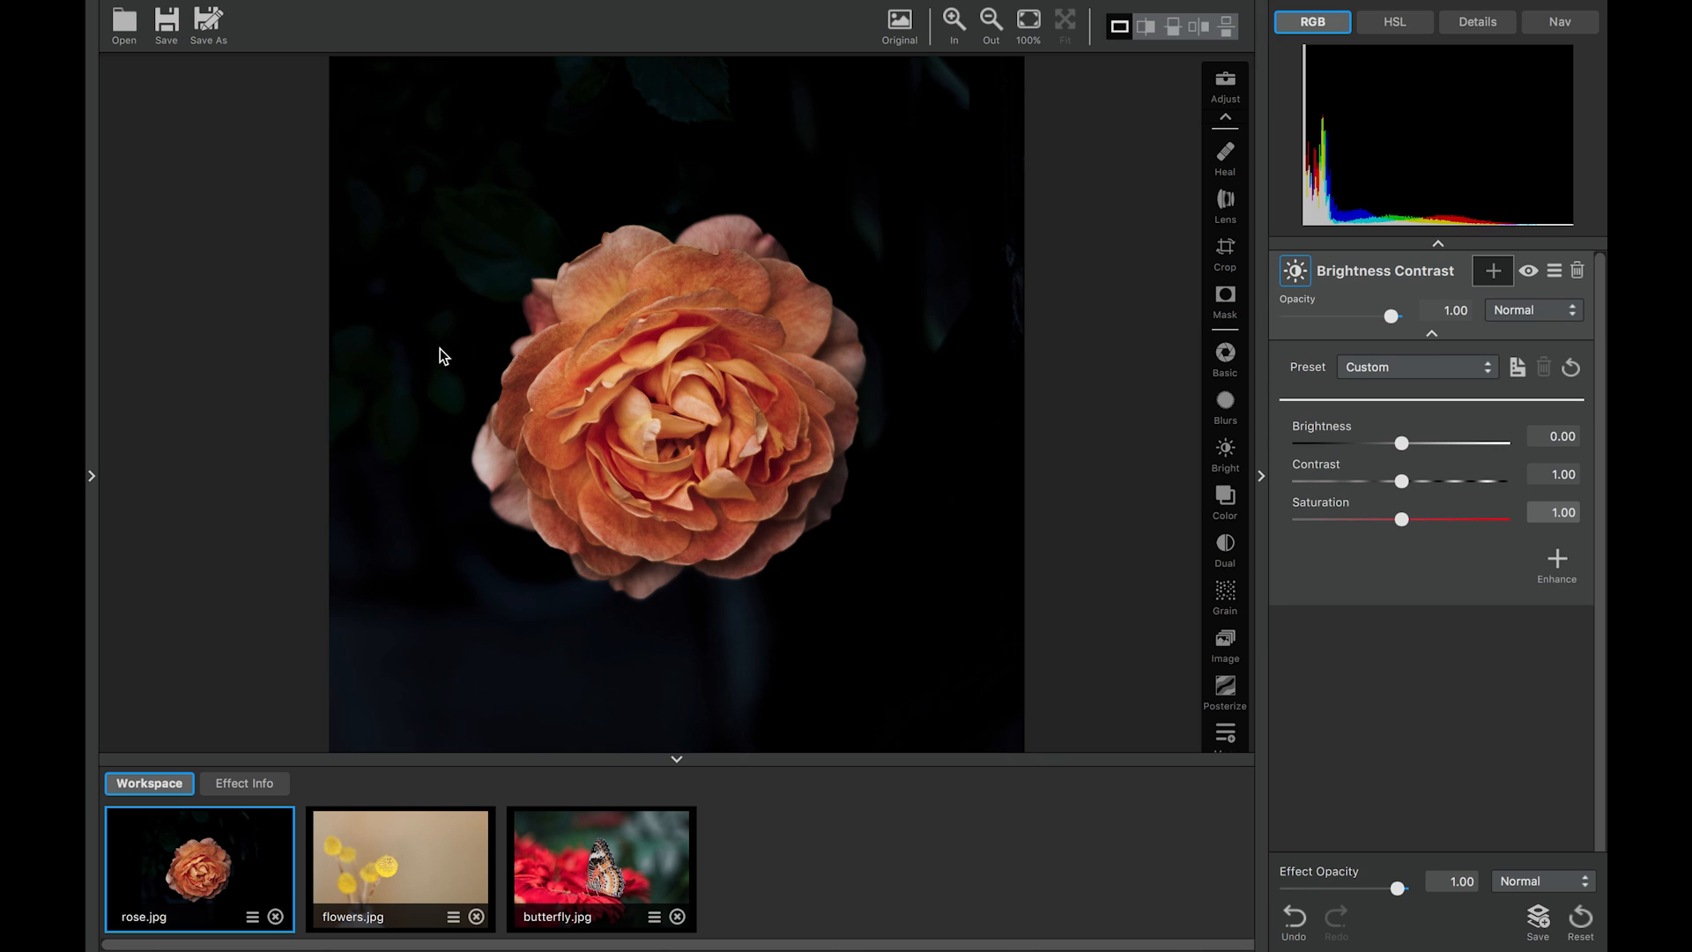
mouse_move(941, 675)
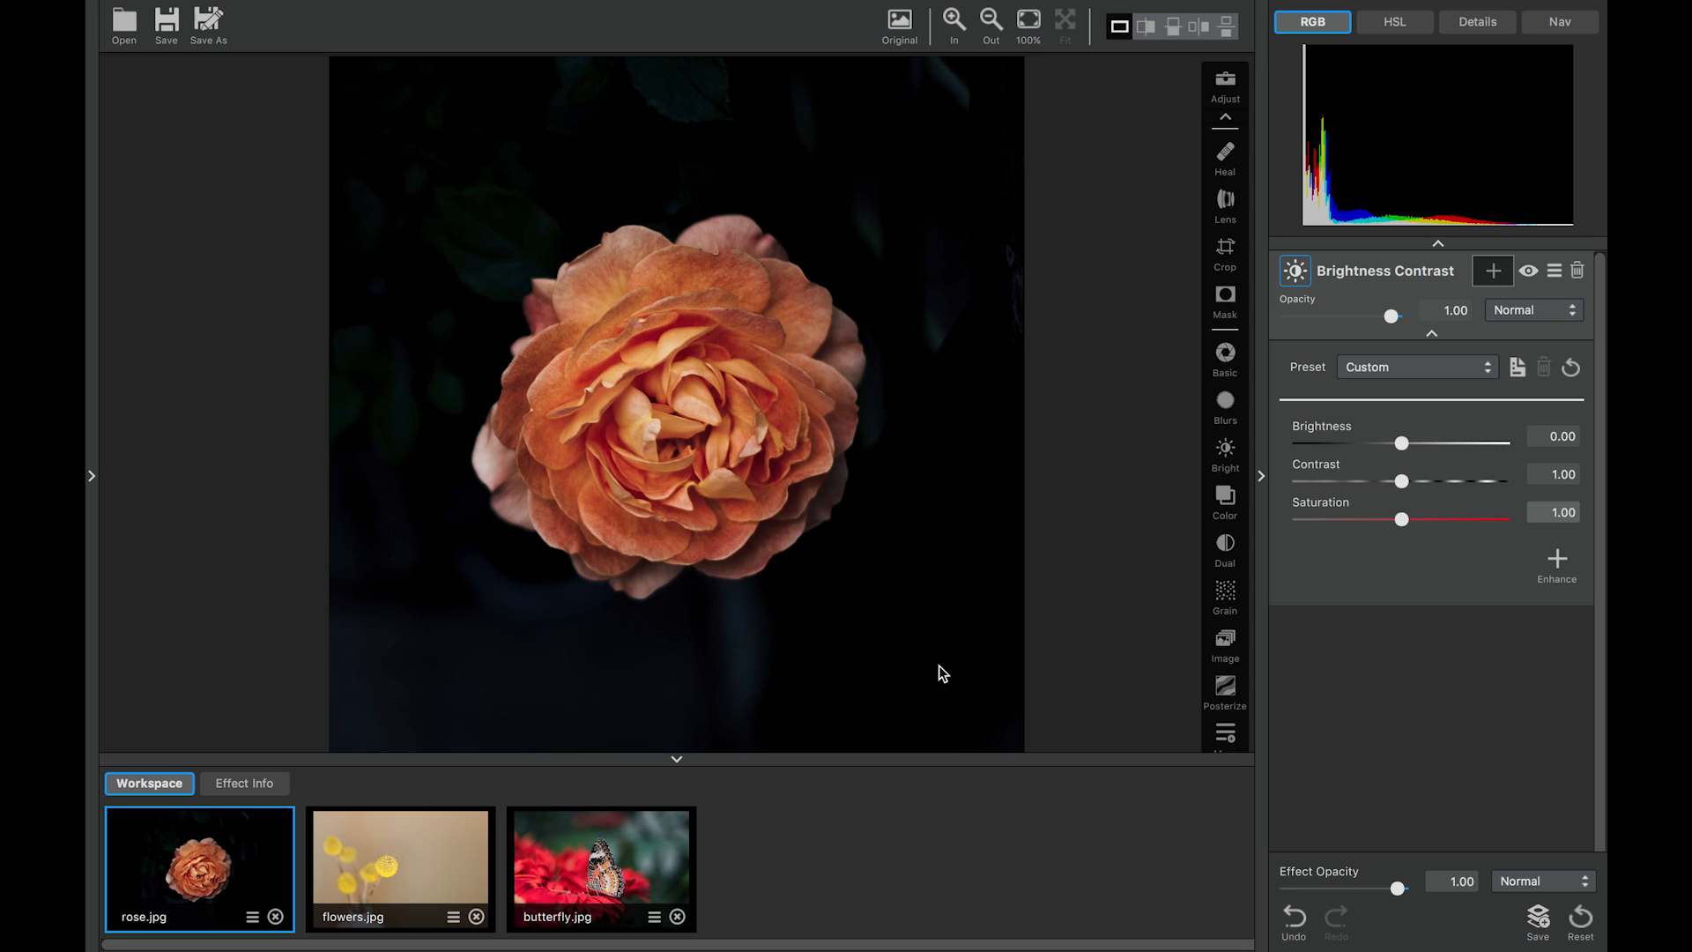
mouse_move(415, 648)
type("0.25")
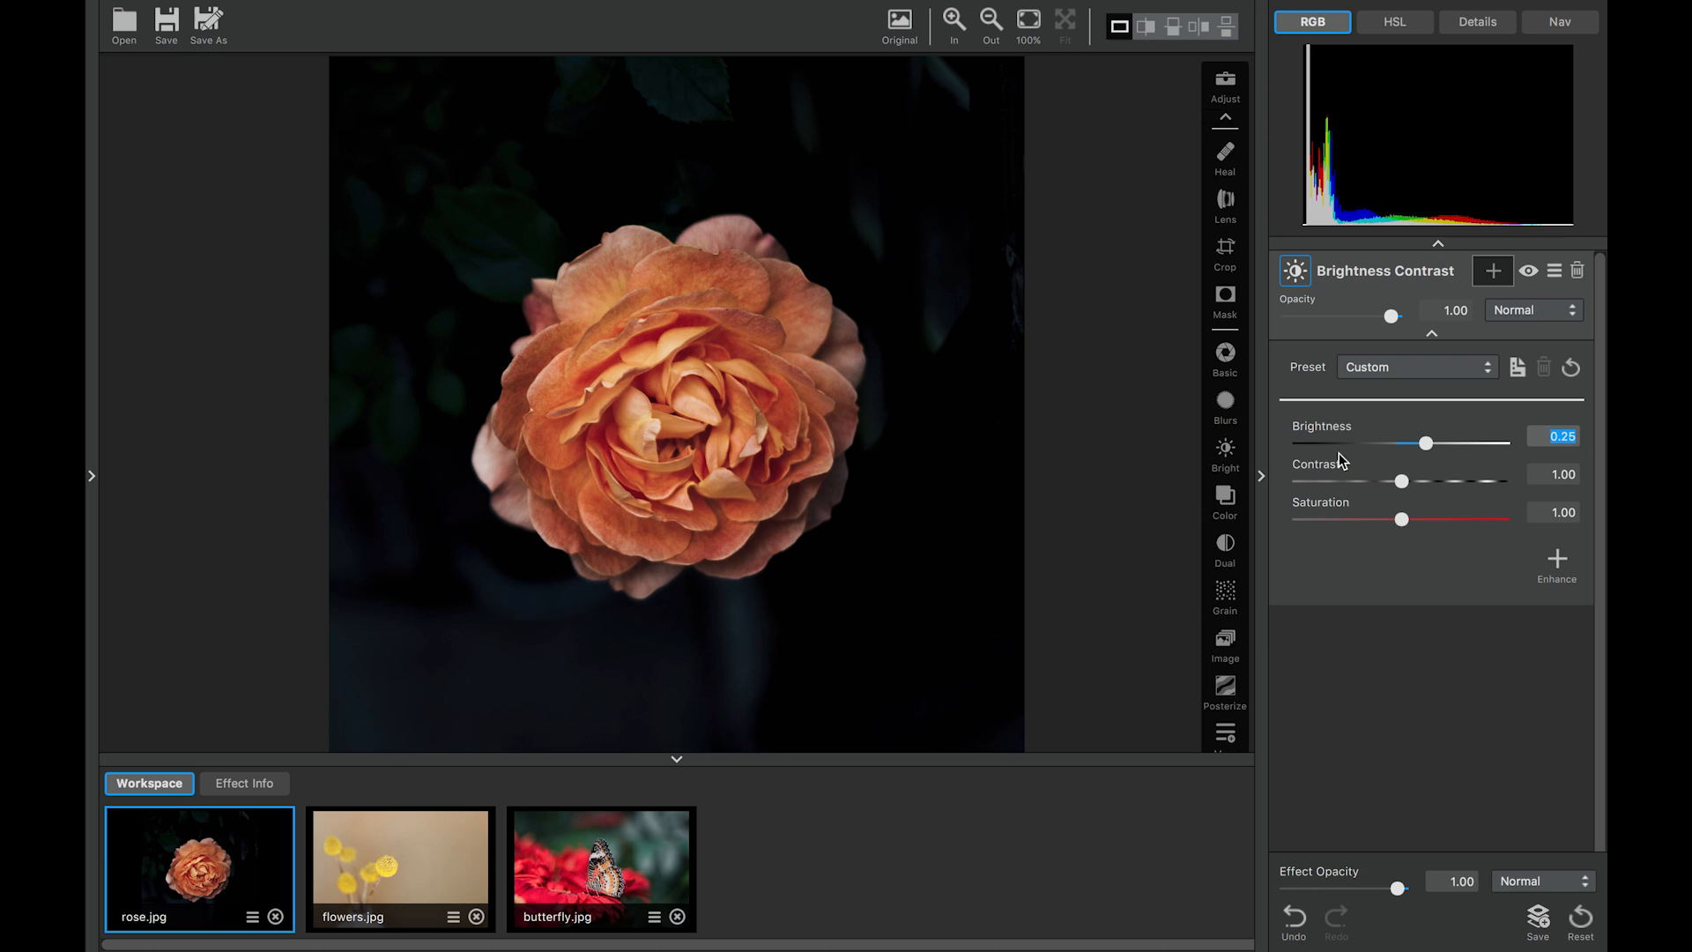
Toggle Original on and off to compare the brightened, saturated rose with the unedited photo
left_click(899, 23)
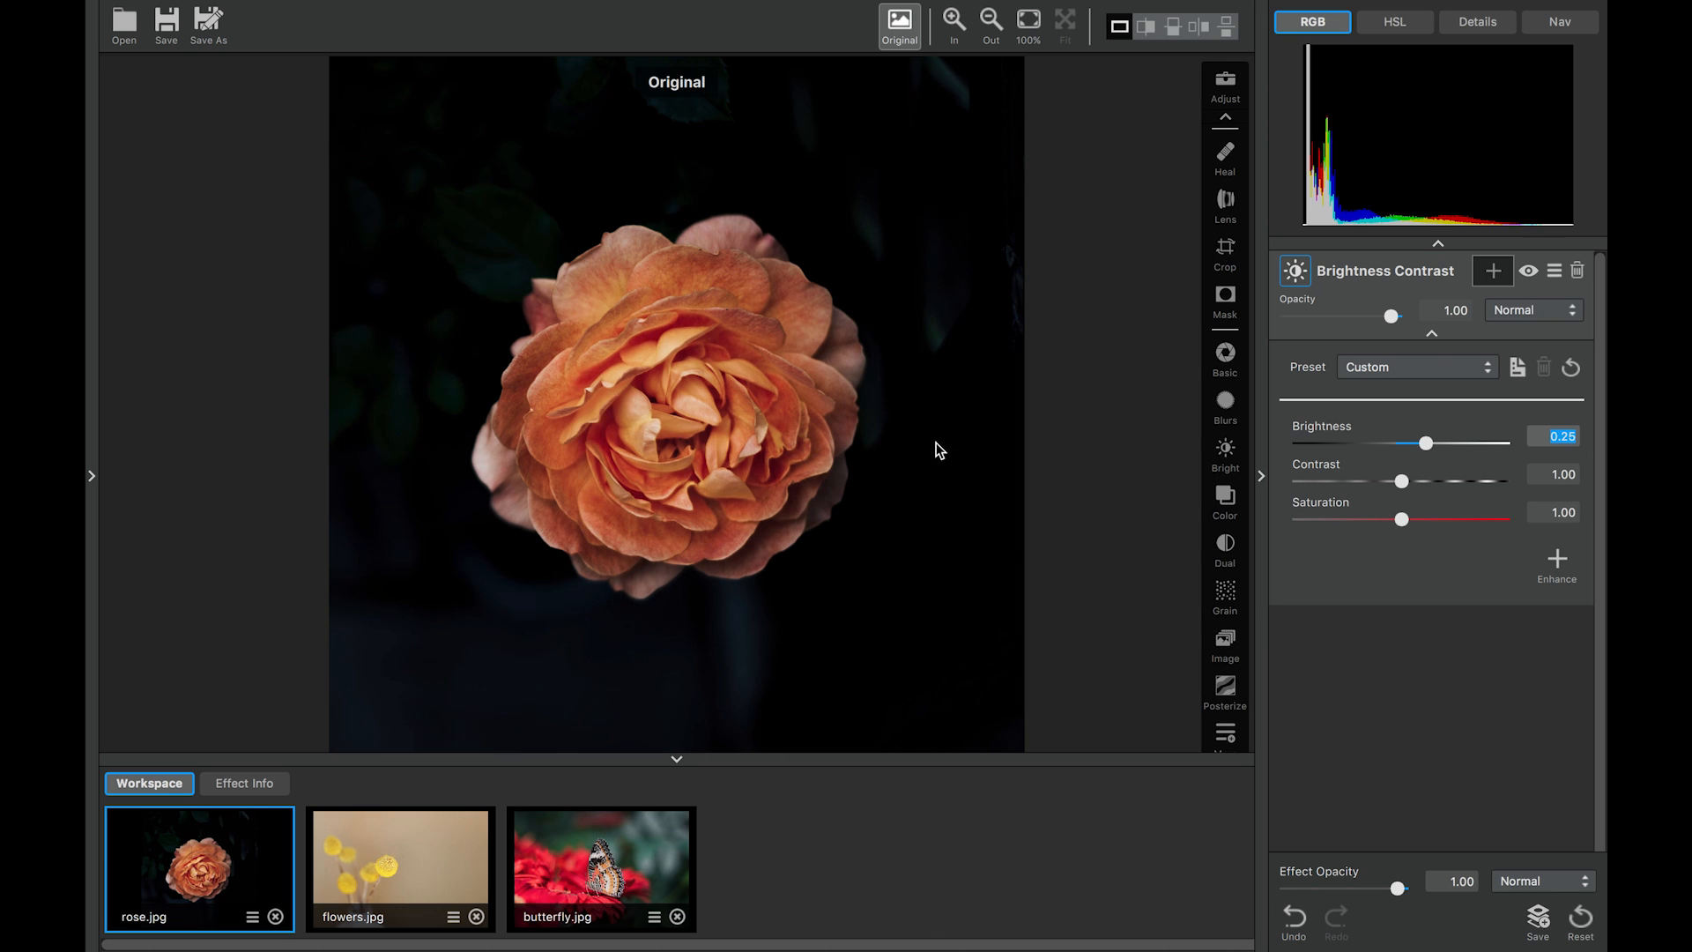
left_click(898, 27)
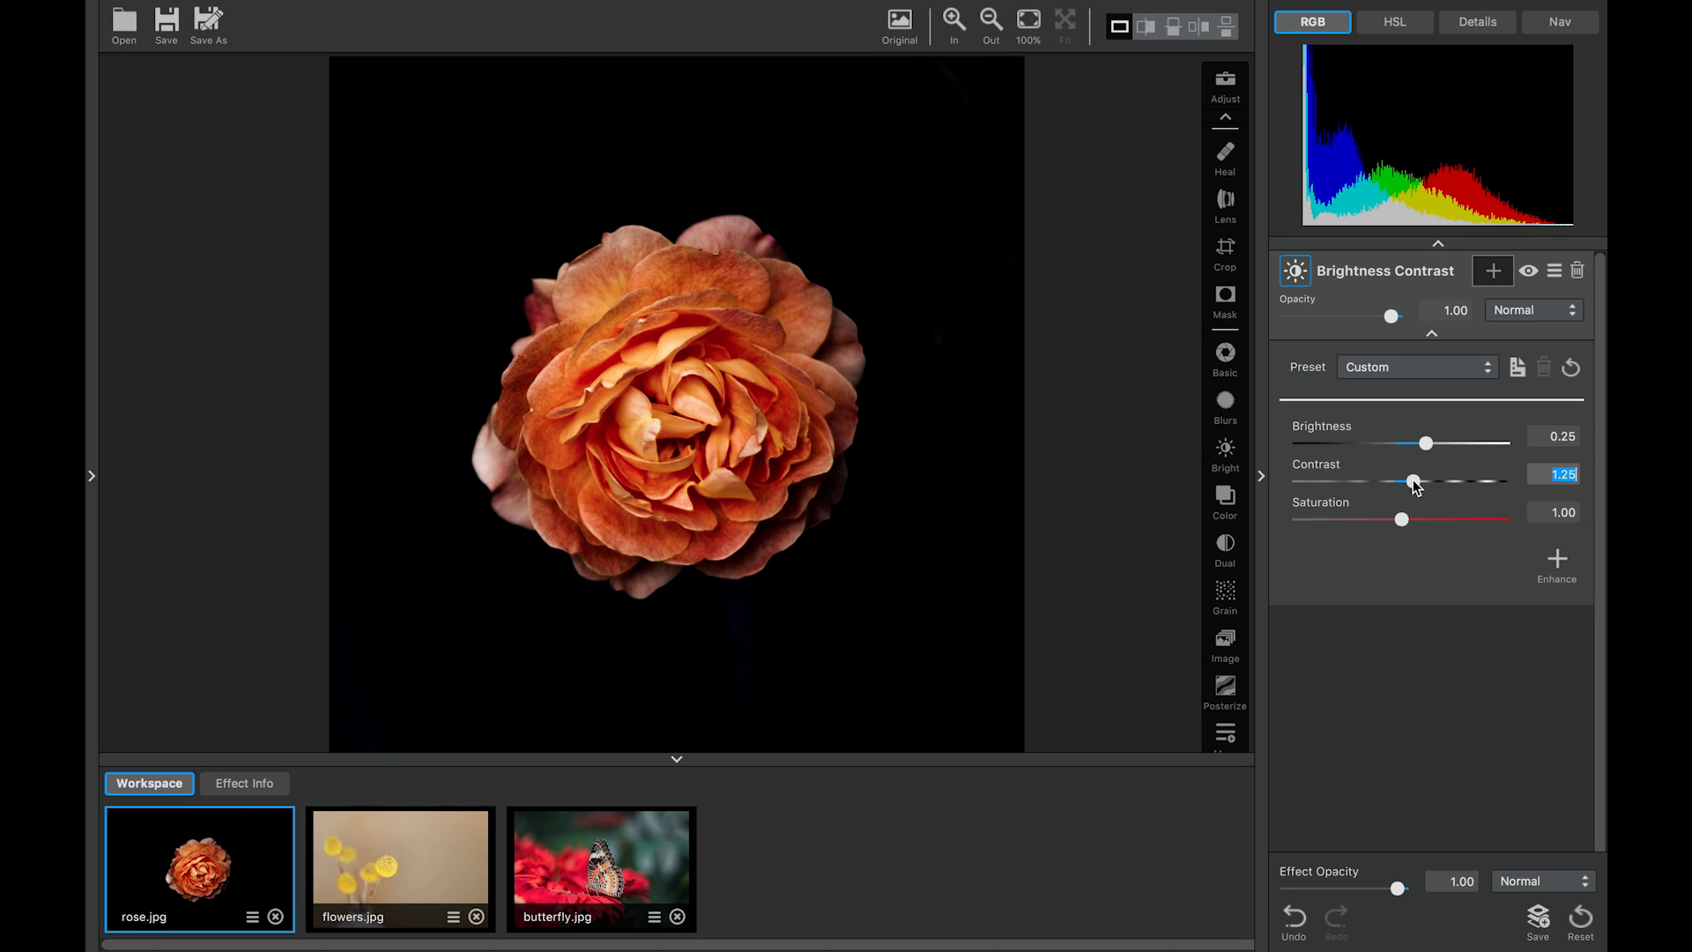
left_click(899, 23)
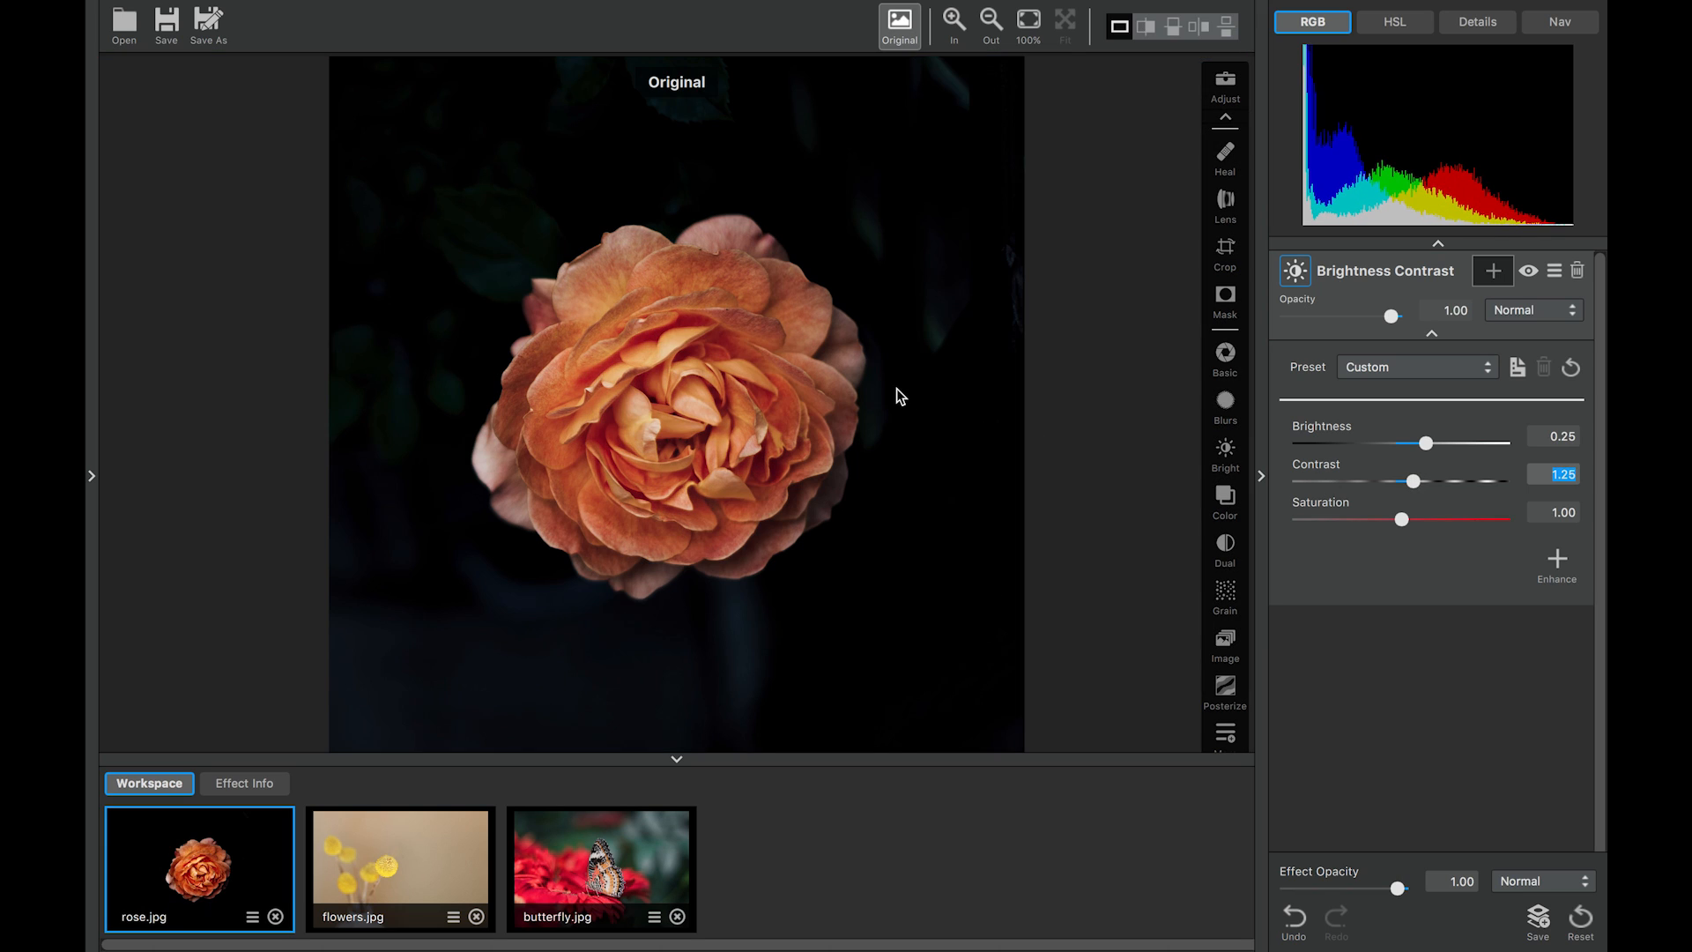
left_click(897, 21)
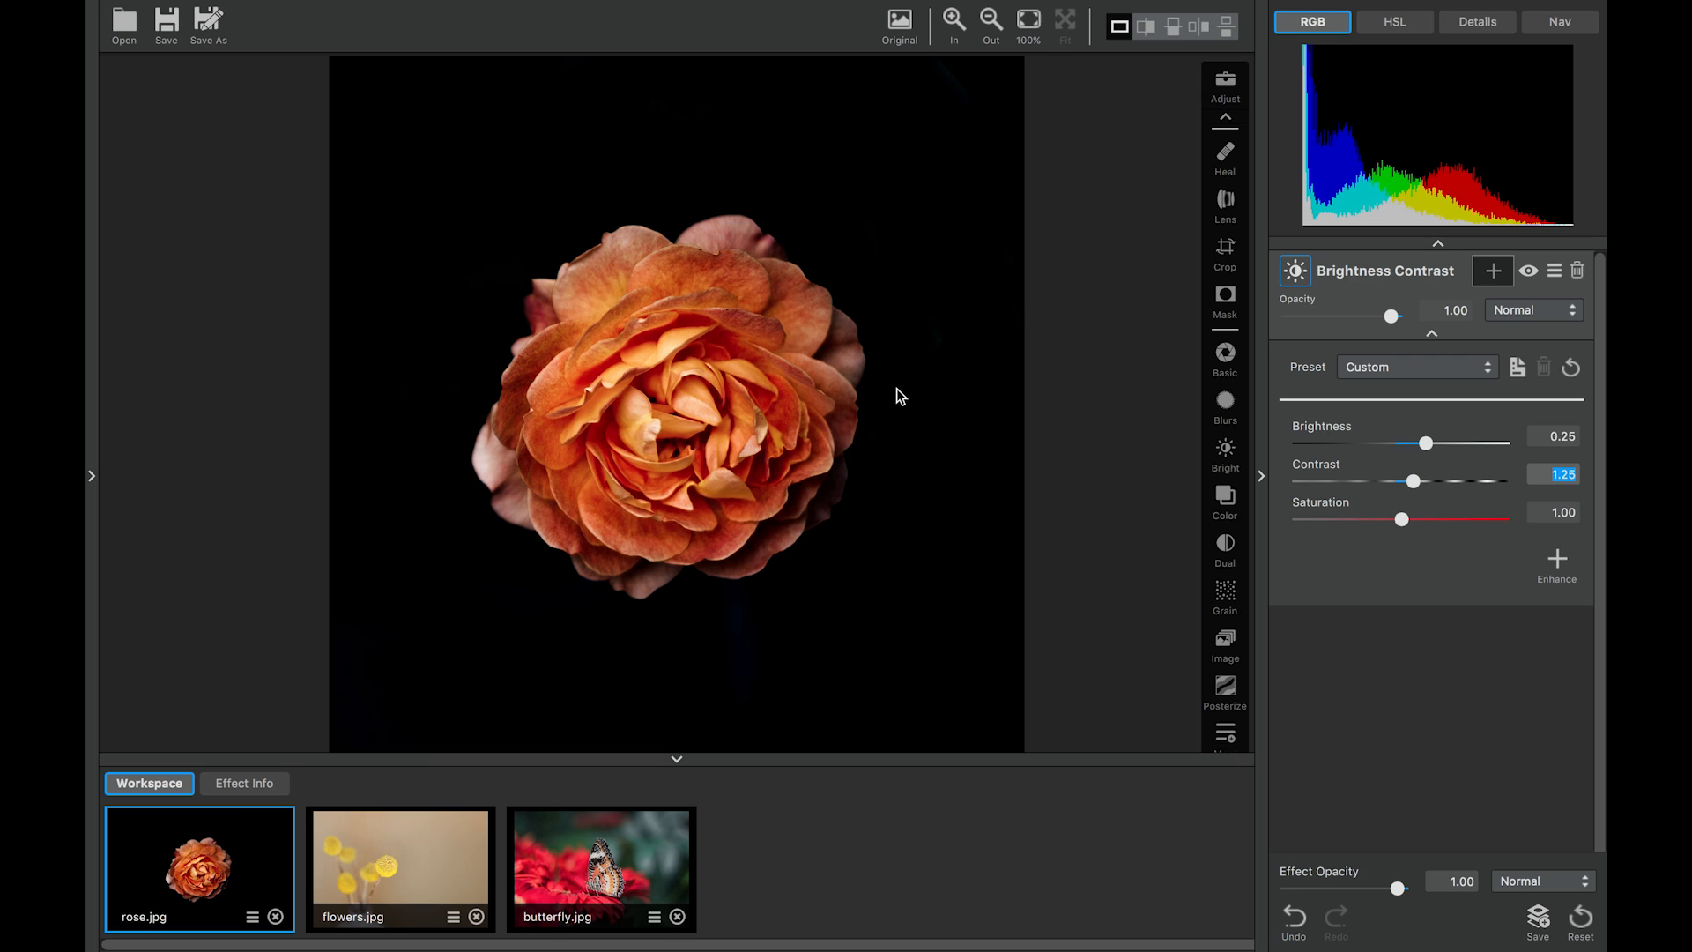
mouse_move(1405, 523)
type("1.24")
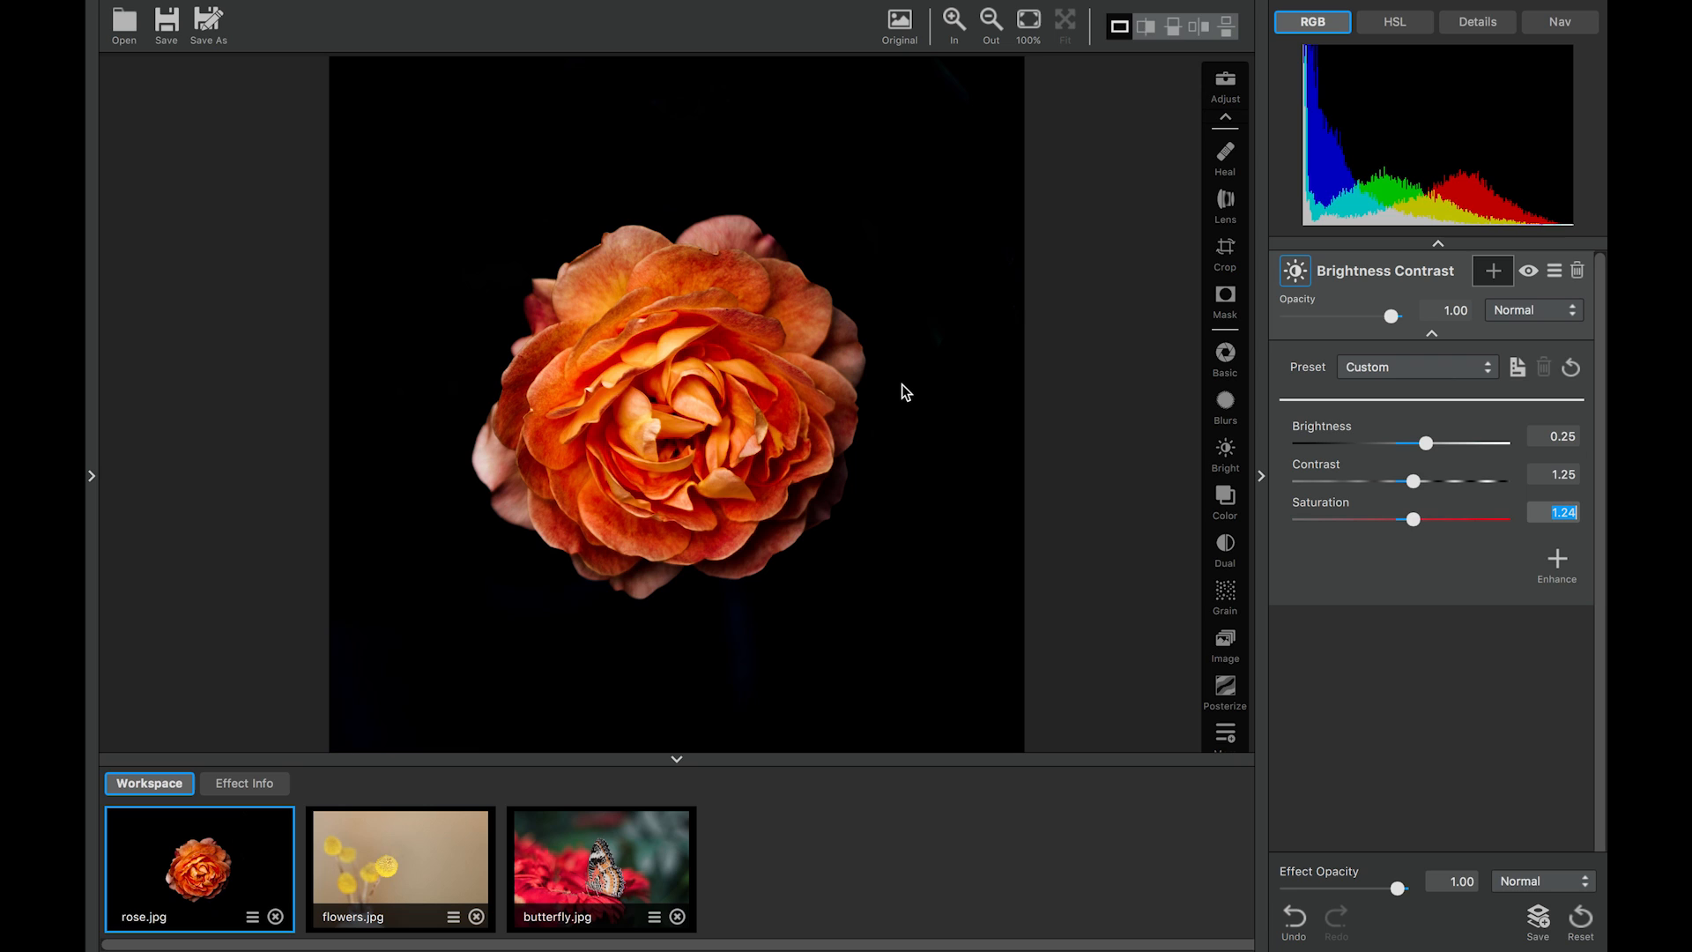
left_click(899, 19)
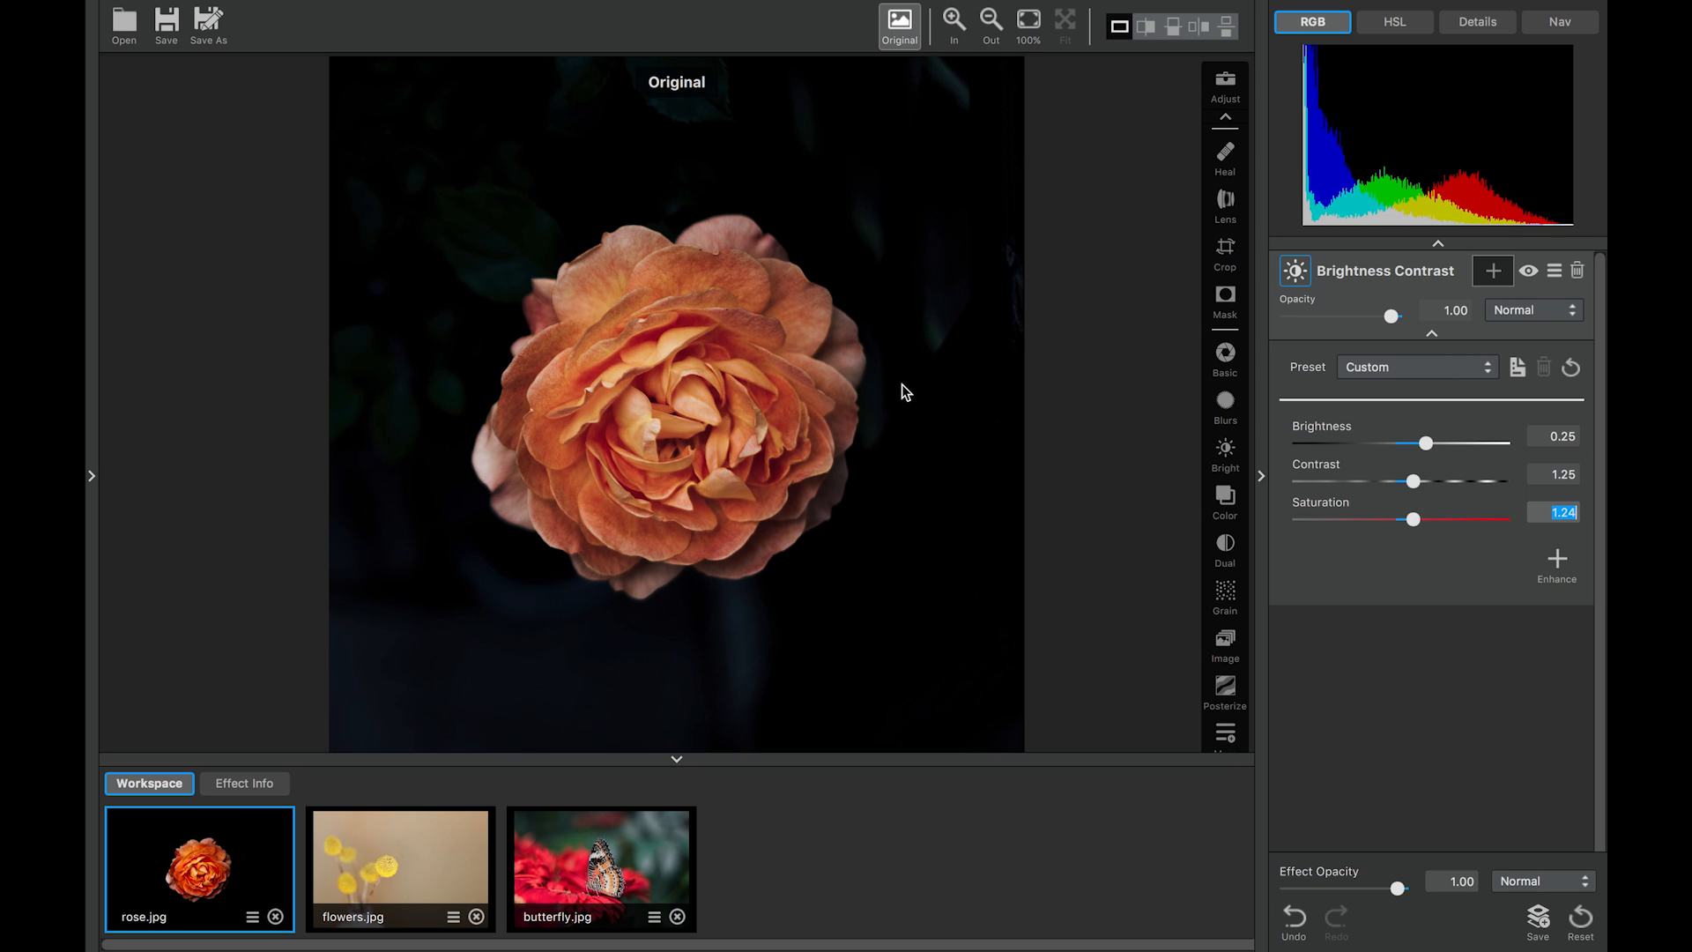
left_click(898, 21)
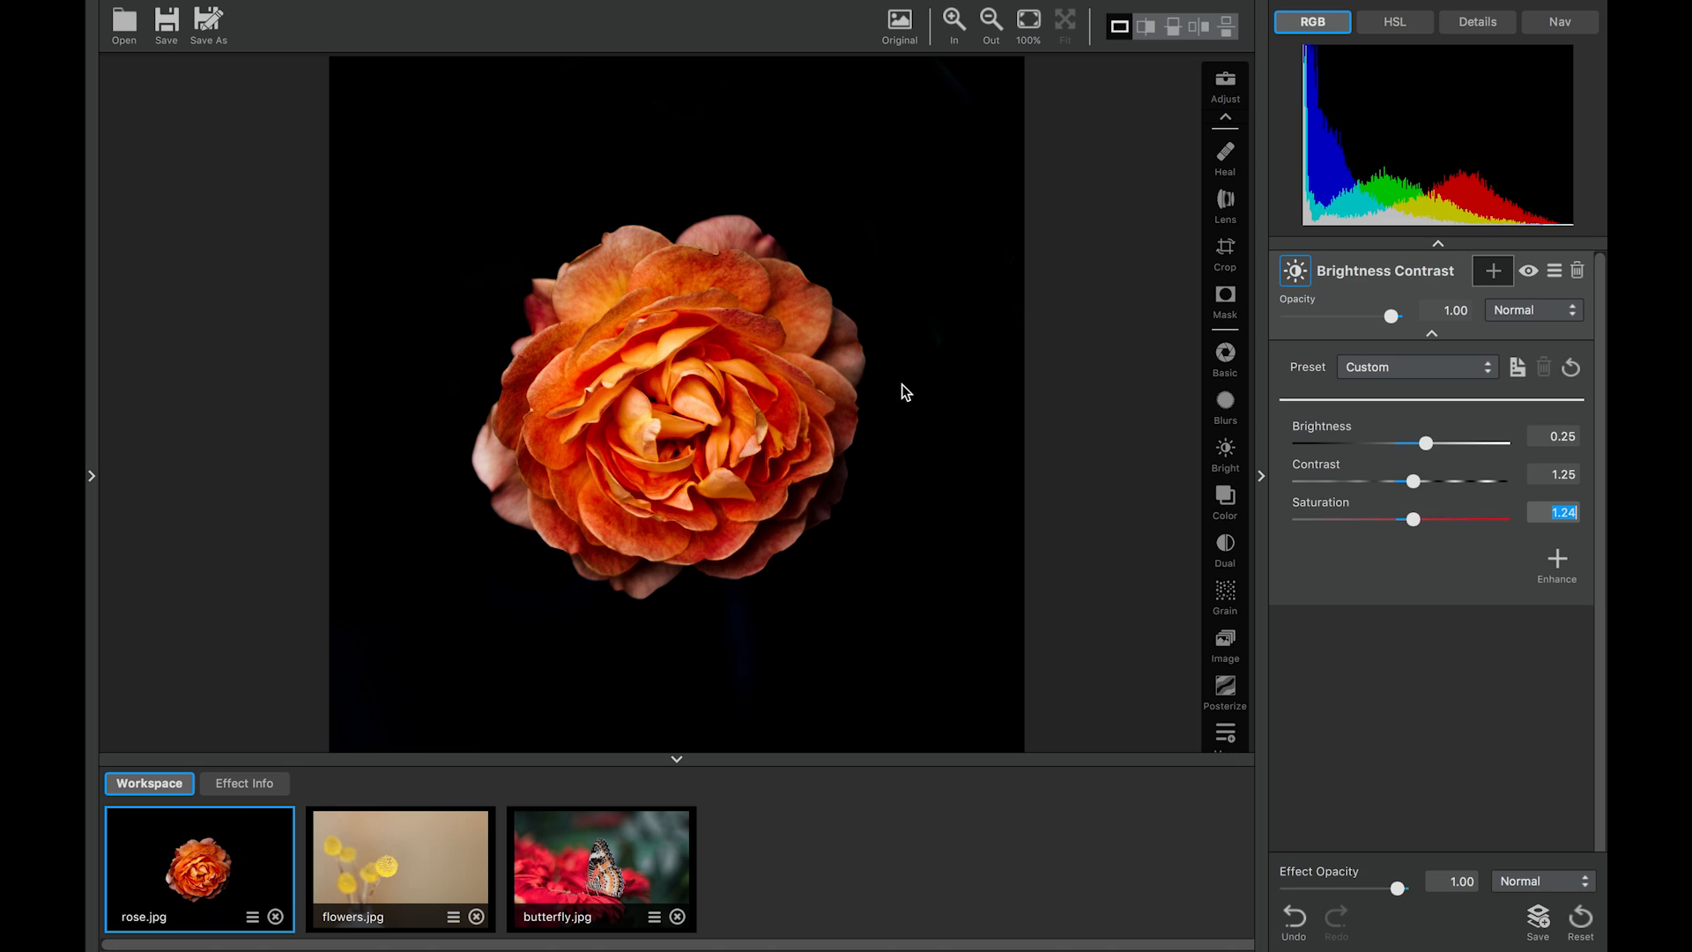
mouse_move(446, 772)
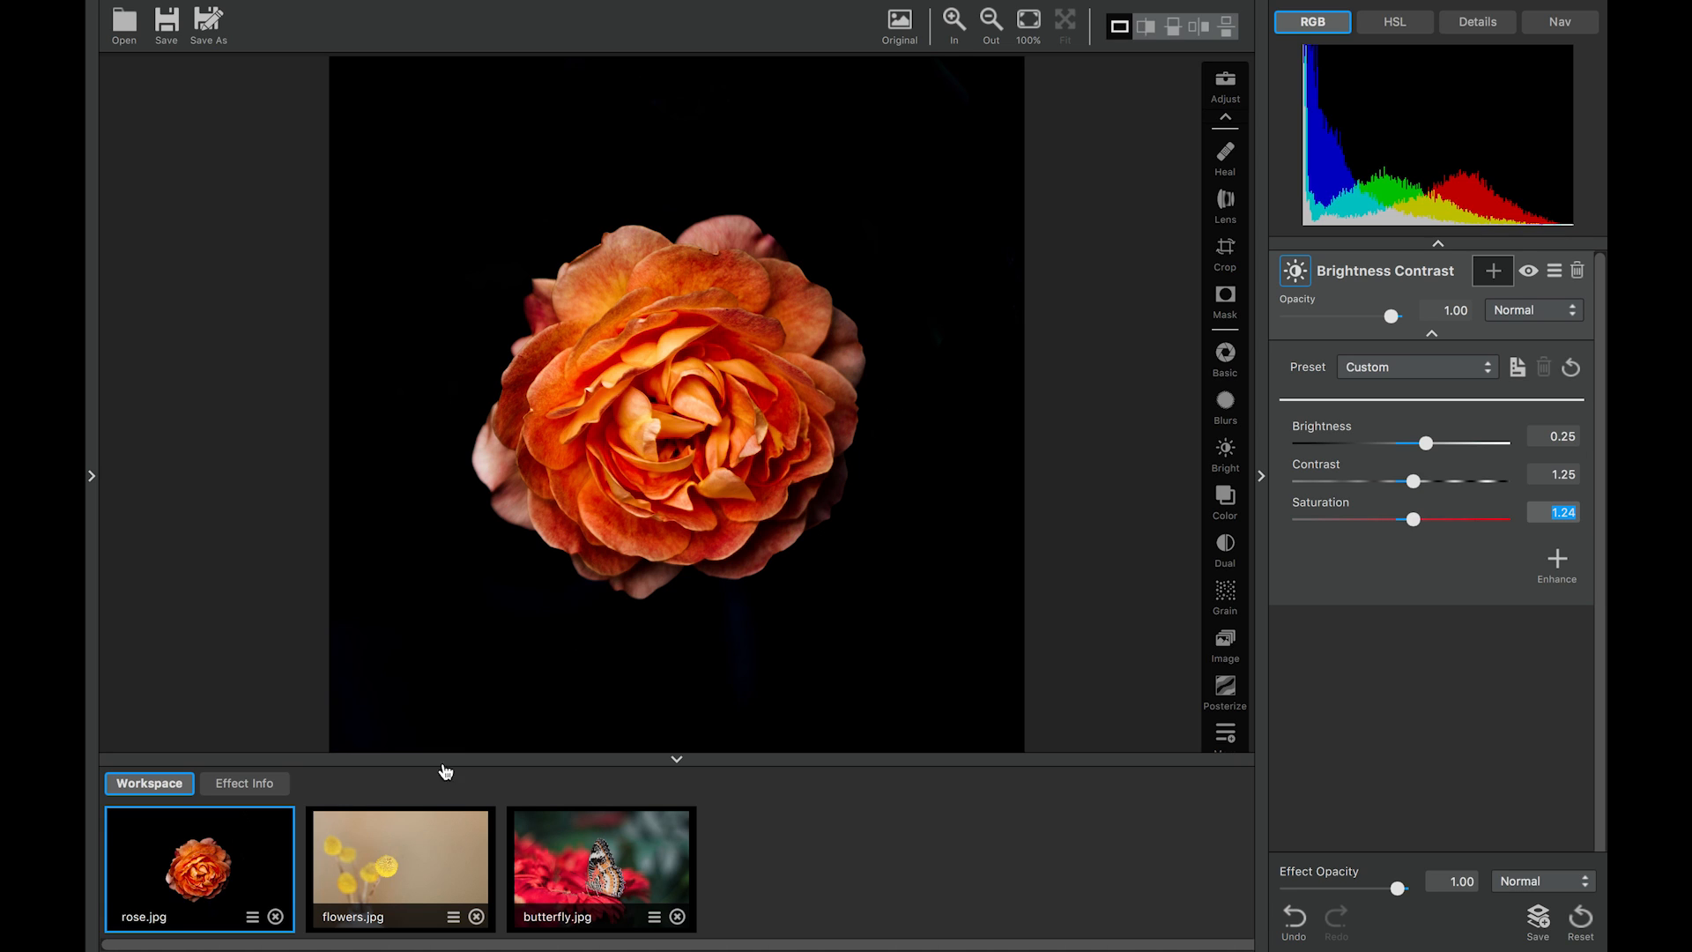
Switch to flowers.jpg from the Workspace thumbnail strip
left_click(400, 867)
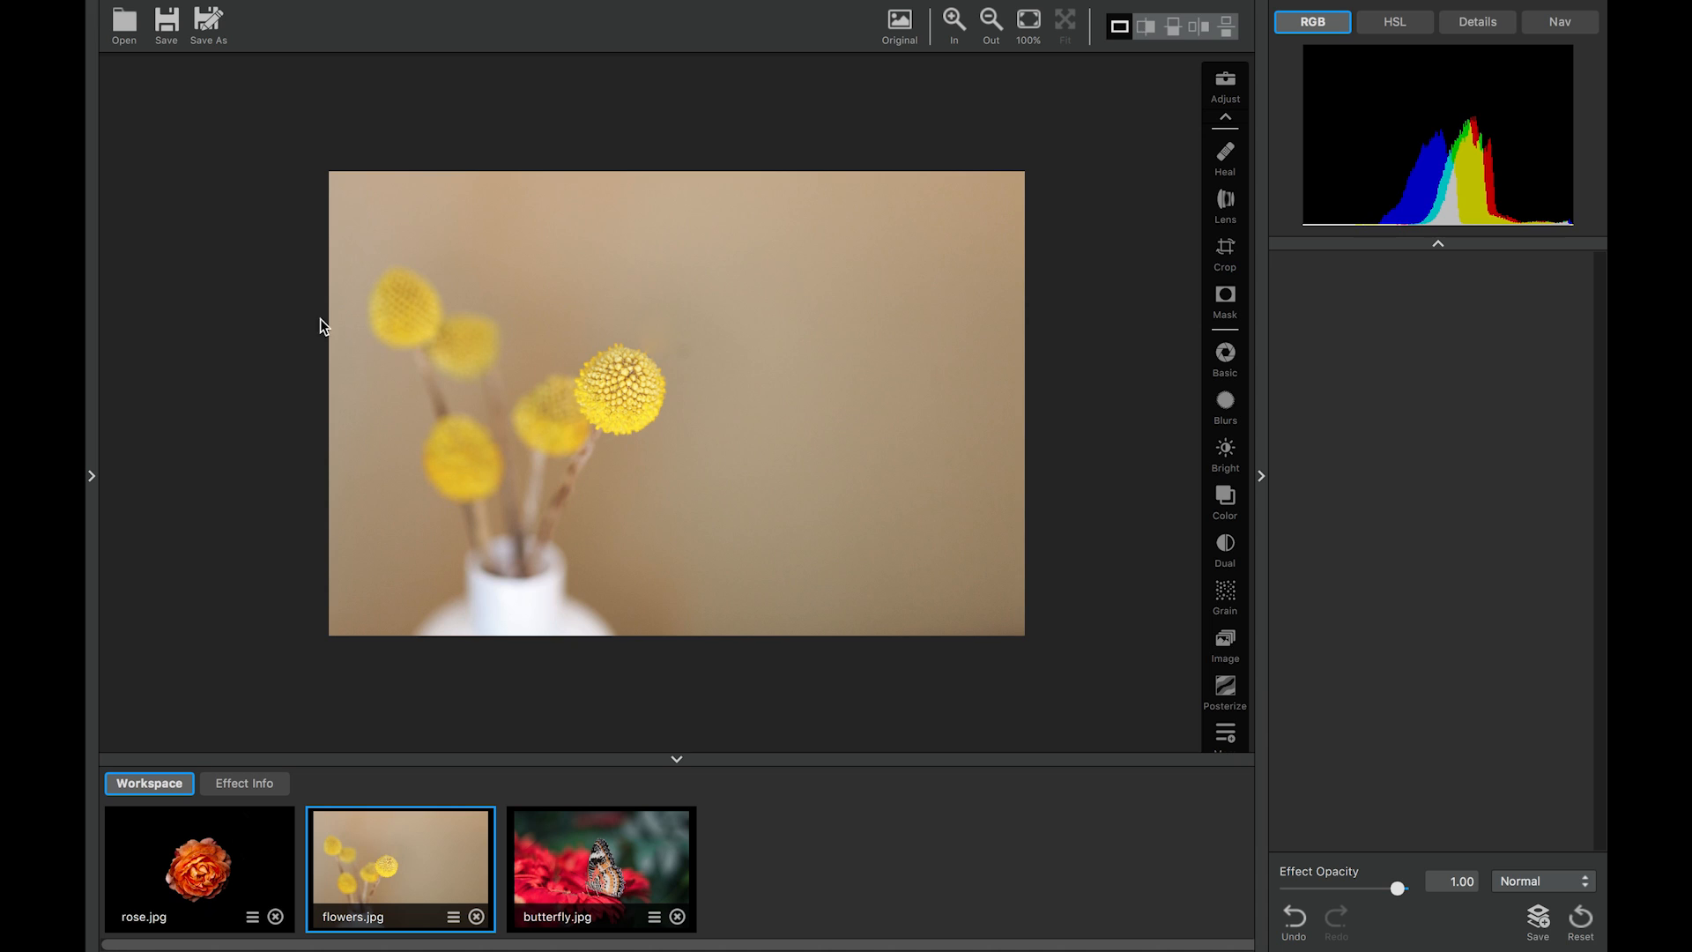
mouse_move(402, 310)
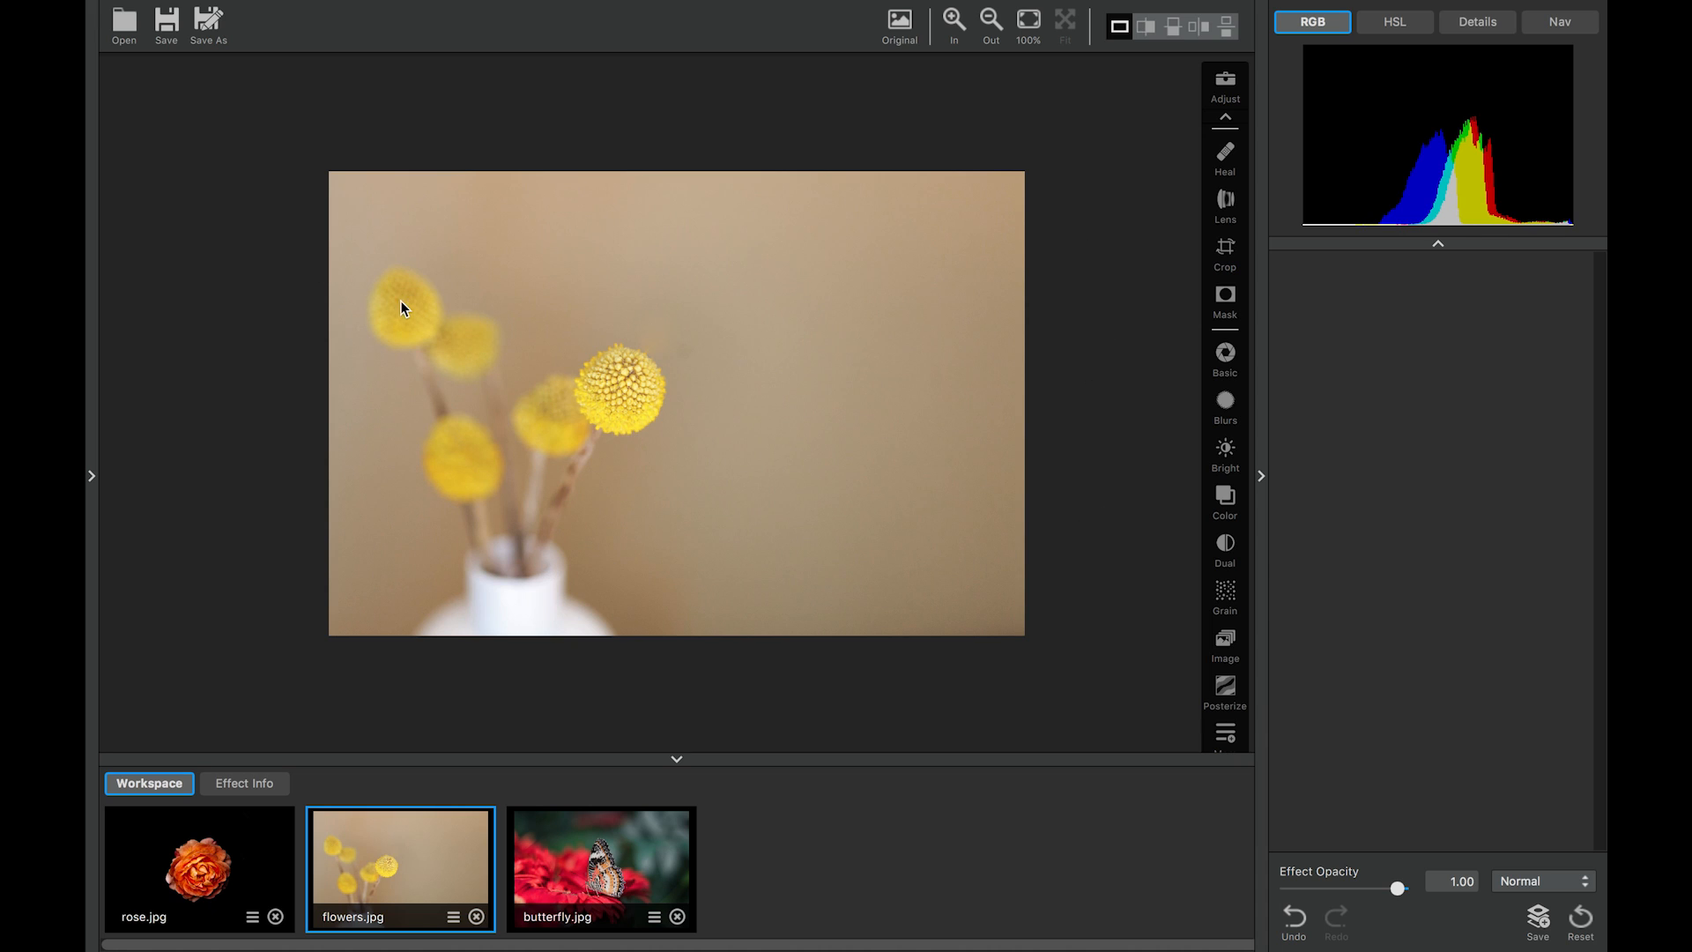
mouse_move(469, 238)
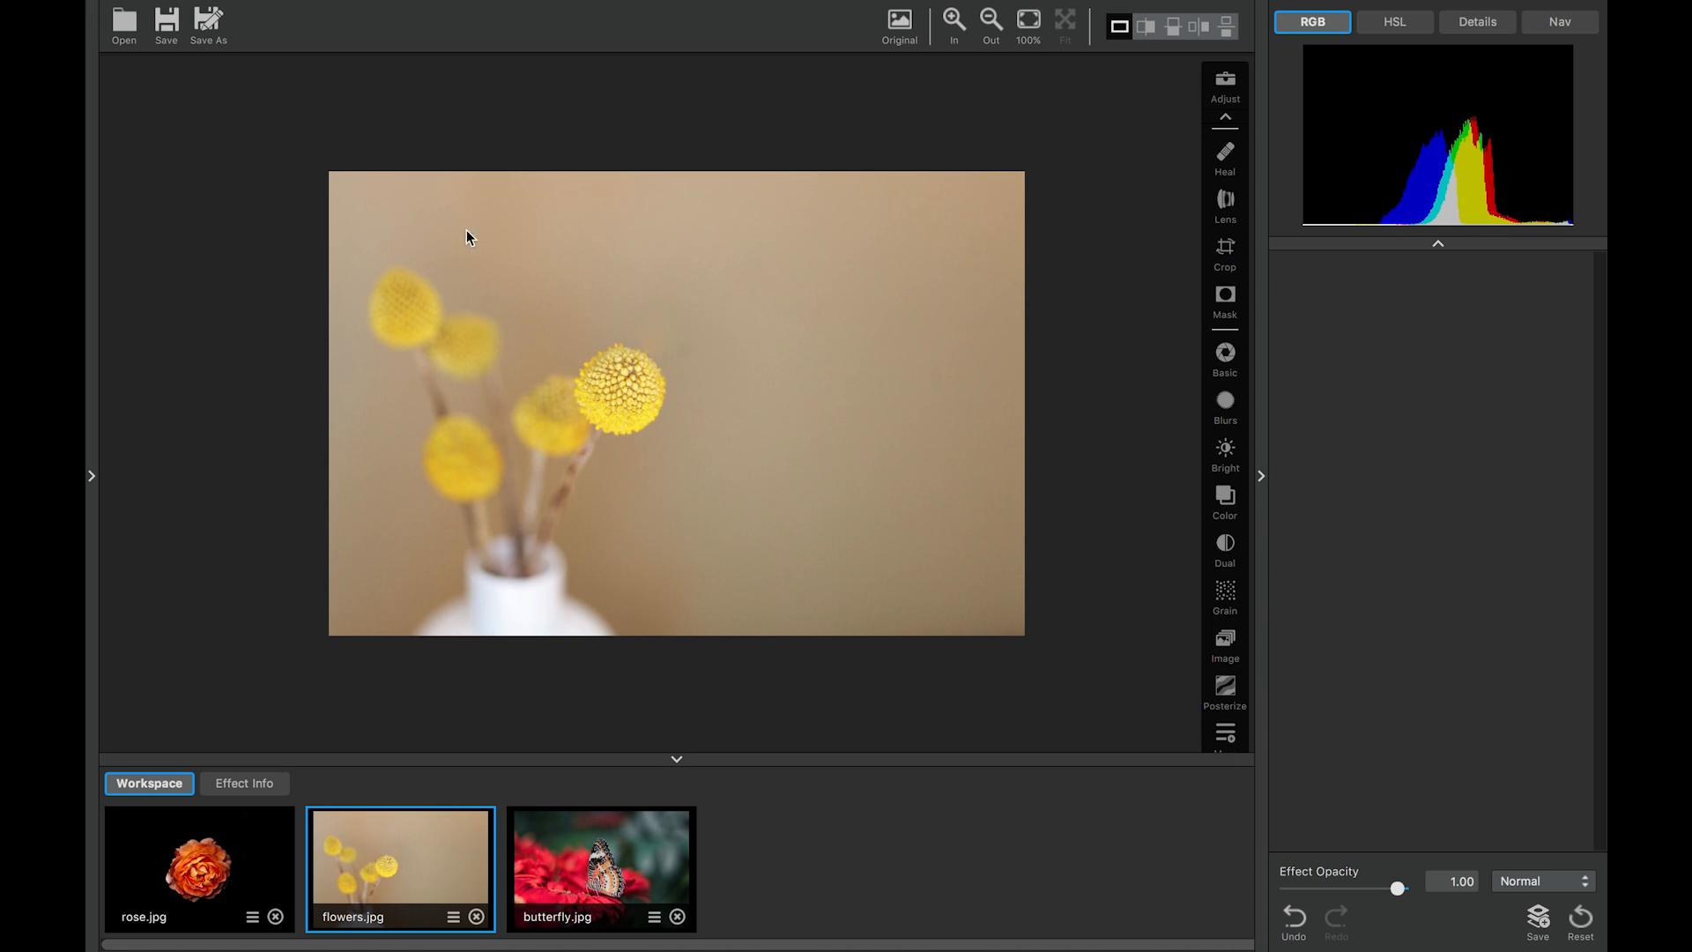
mouse_move(722, 585)
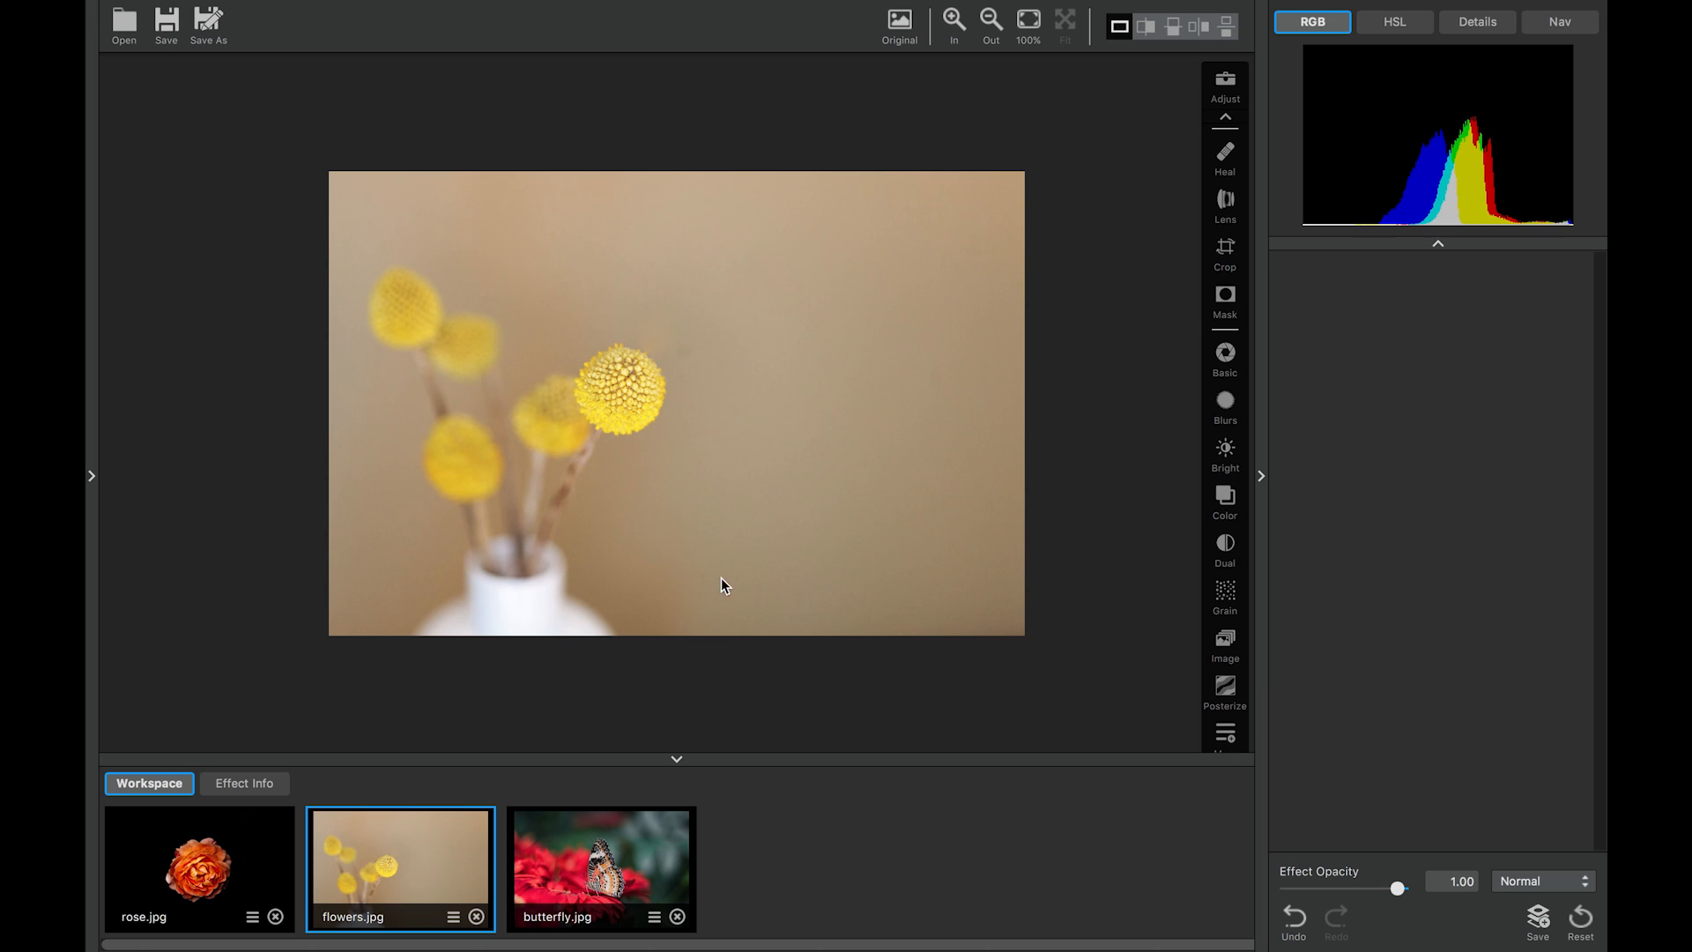
mouse_move(472, 618)
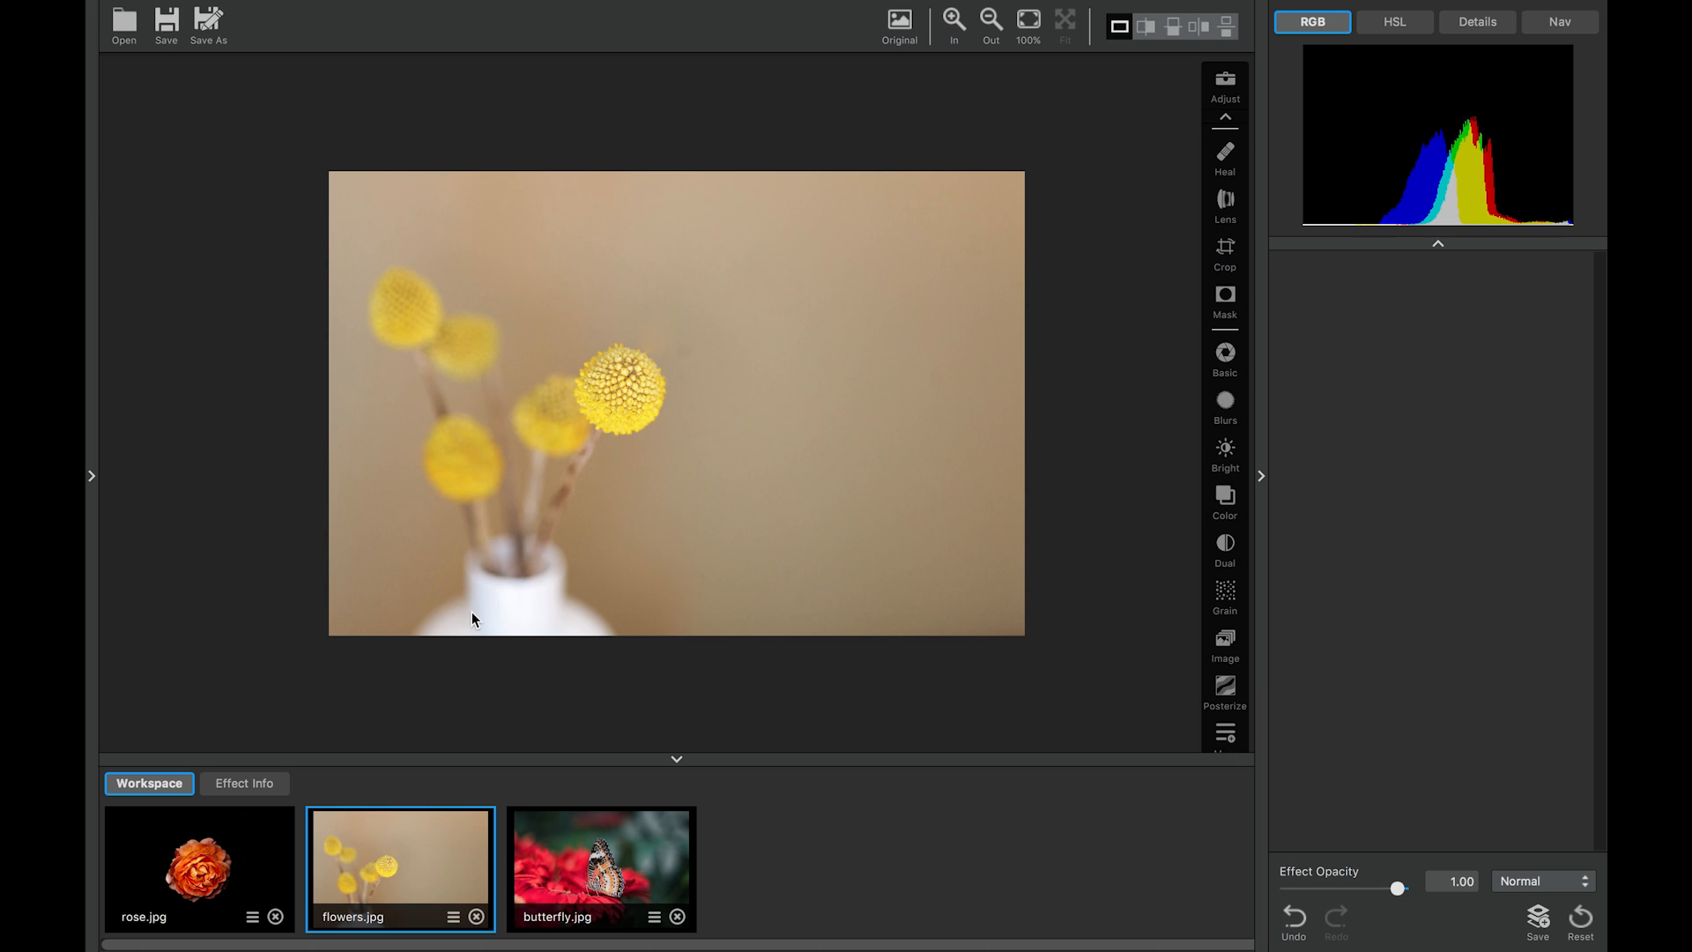
mouse_move(1224, 453)
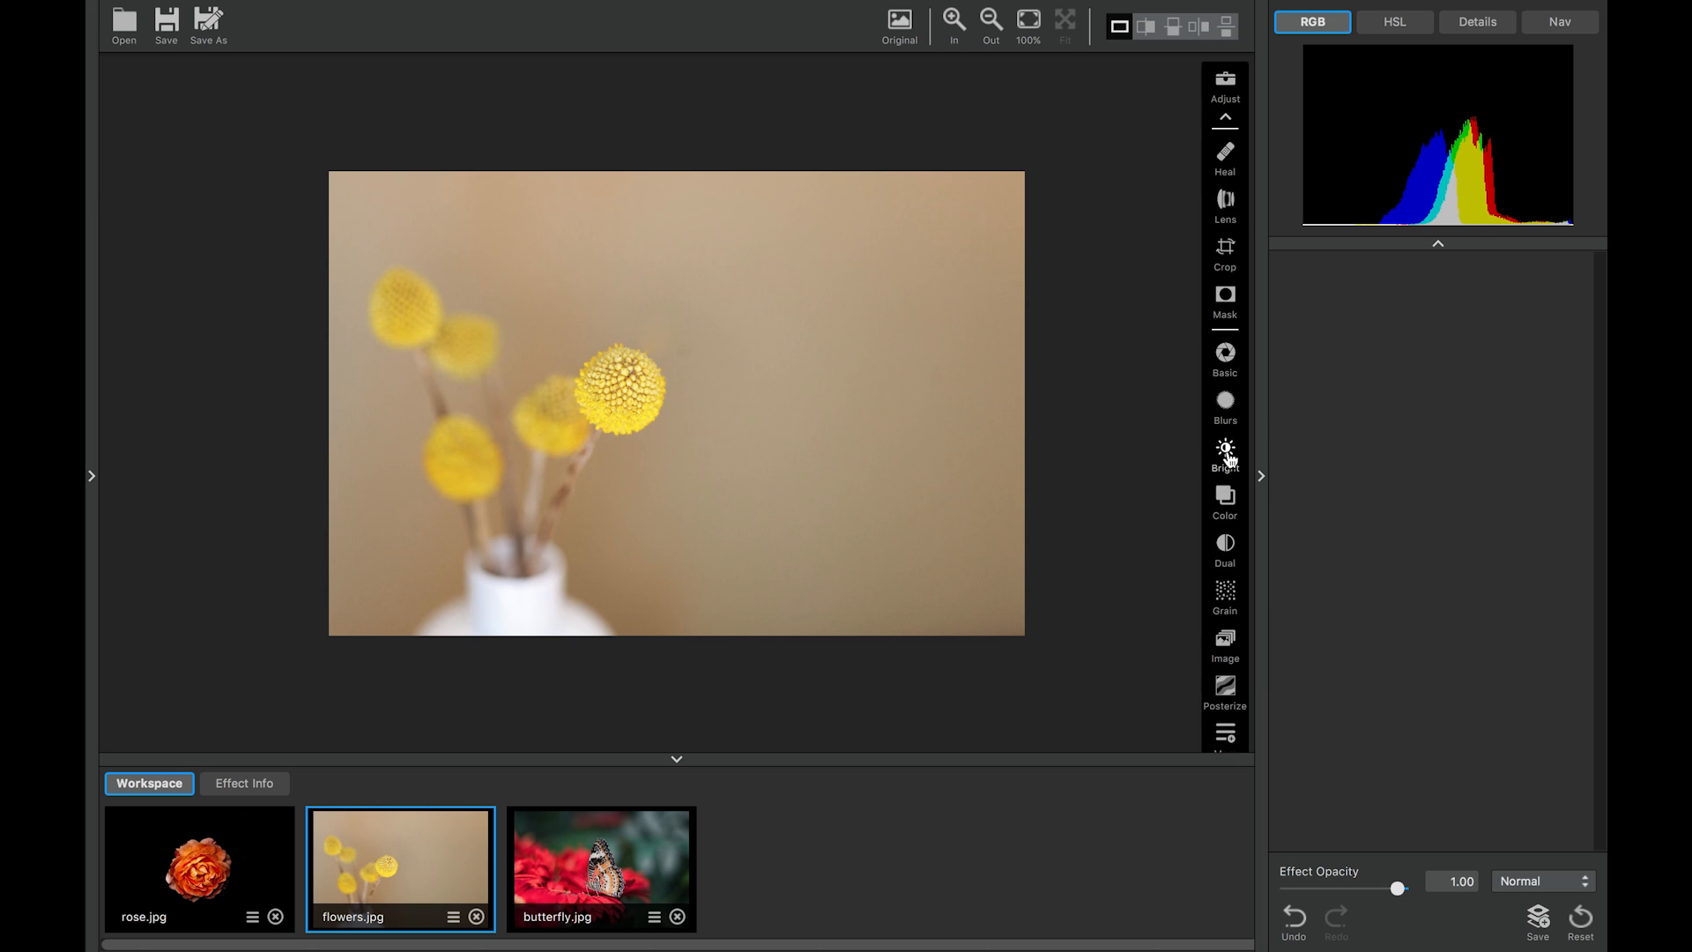
Add Brightness Contrast at contrast -1.00 and invert its mask to hide the effect
left_click(1223, 448)
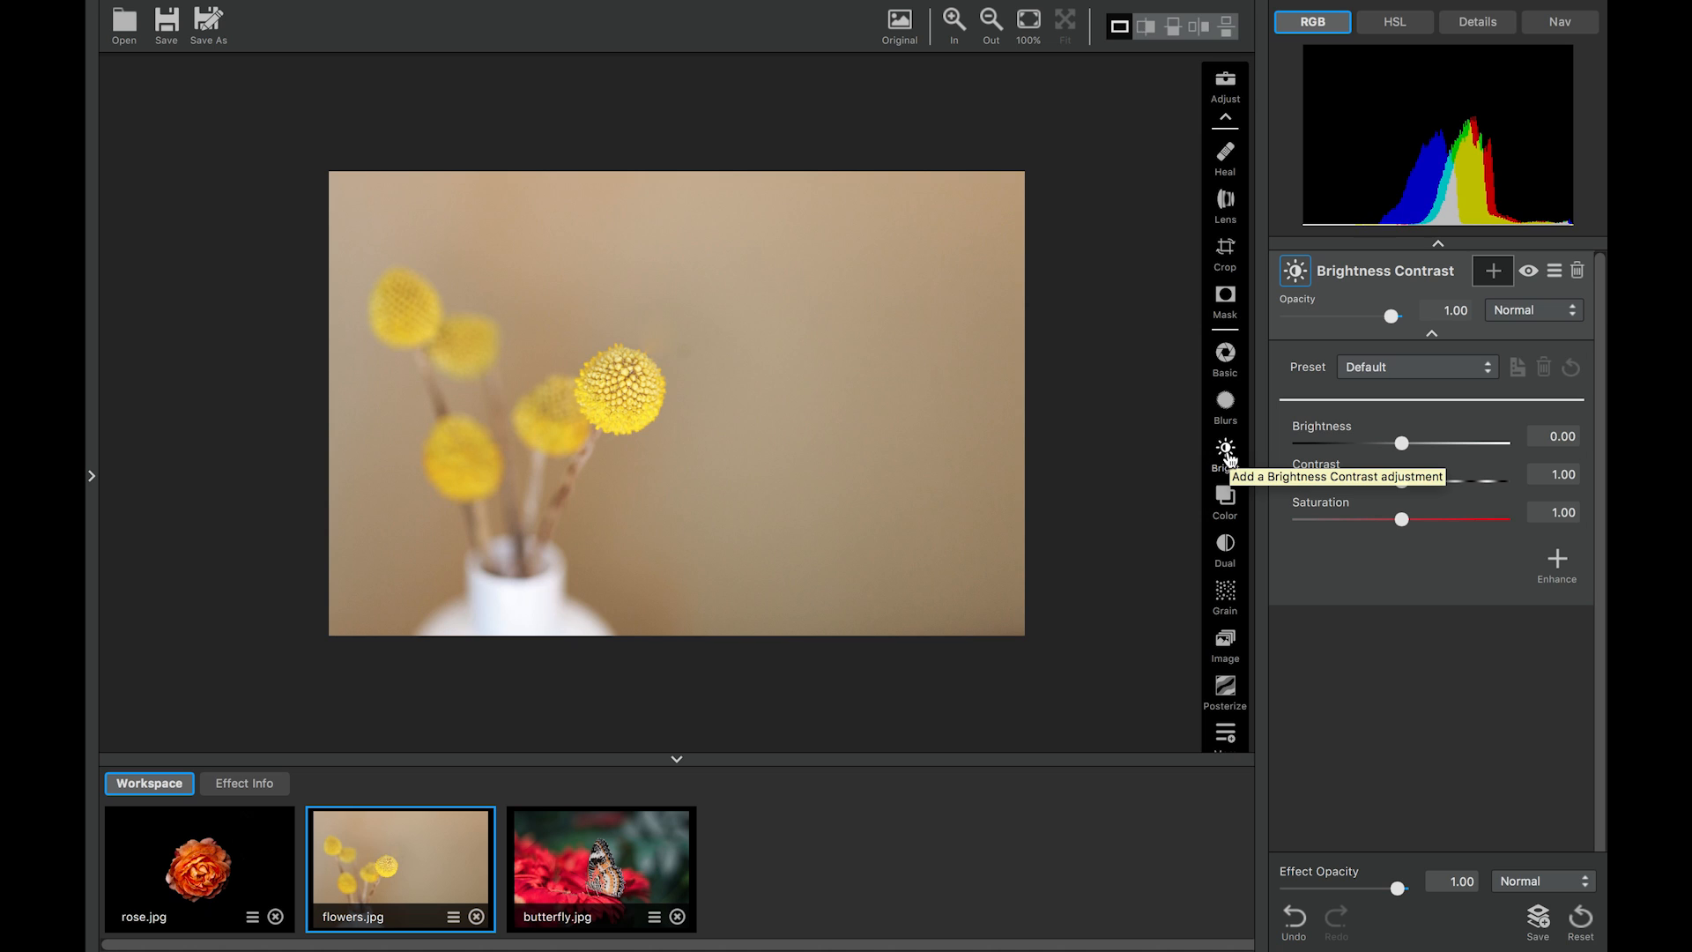
mouse_move(1404, 482)
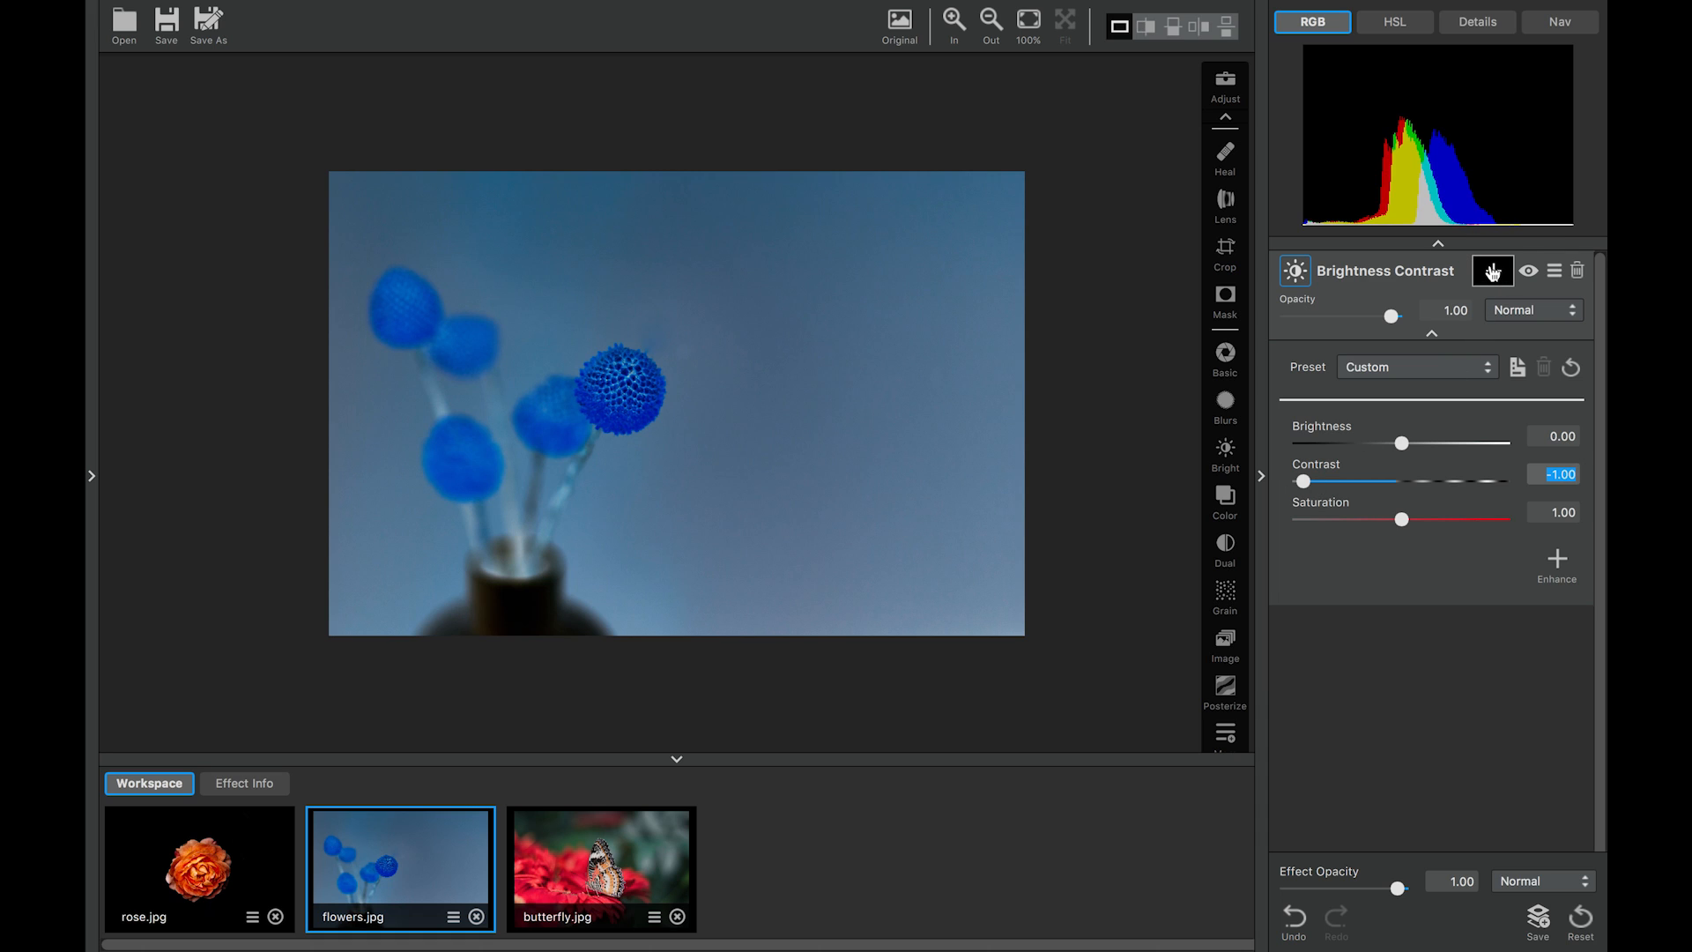
left_click(1492, 271)
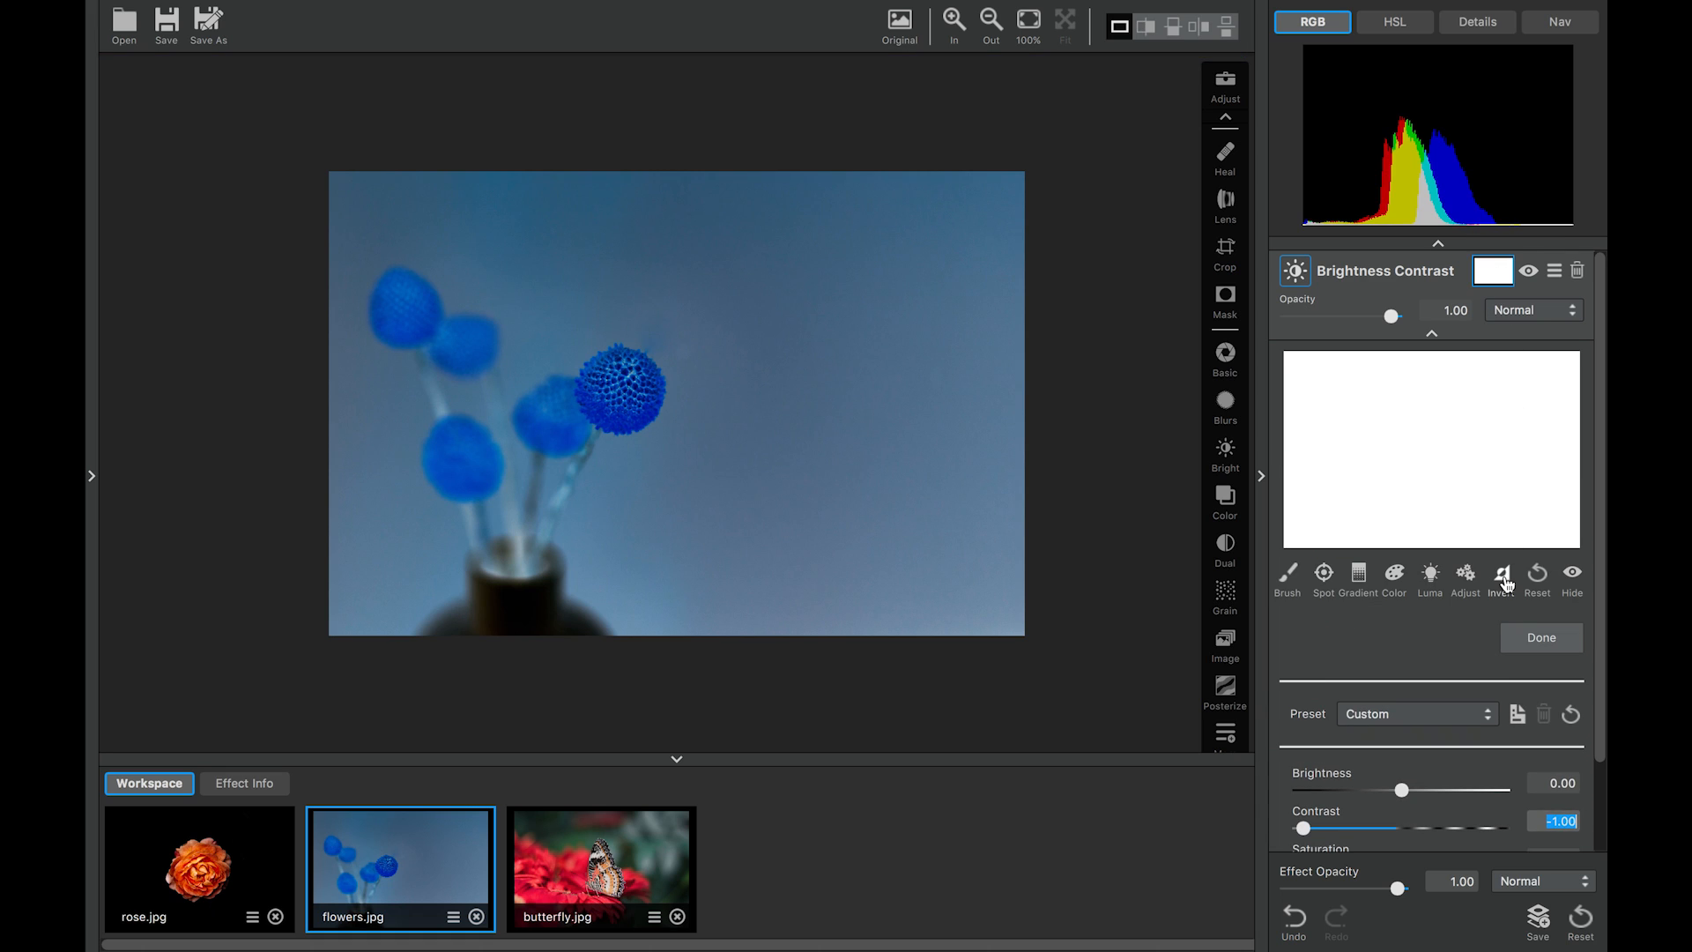
left_click(1500, 572)
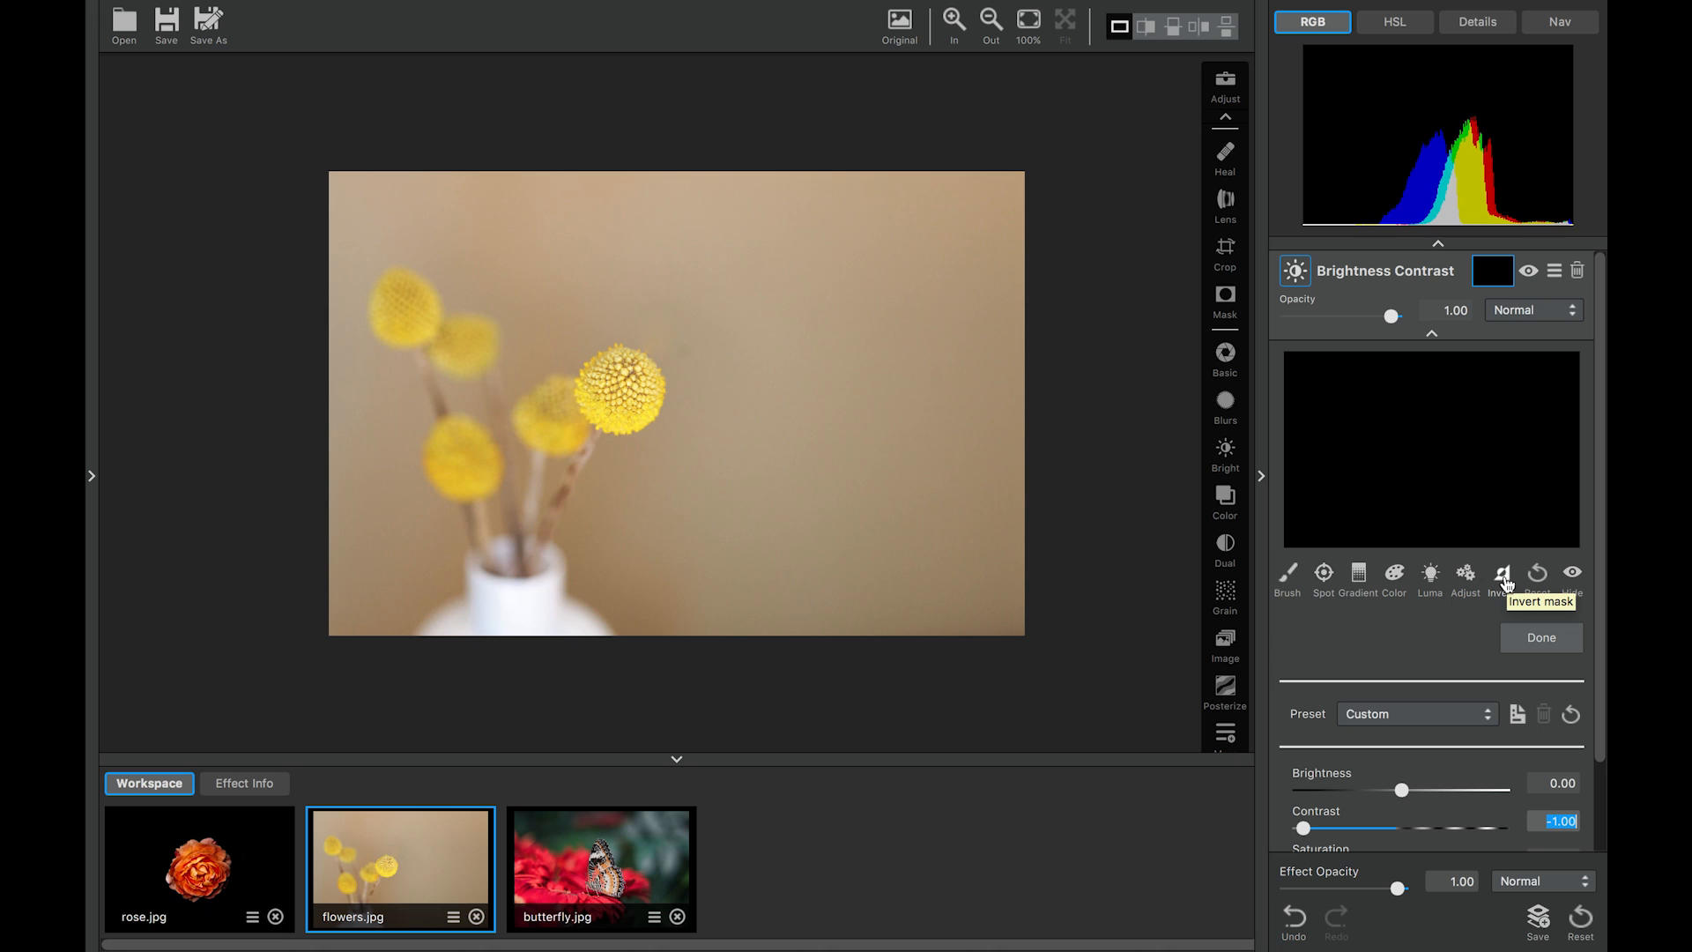
mouse_move(952, 395)
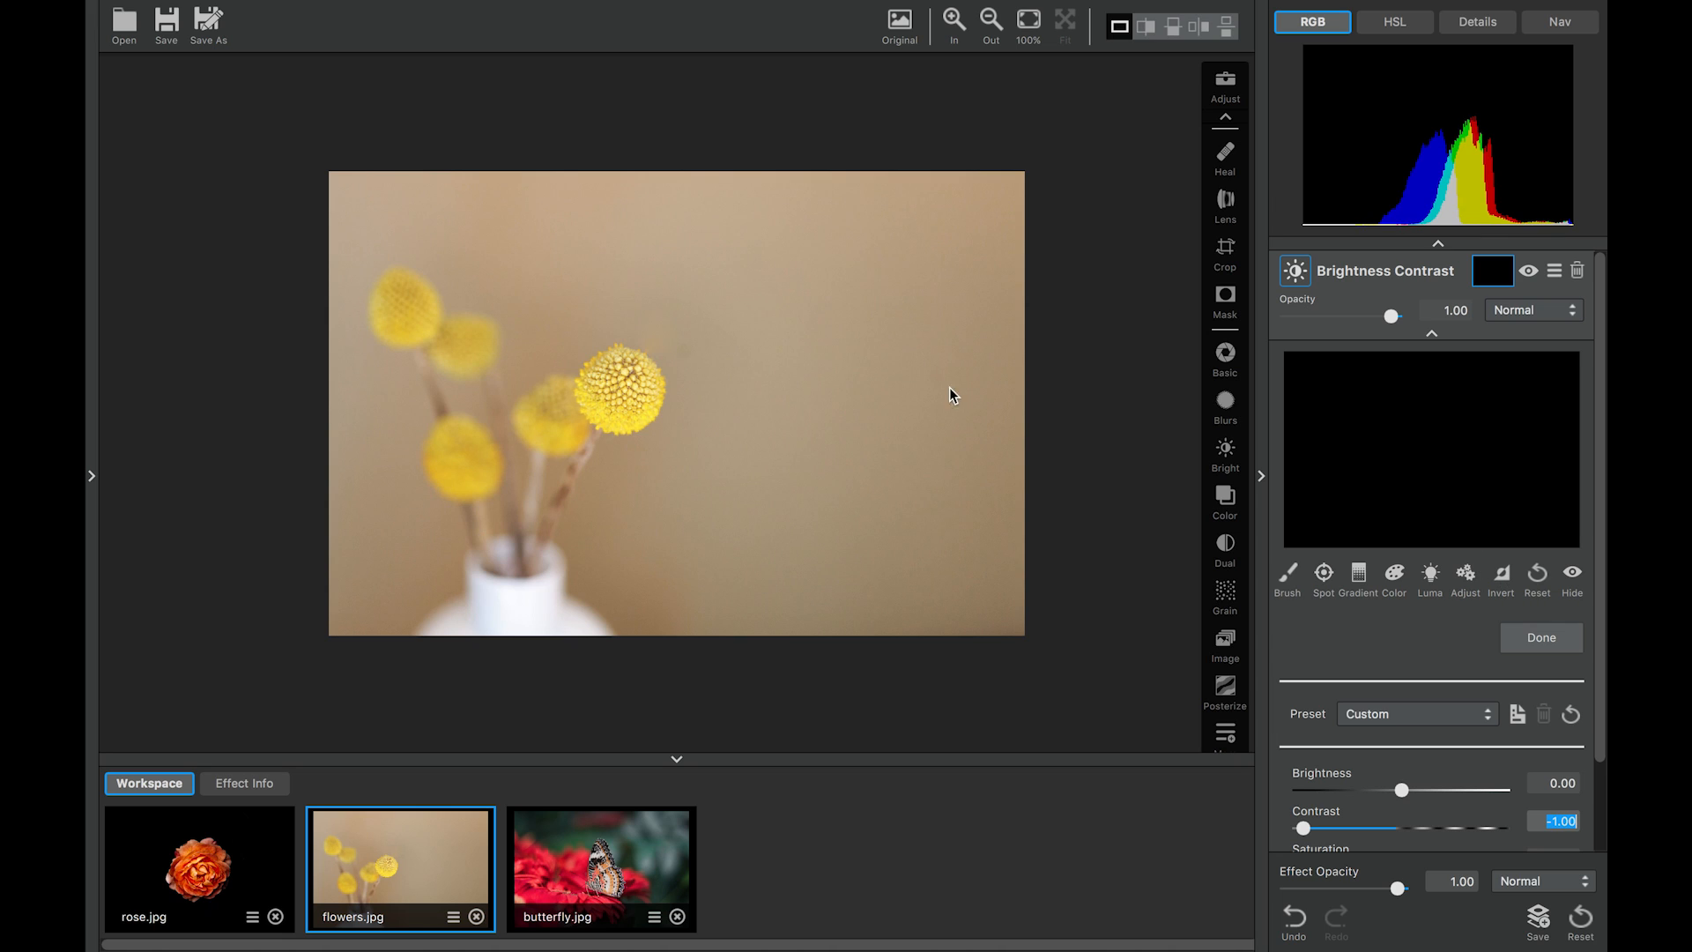
mouse_move(971, 374)
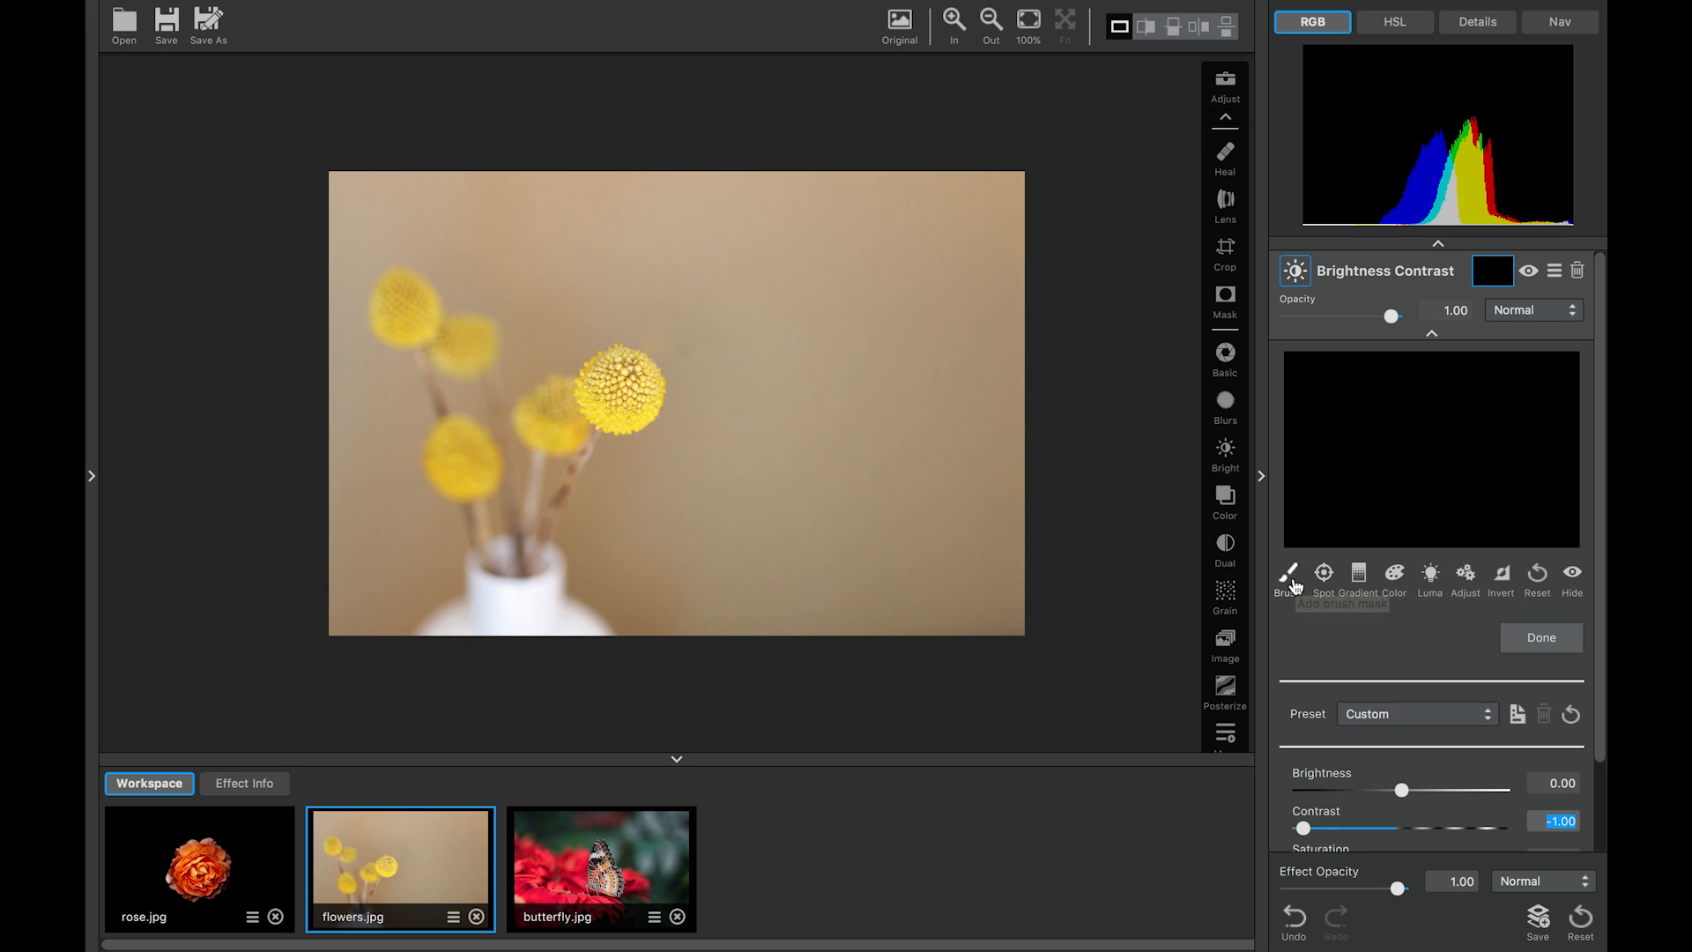
Brush the five flower heads into the mask so they turn inverted blue, then finish
left_click(1286, 573)
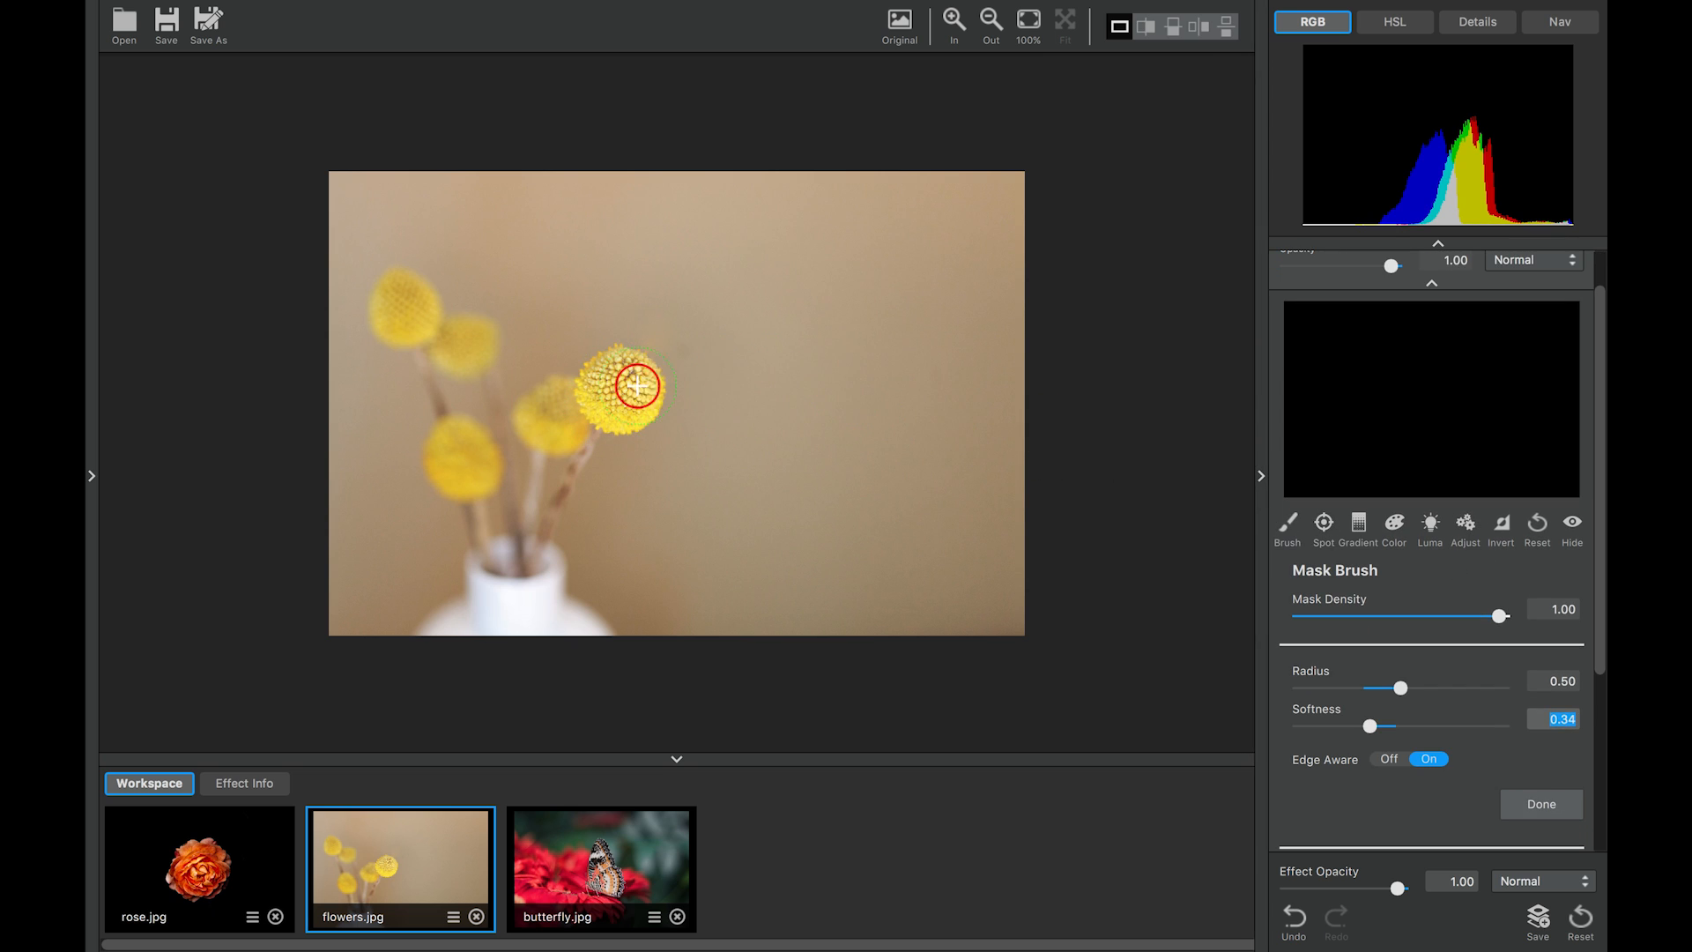
left_click(627, 386)
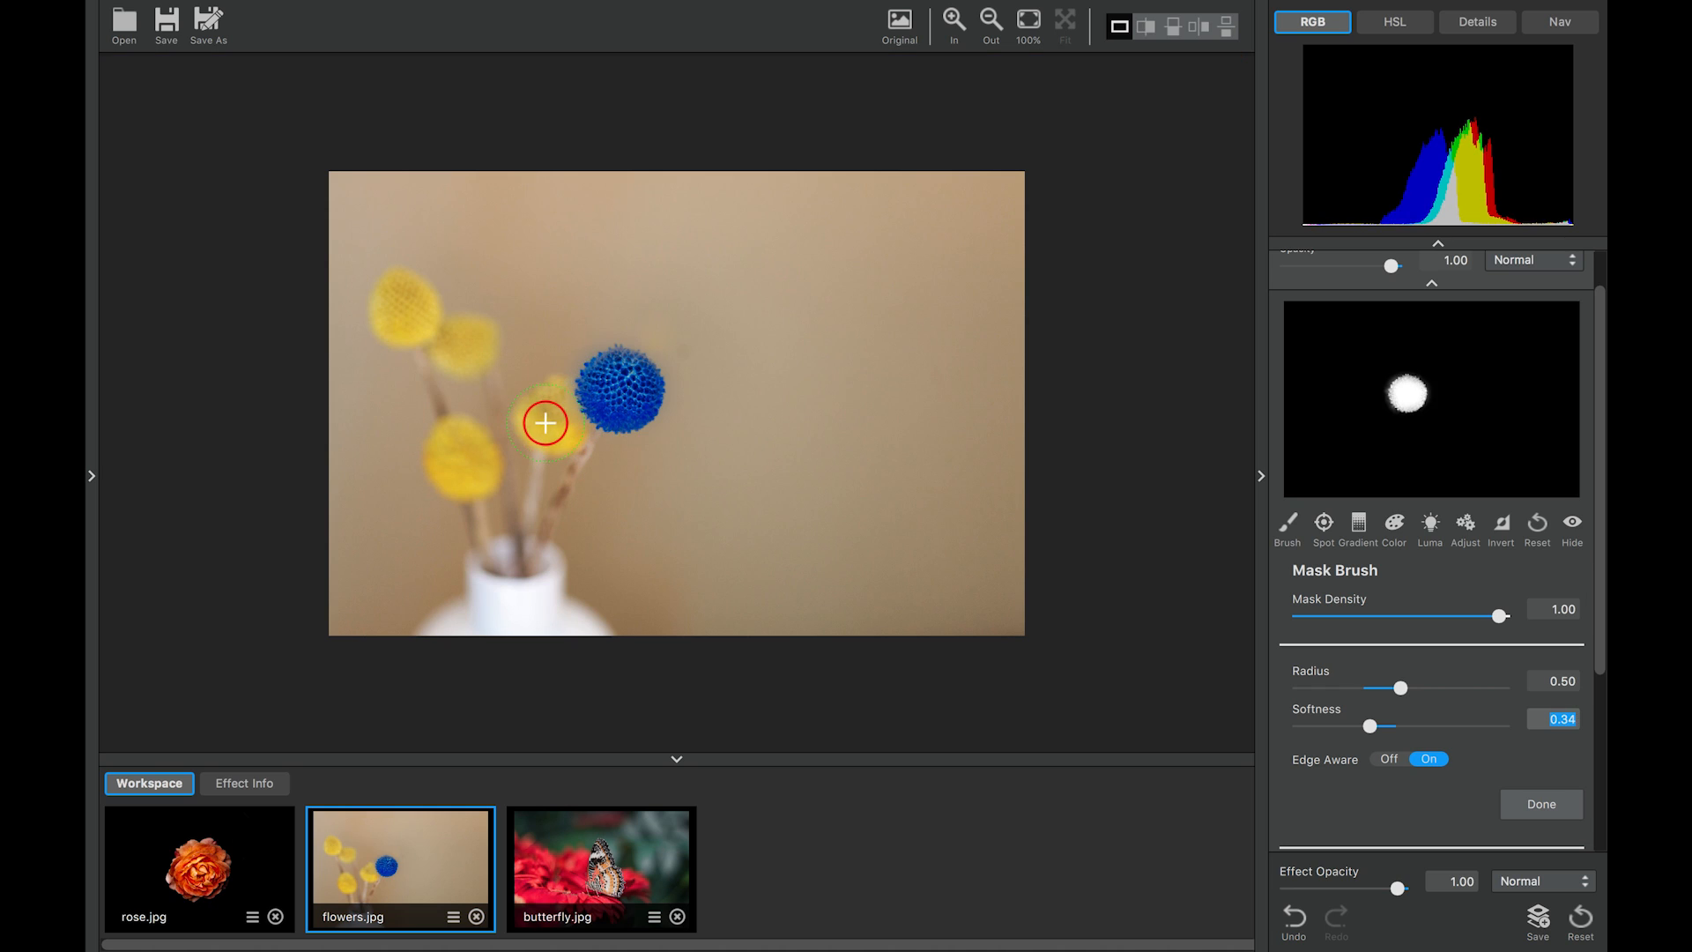
mouse_move(606, 396)
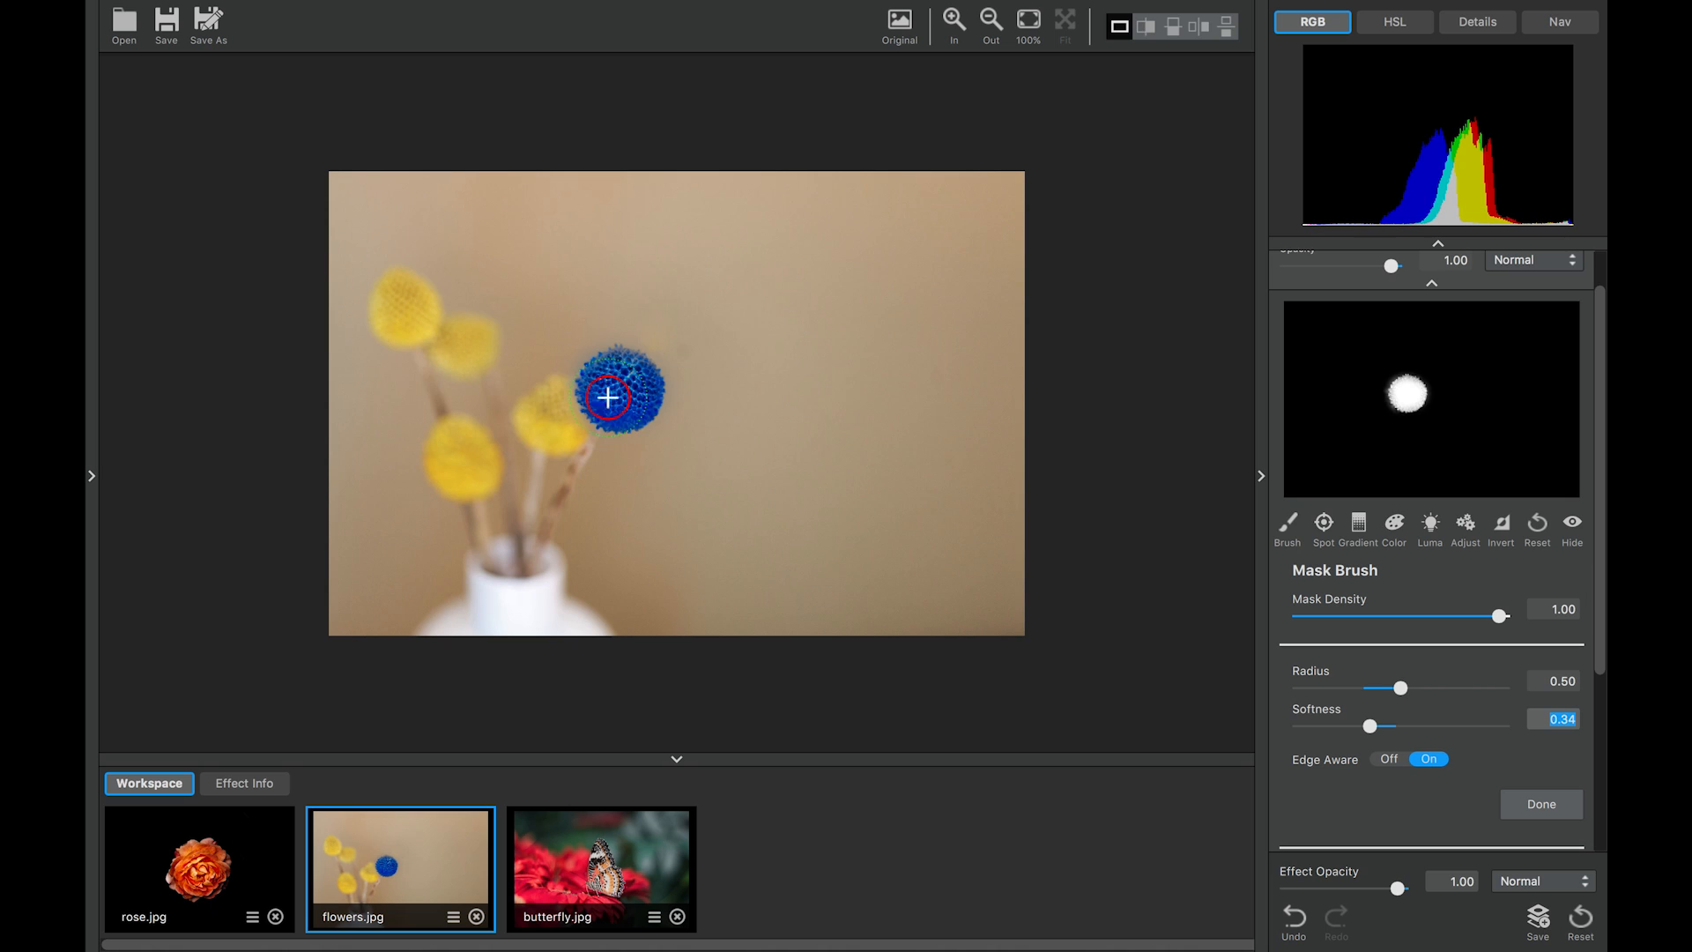
mouse_move(546, 414)
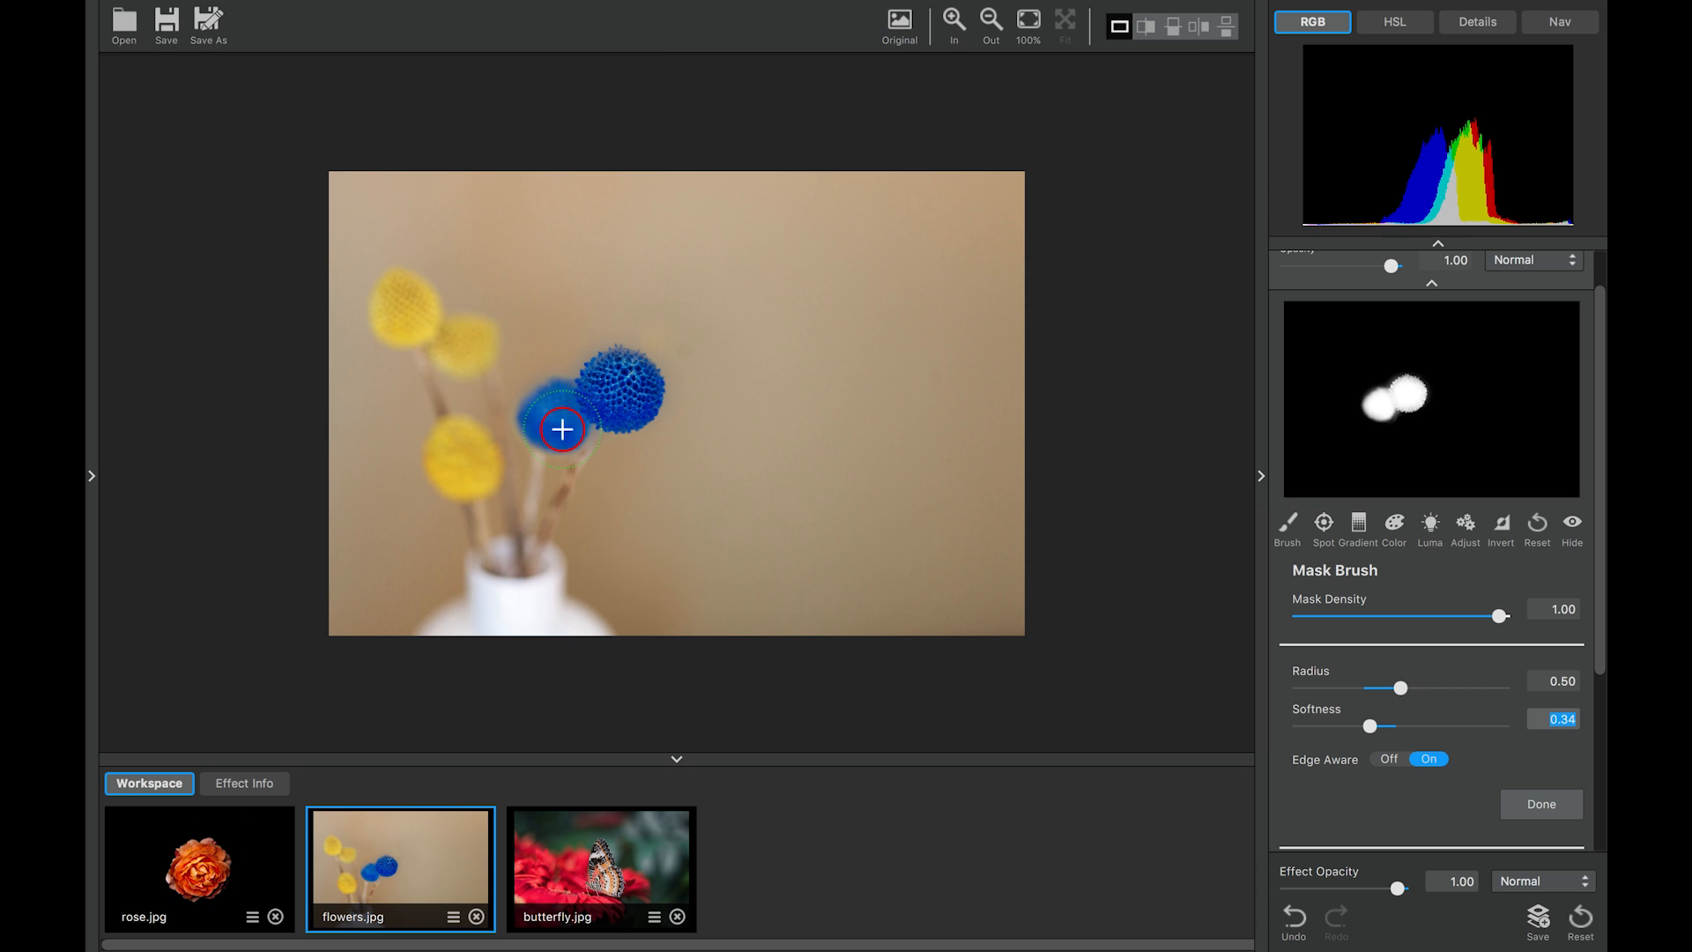
left_click(402, 319)
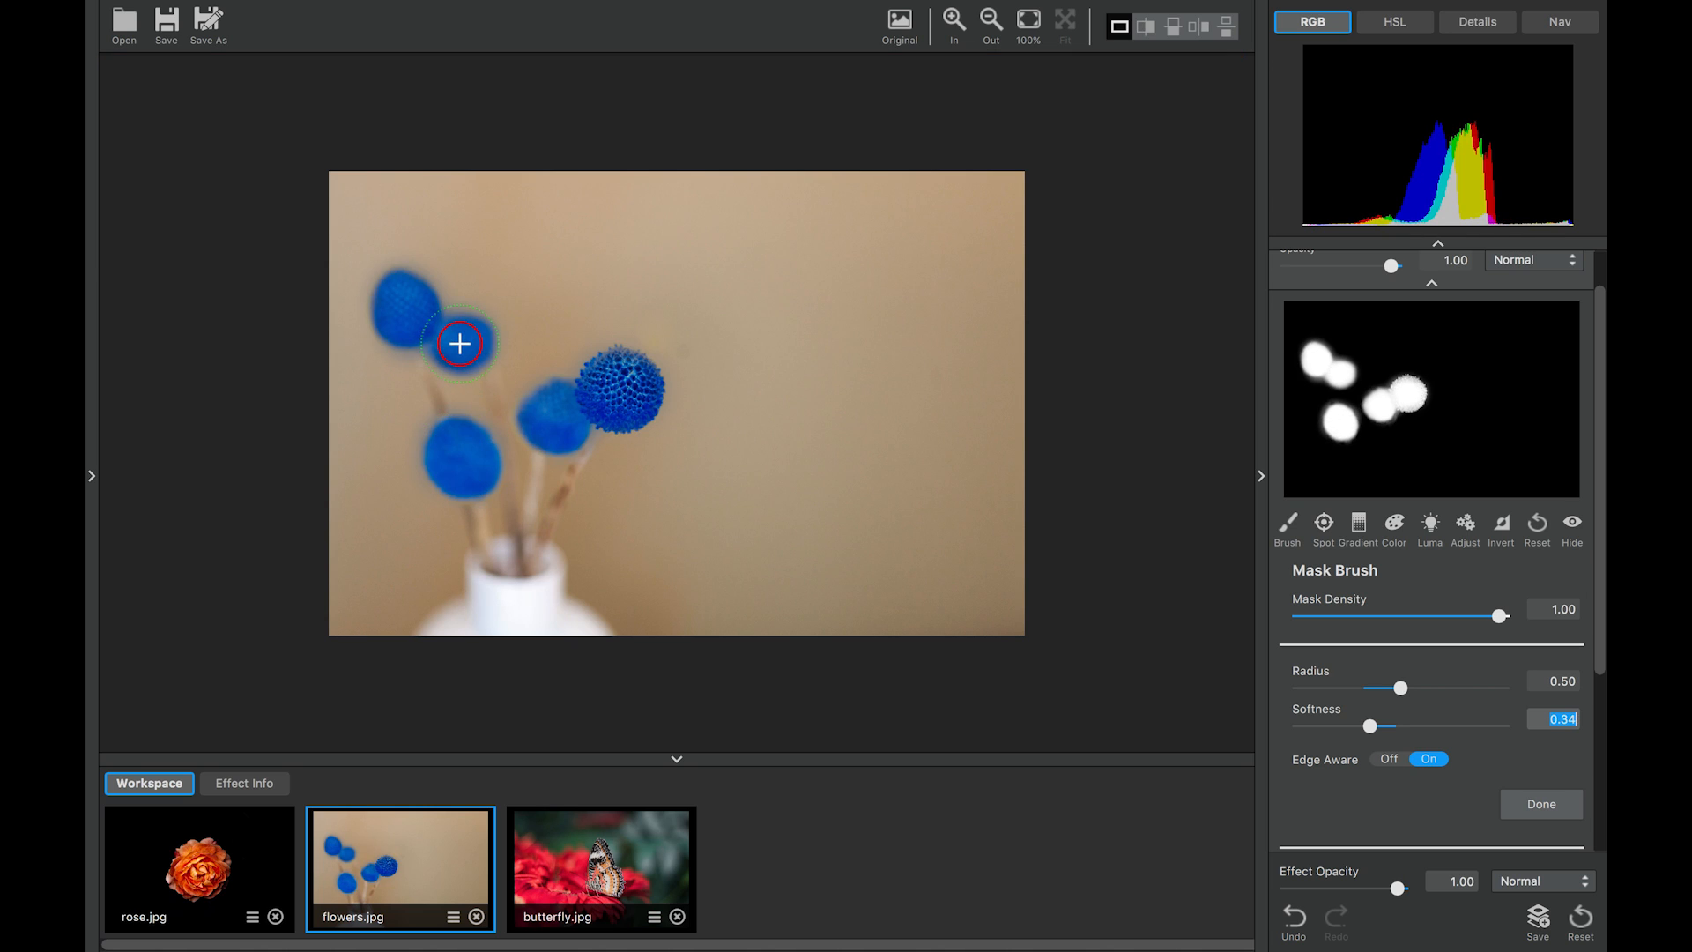
mouse_move(543, 415)
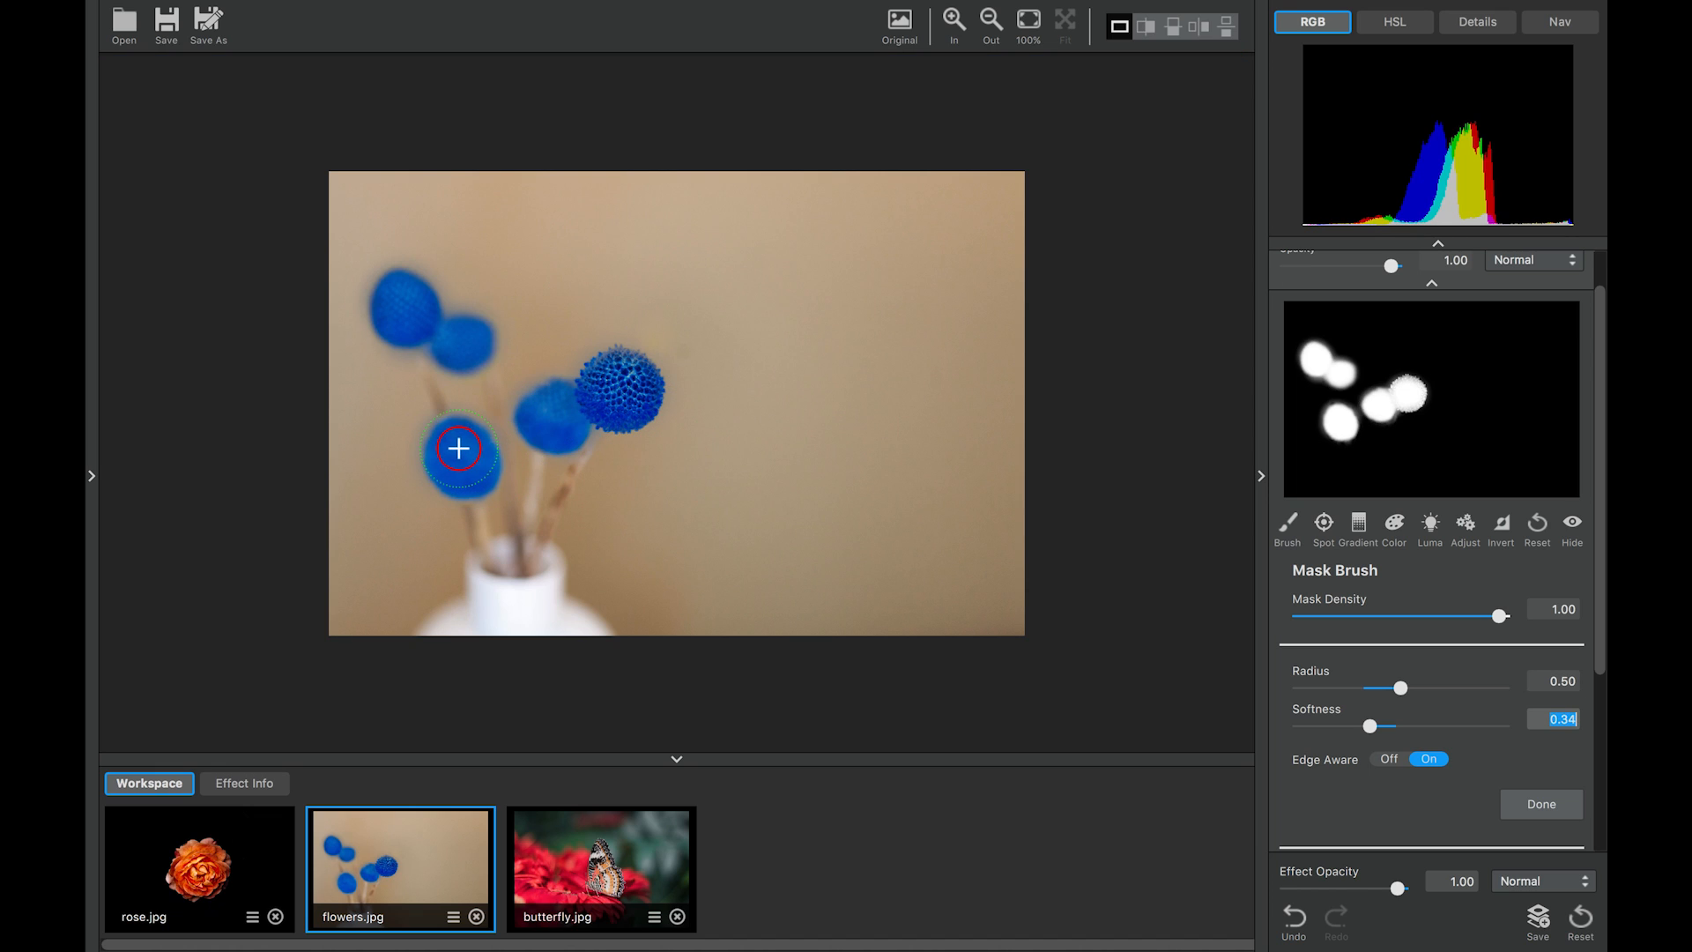
mouse_move(1464, 529)
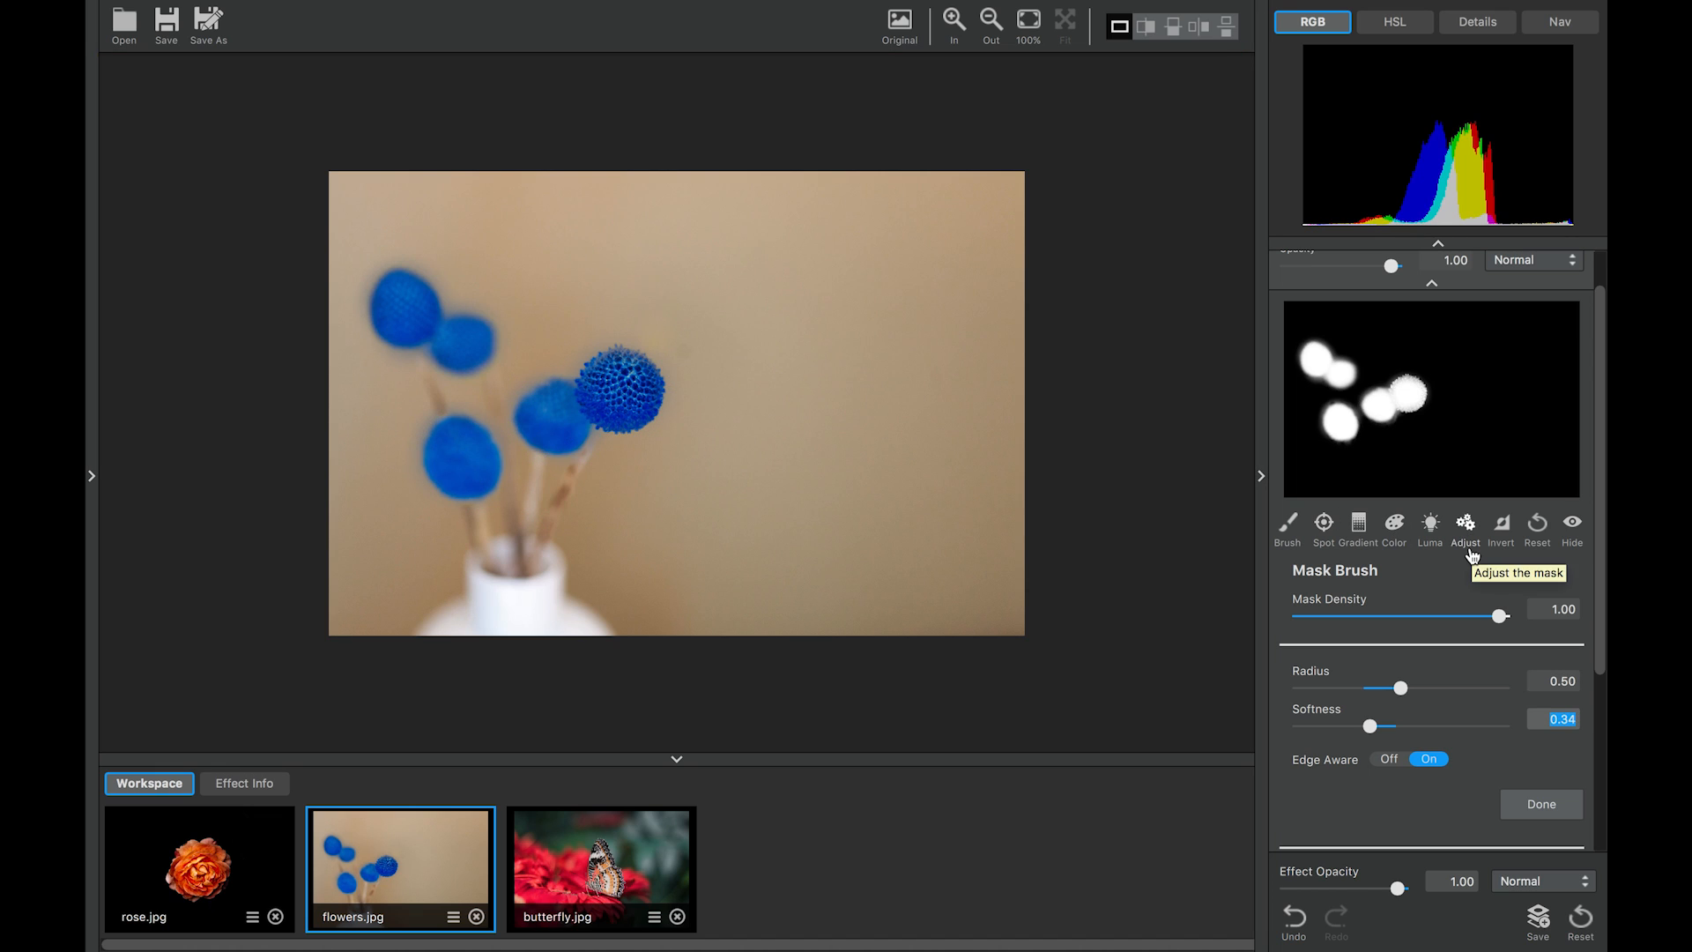
mouse_move(1554, 649)
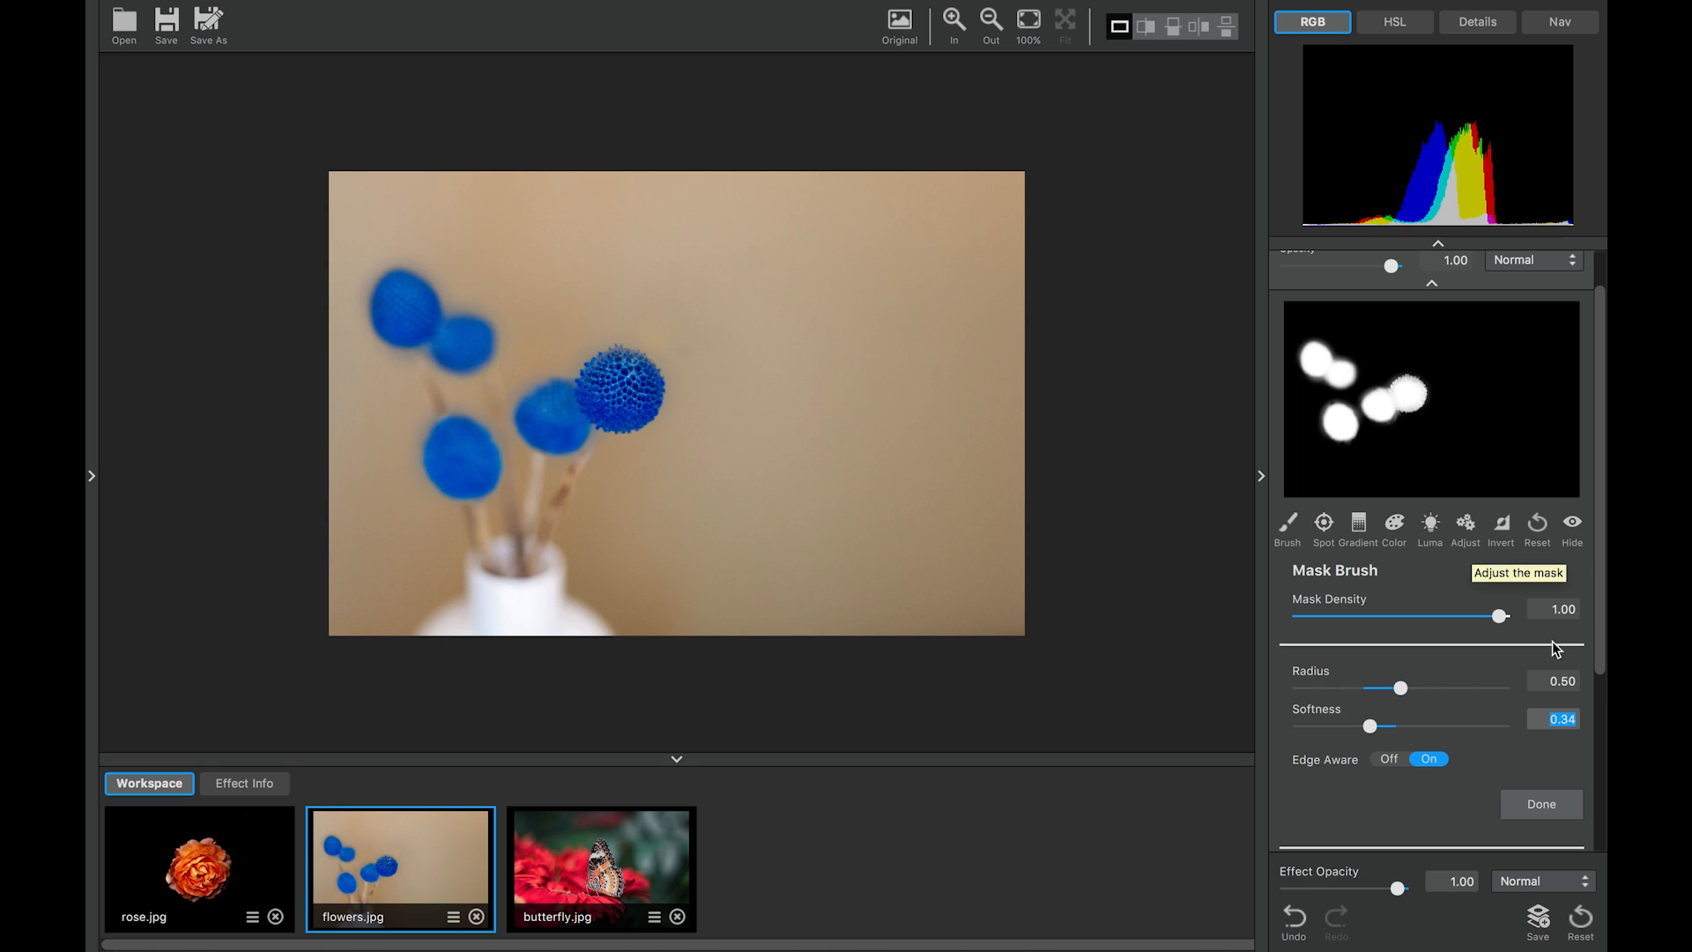
left_click(1540, 803)
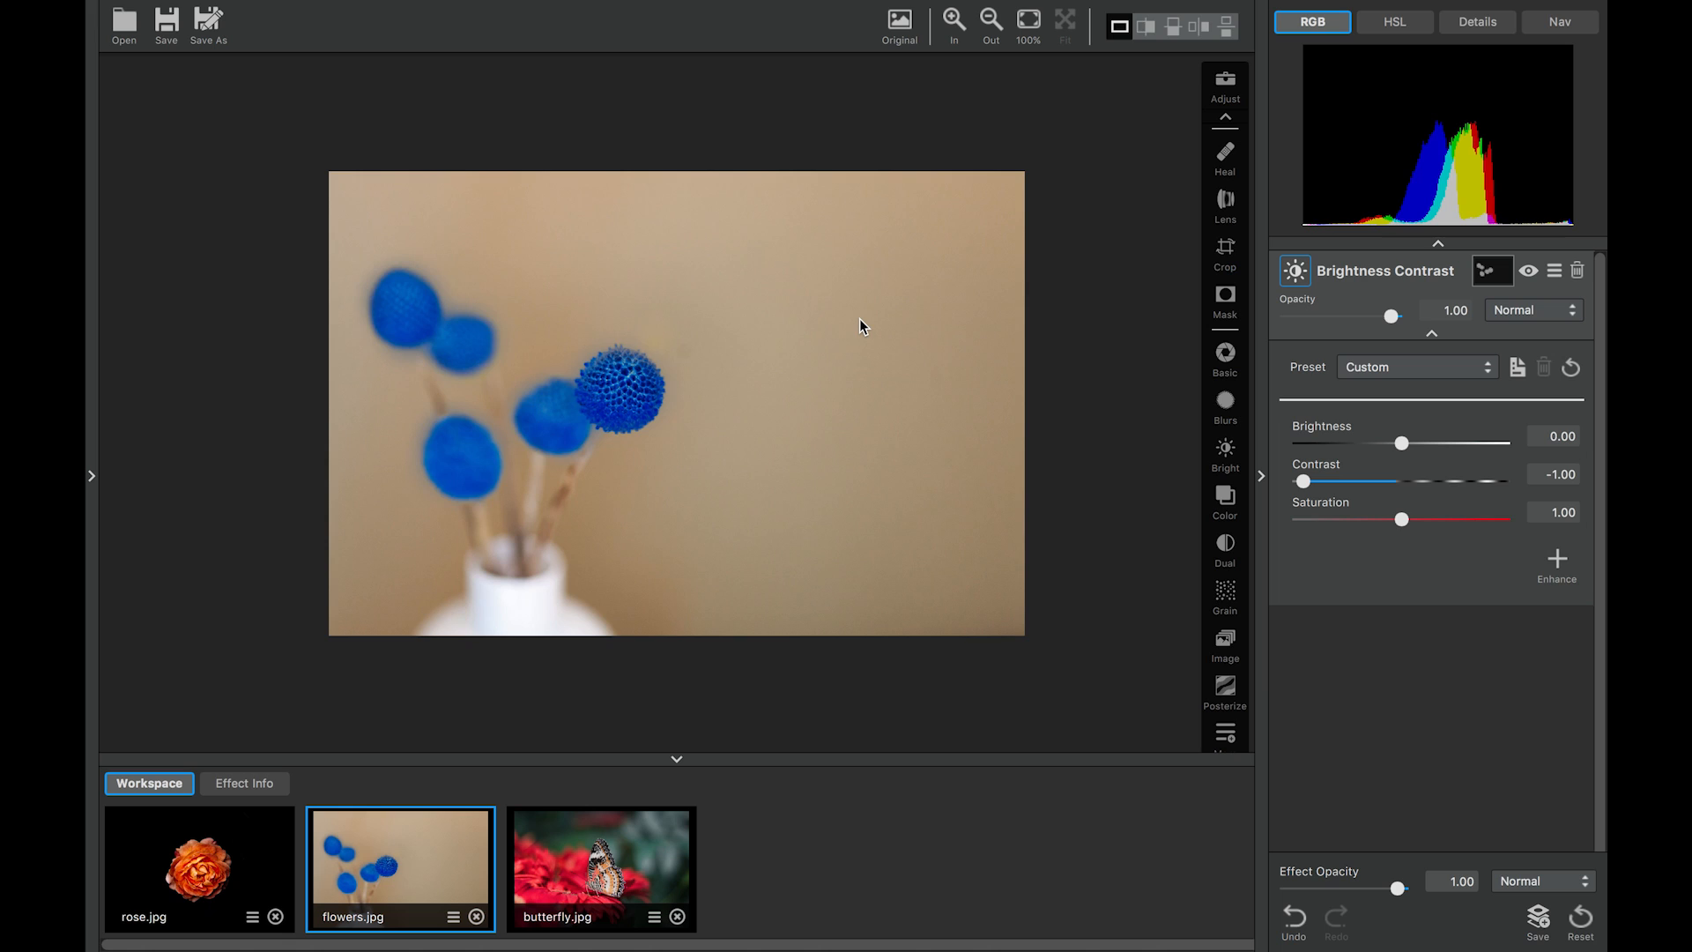
Compare the blue flowers with the original, then switch to butterfly.jpg
left_click(899, 21)
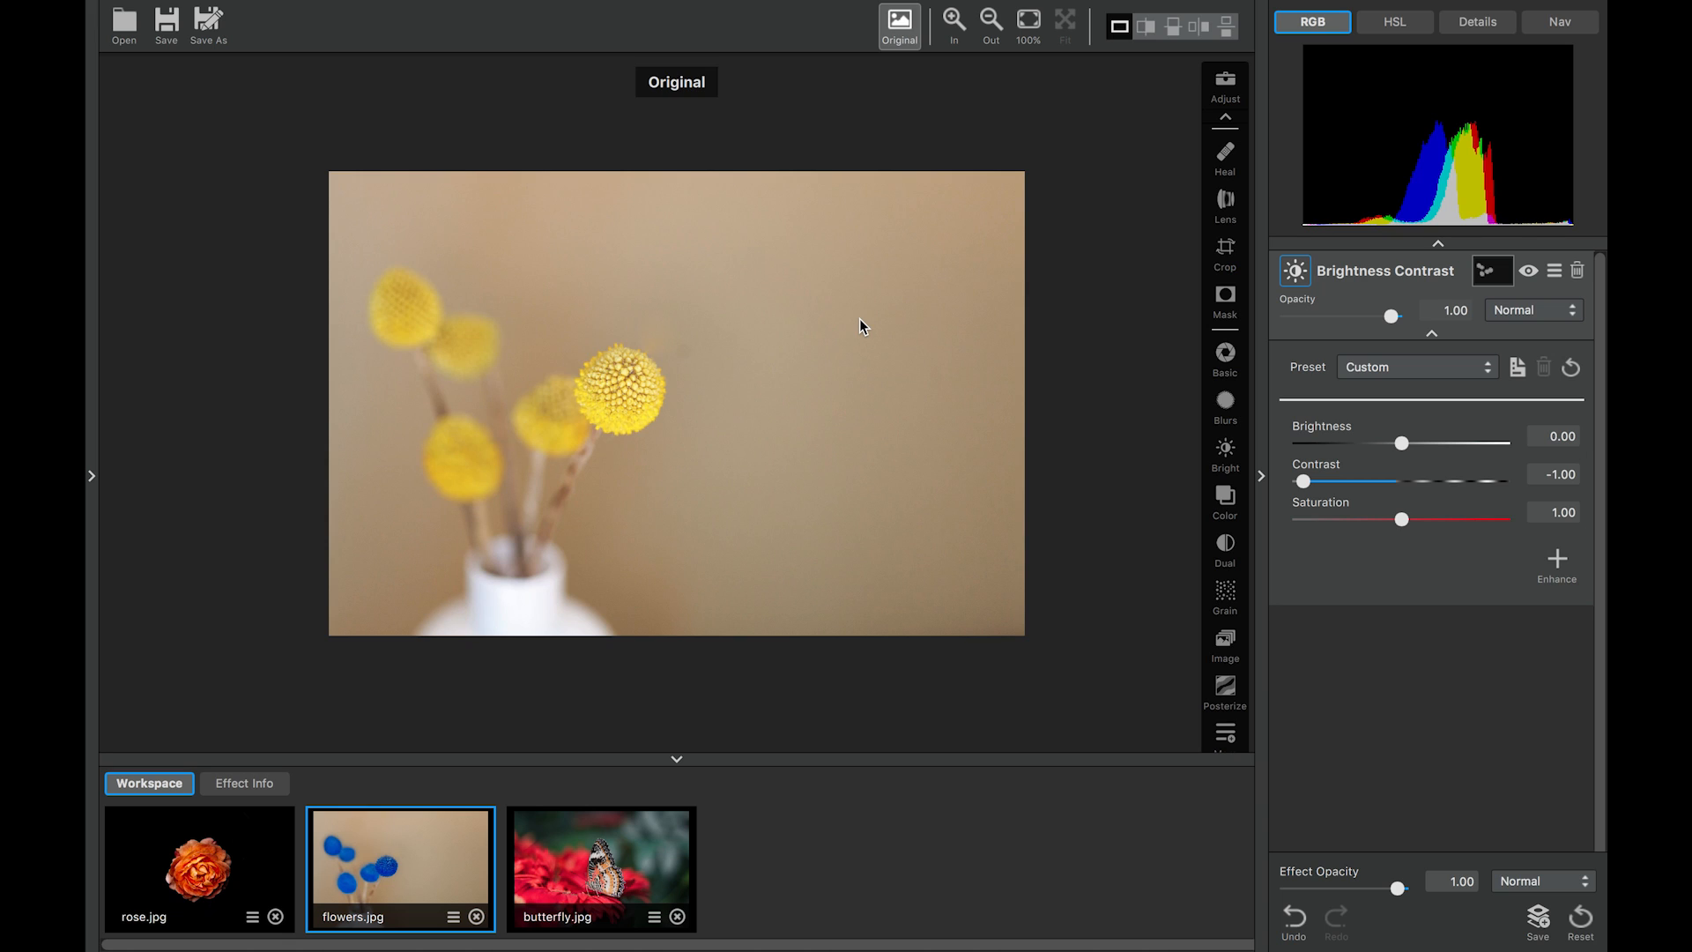
left_click(899, 25)
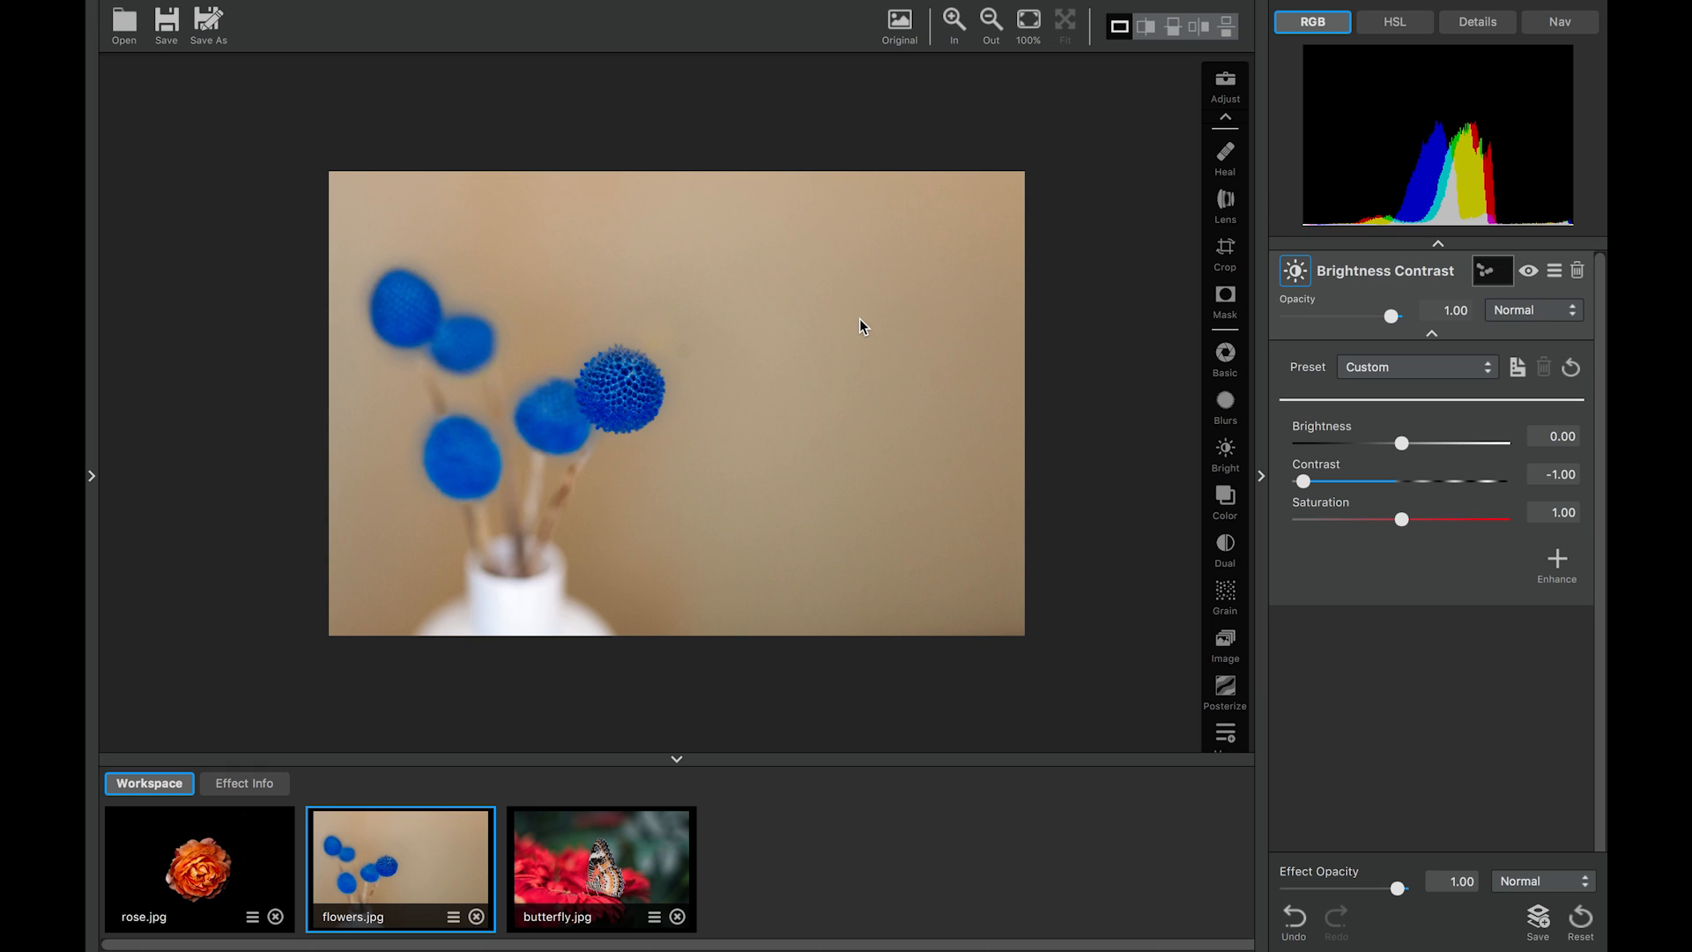
mouse_move(572, 842)
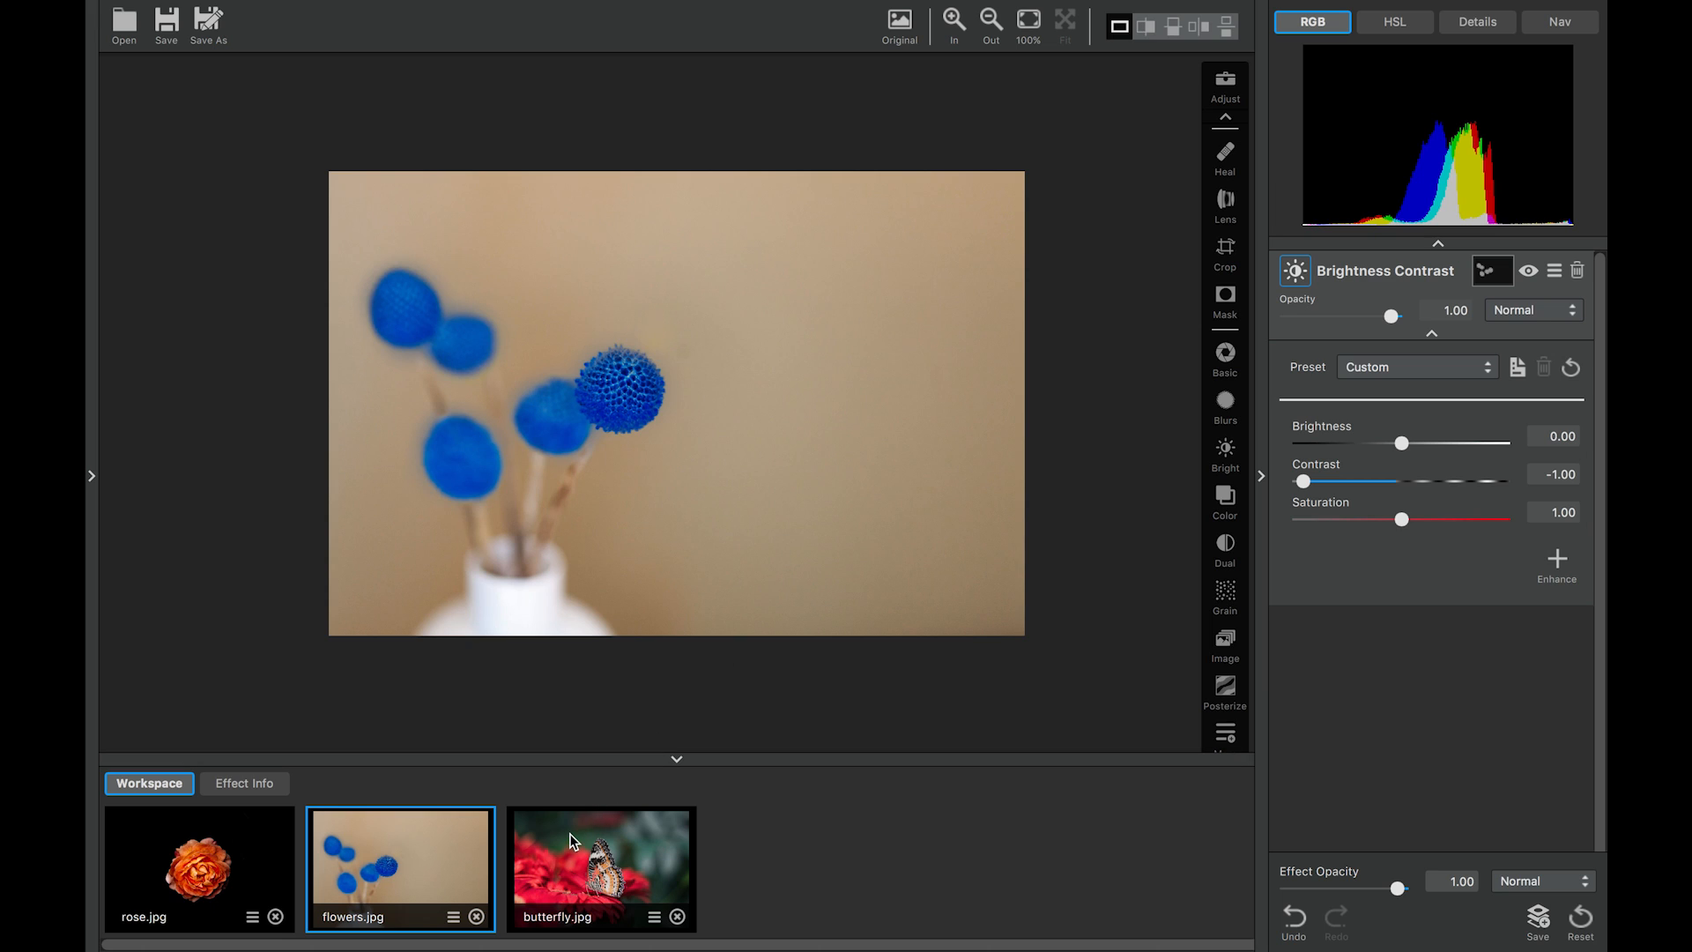
left_click(599, 867)
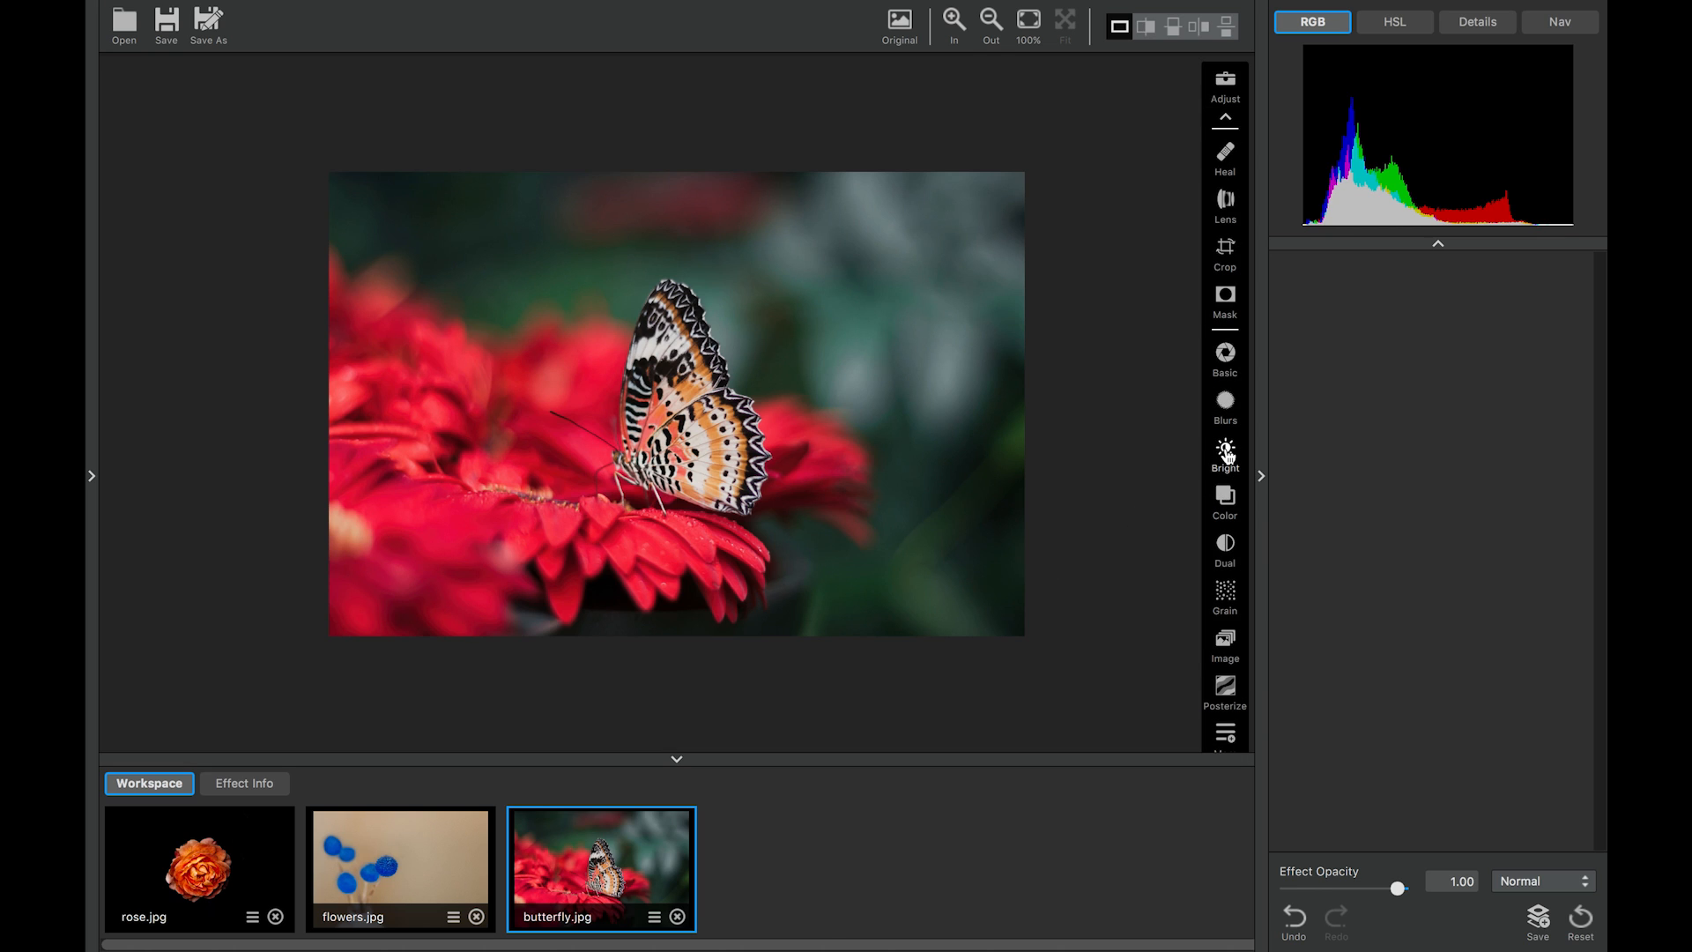
Add Brightness Contrast at 0.11, 1.72, -1.00 turning the butterfly photo blue, and compare with the original
left_click(1223, 446)
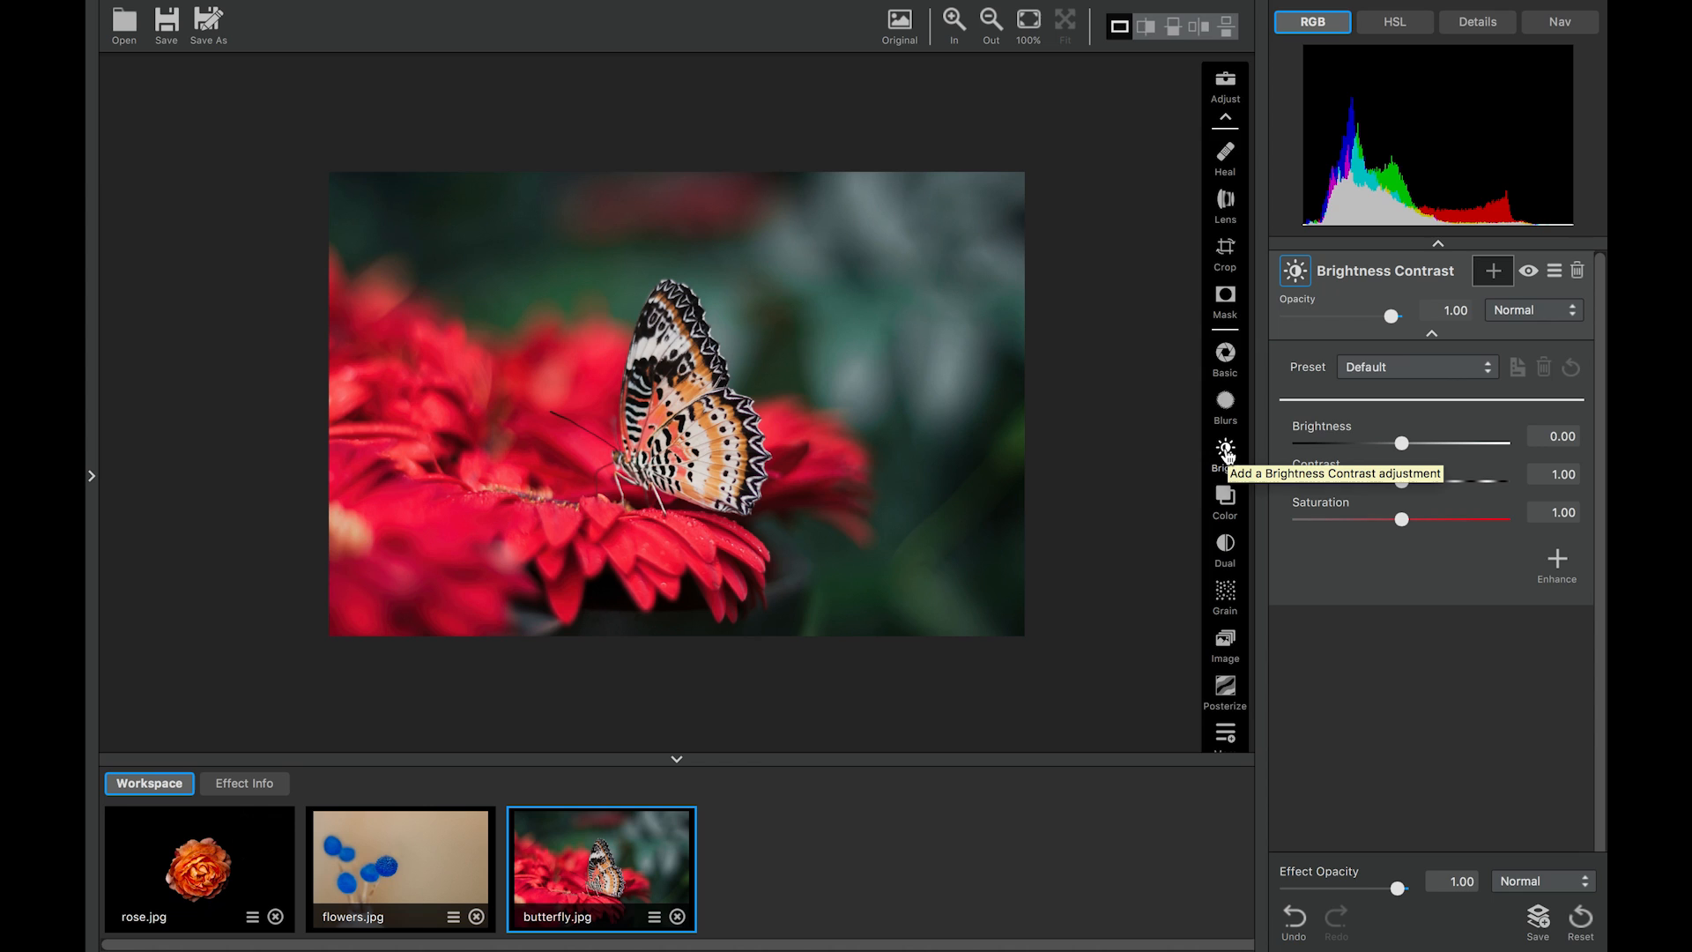
mouse_move(753, 483)
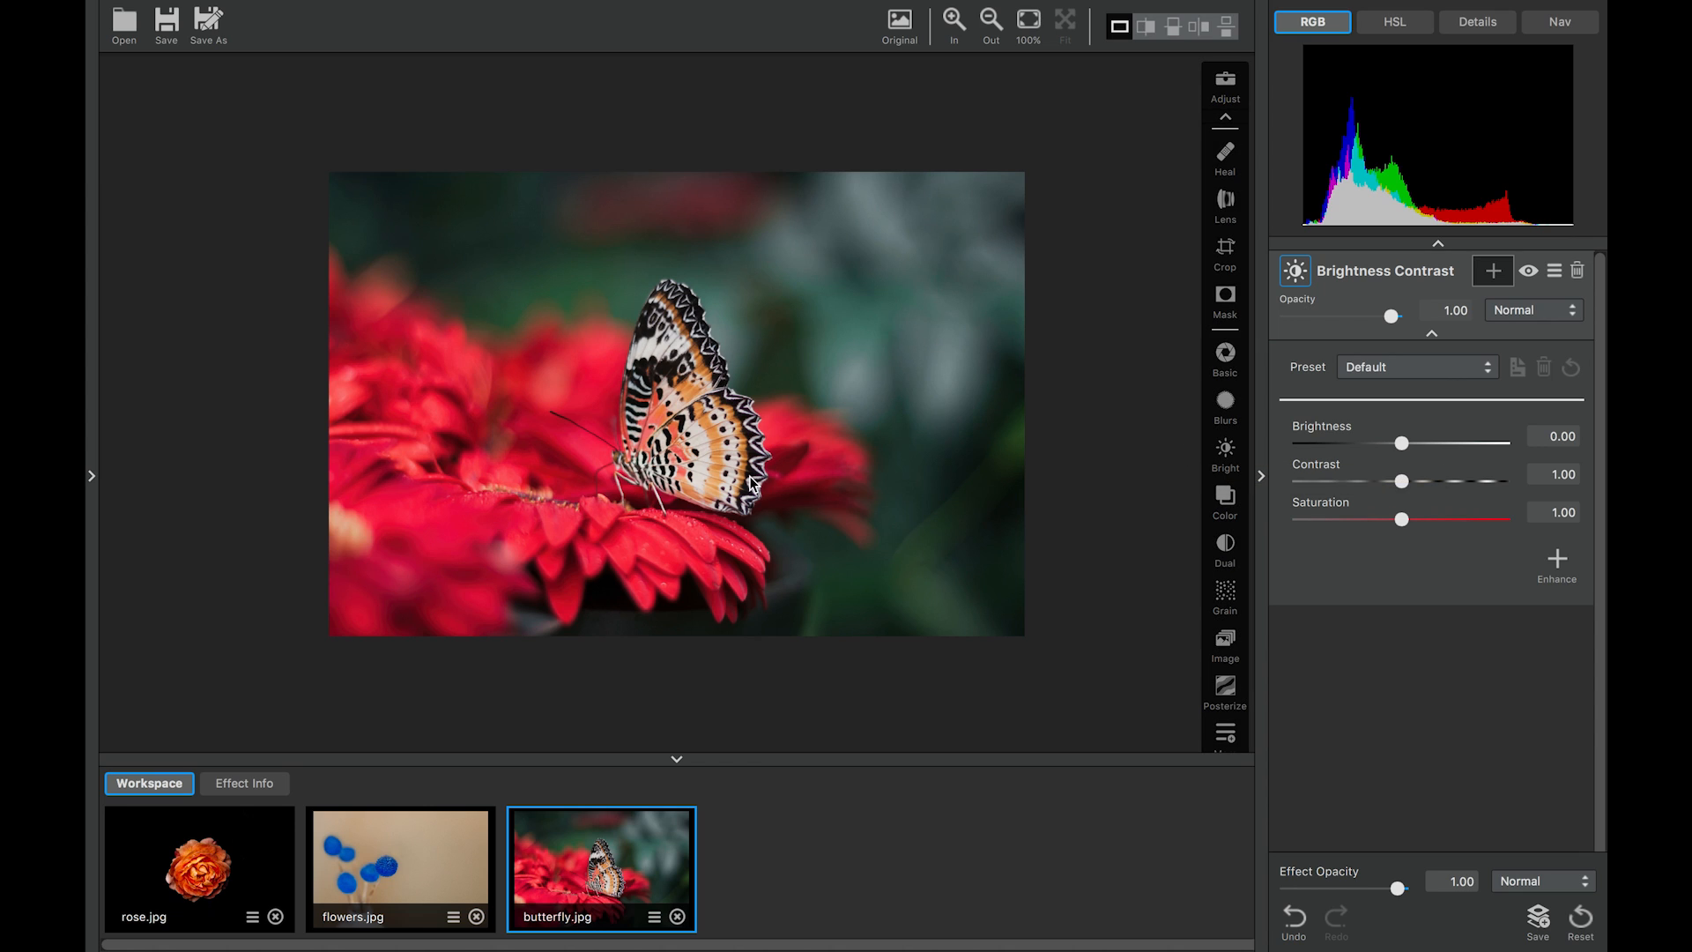
mouse_move(669, 433)
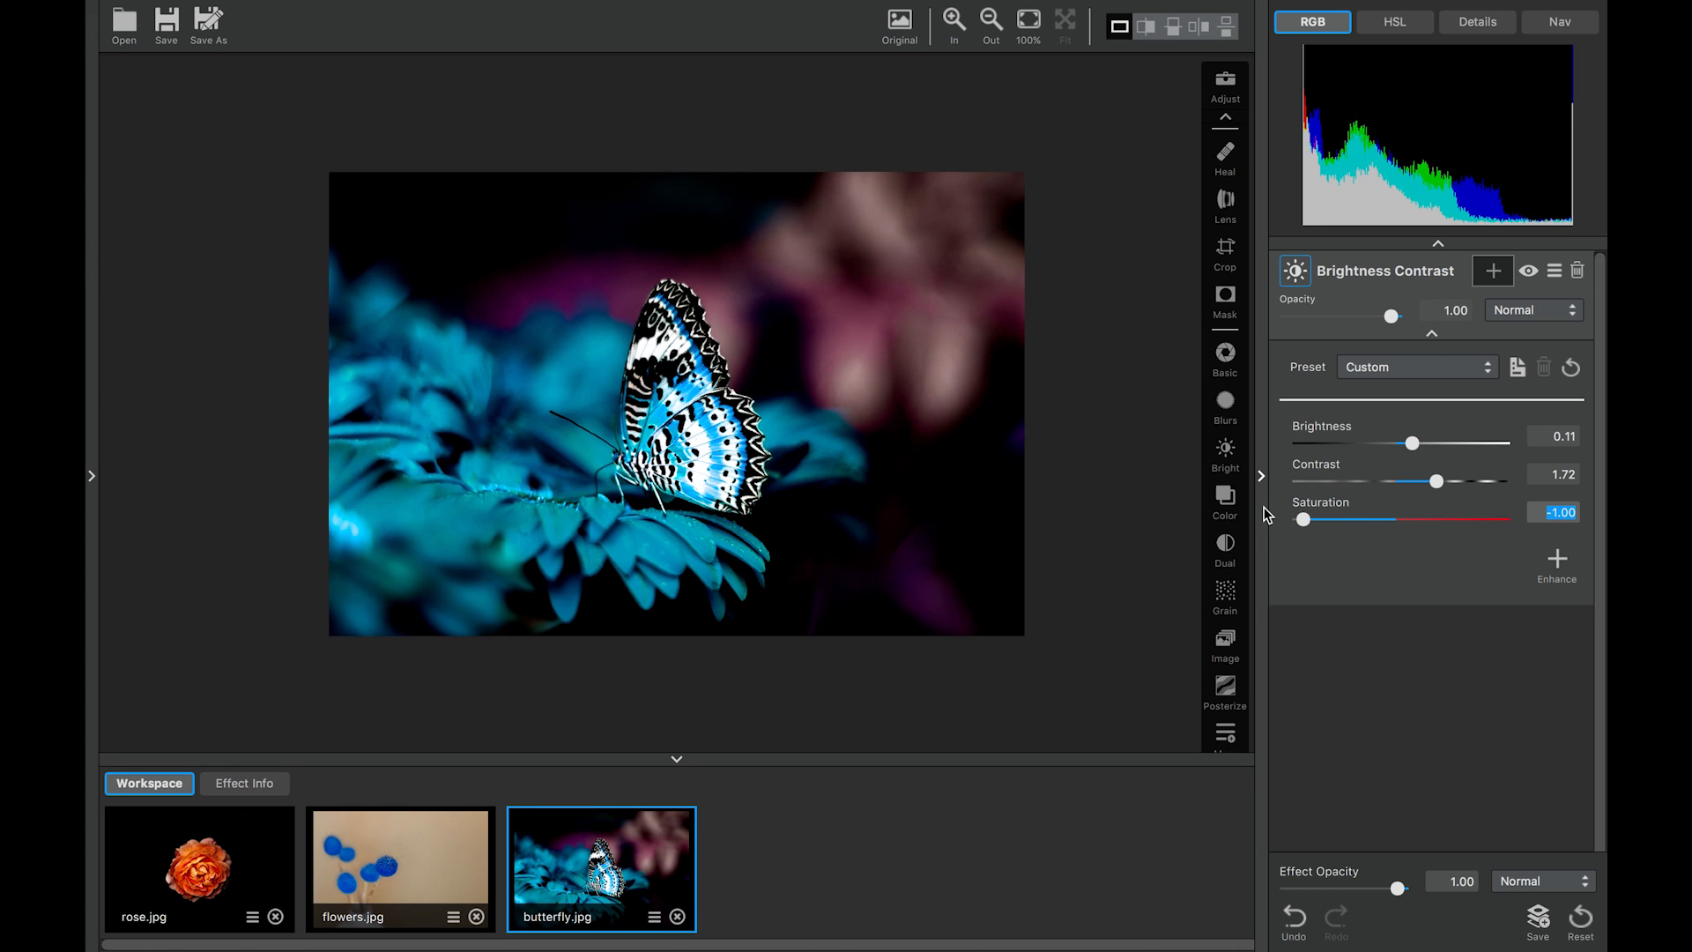
left_click(899, 19)
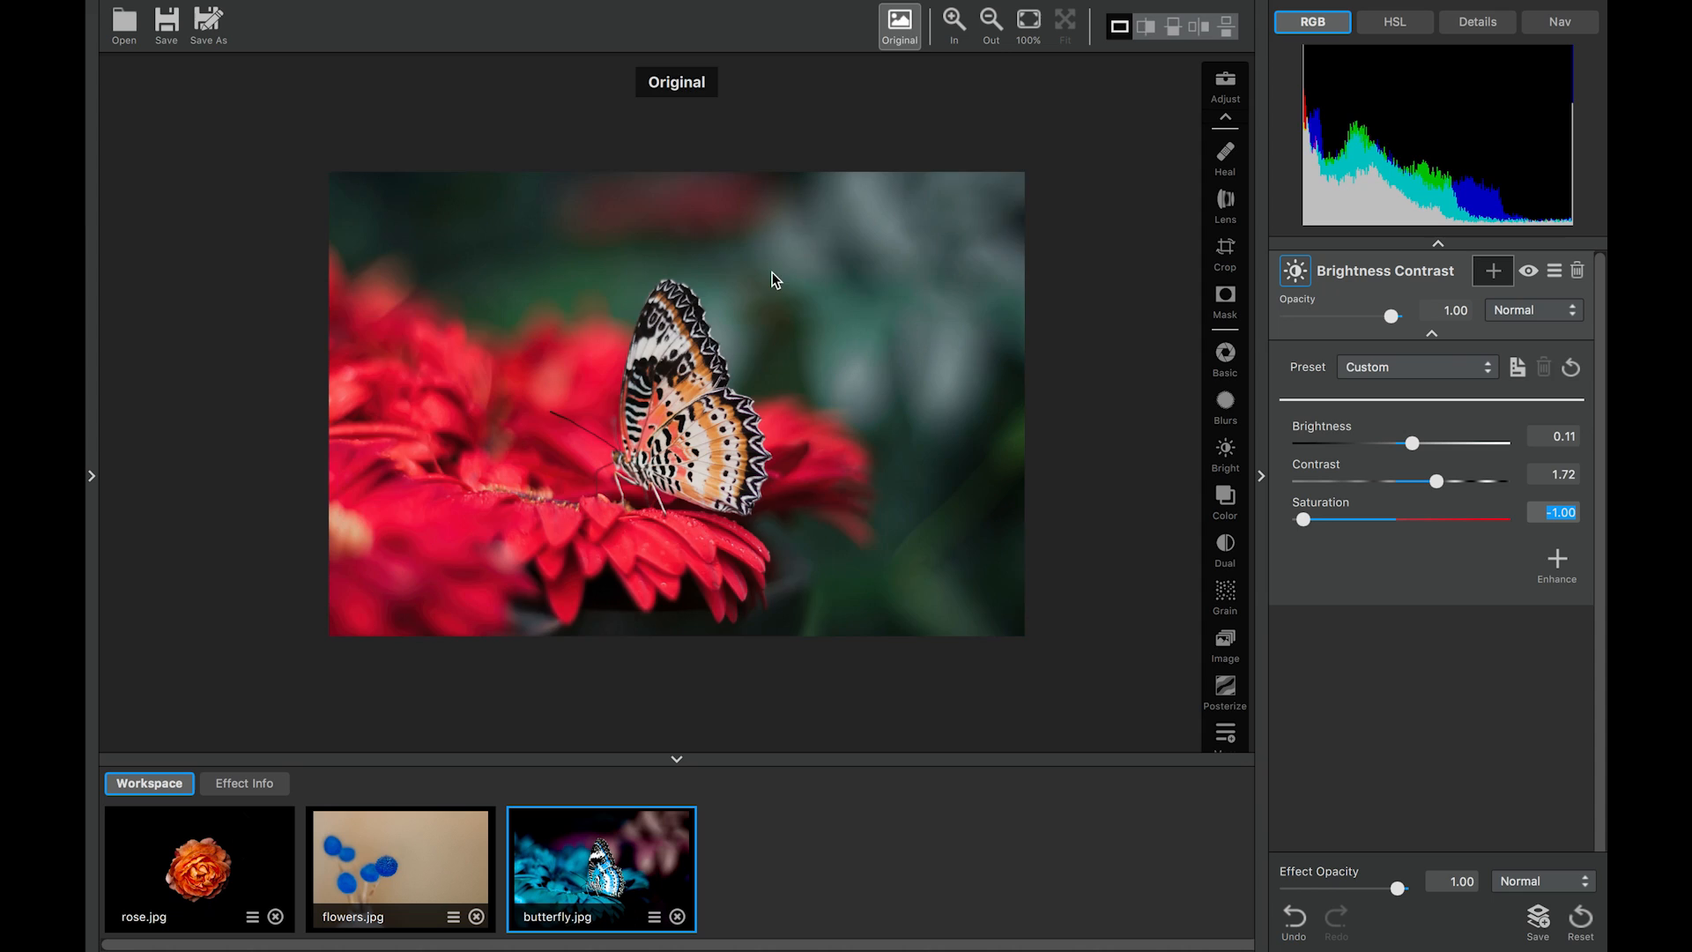
left_click(897, 20)
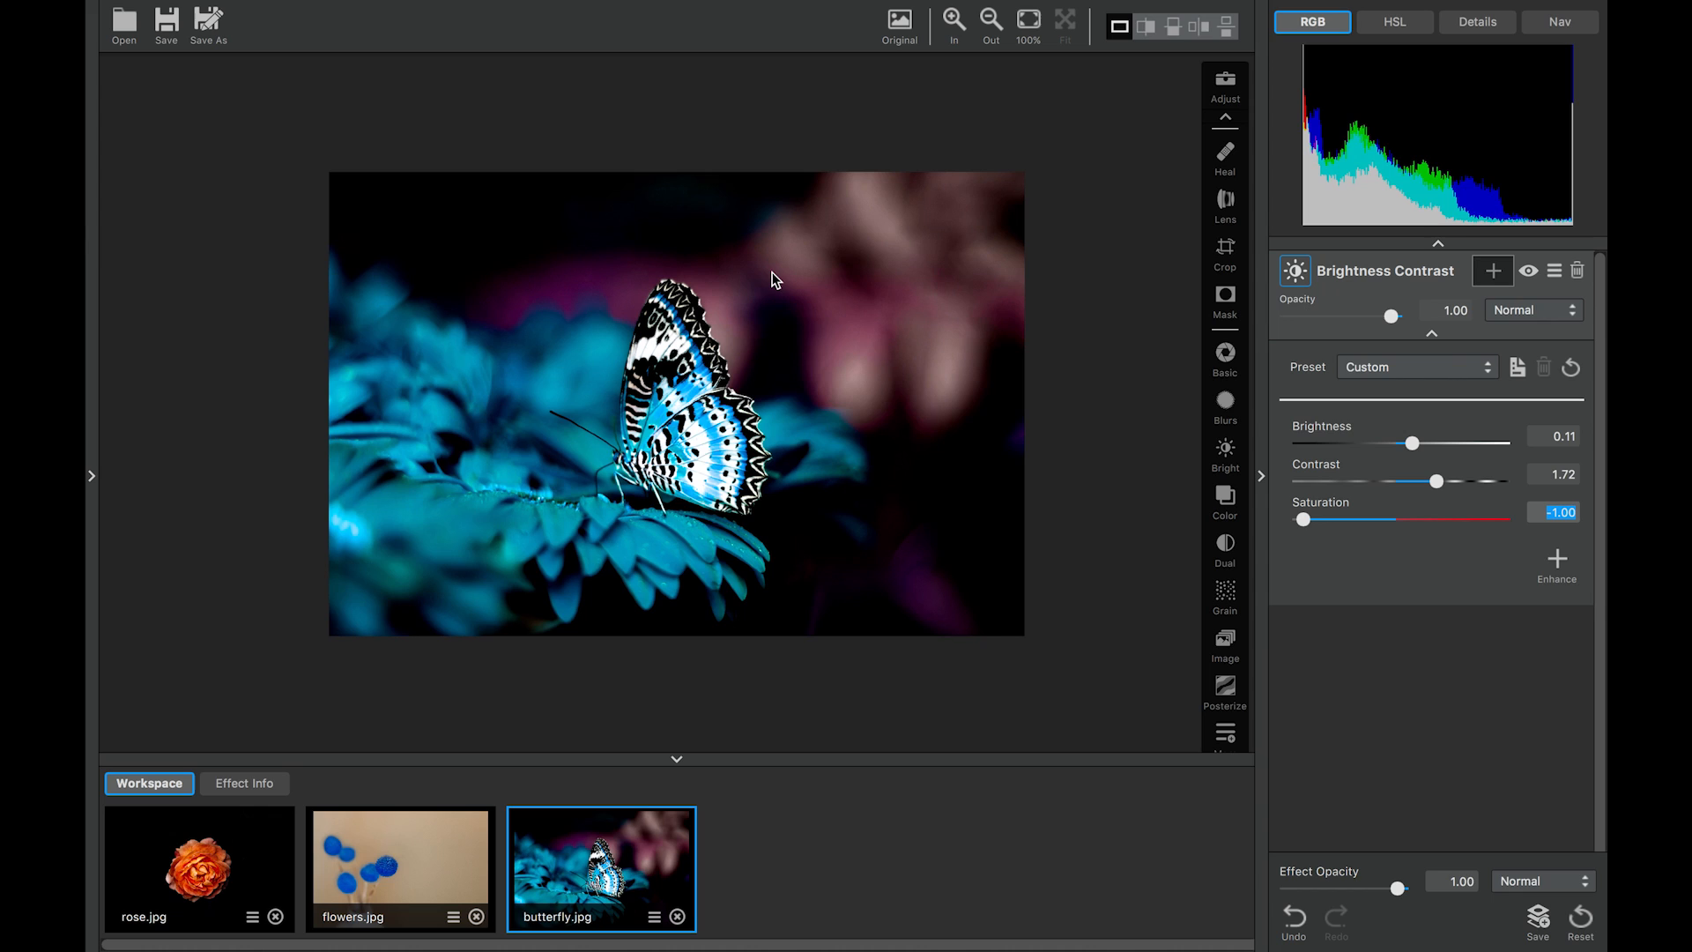
mouse_move(1318, 266)
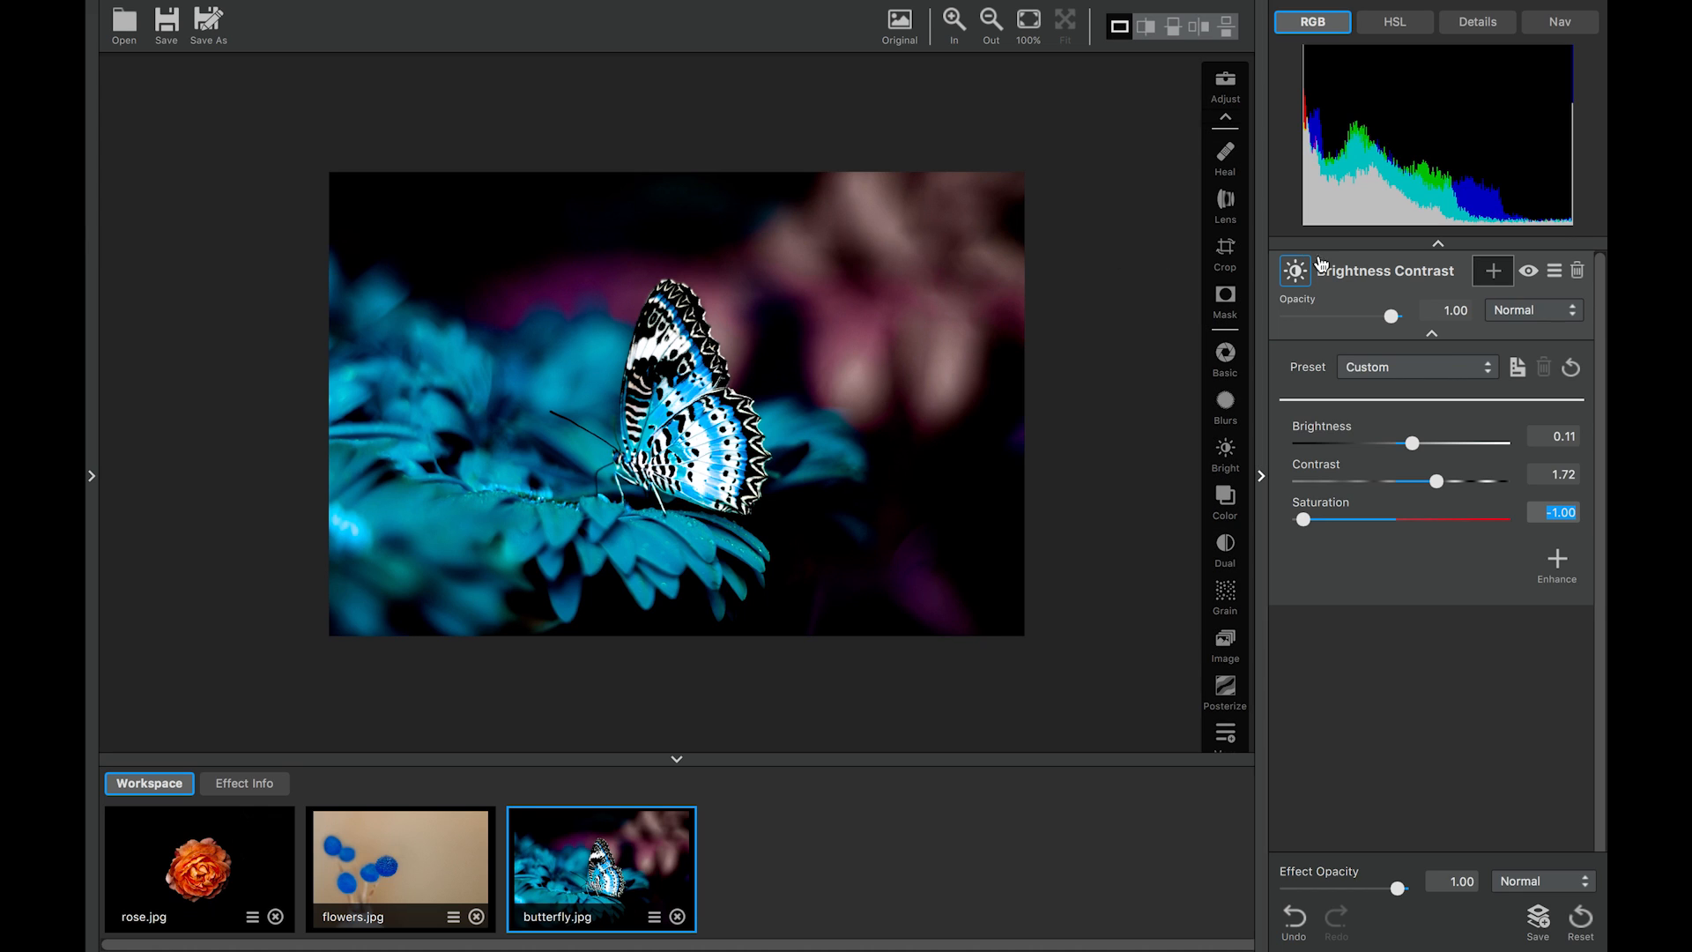
left_click(1492, 271)
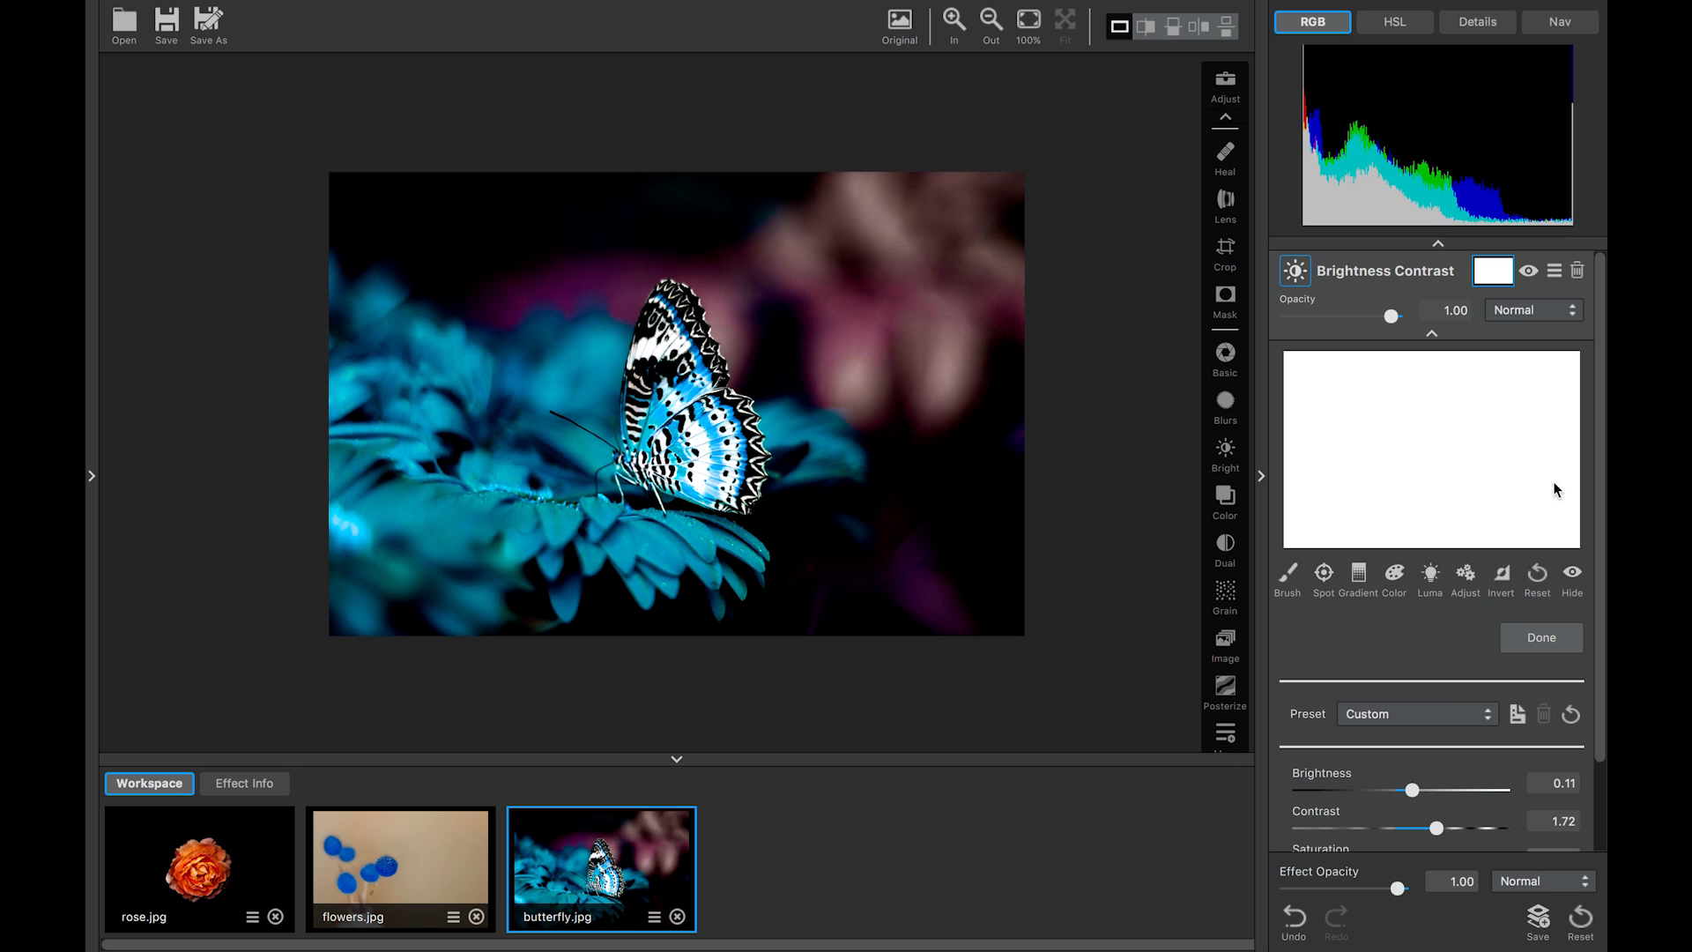
Invert the mask to restore the red colours and undo the accidental brightness change
left_click(1498, 572)
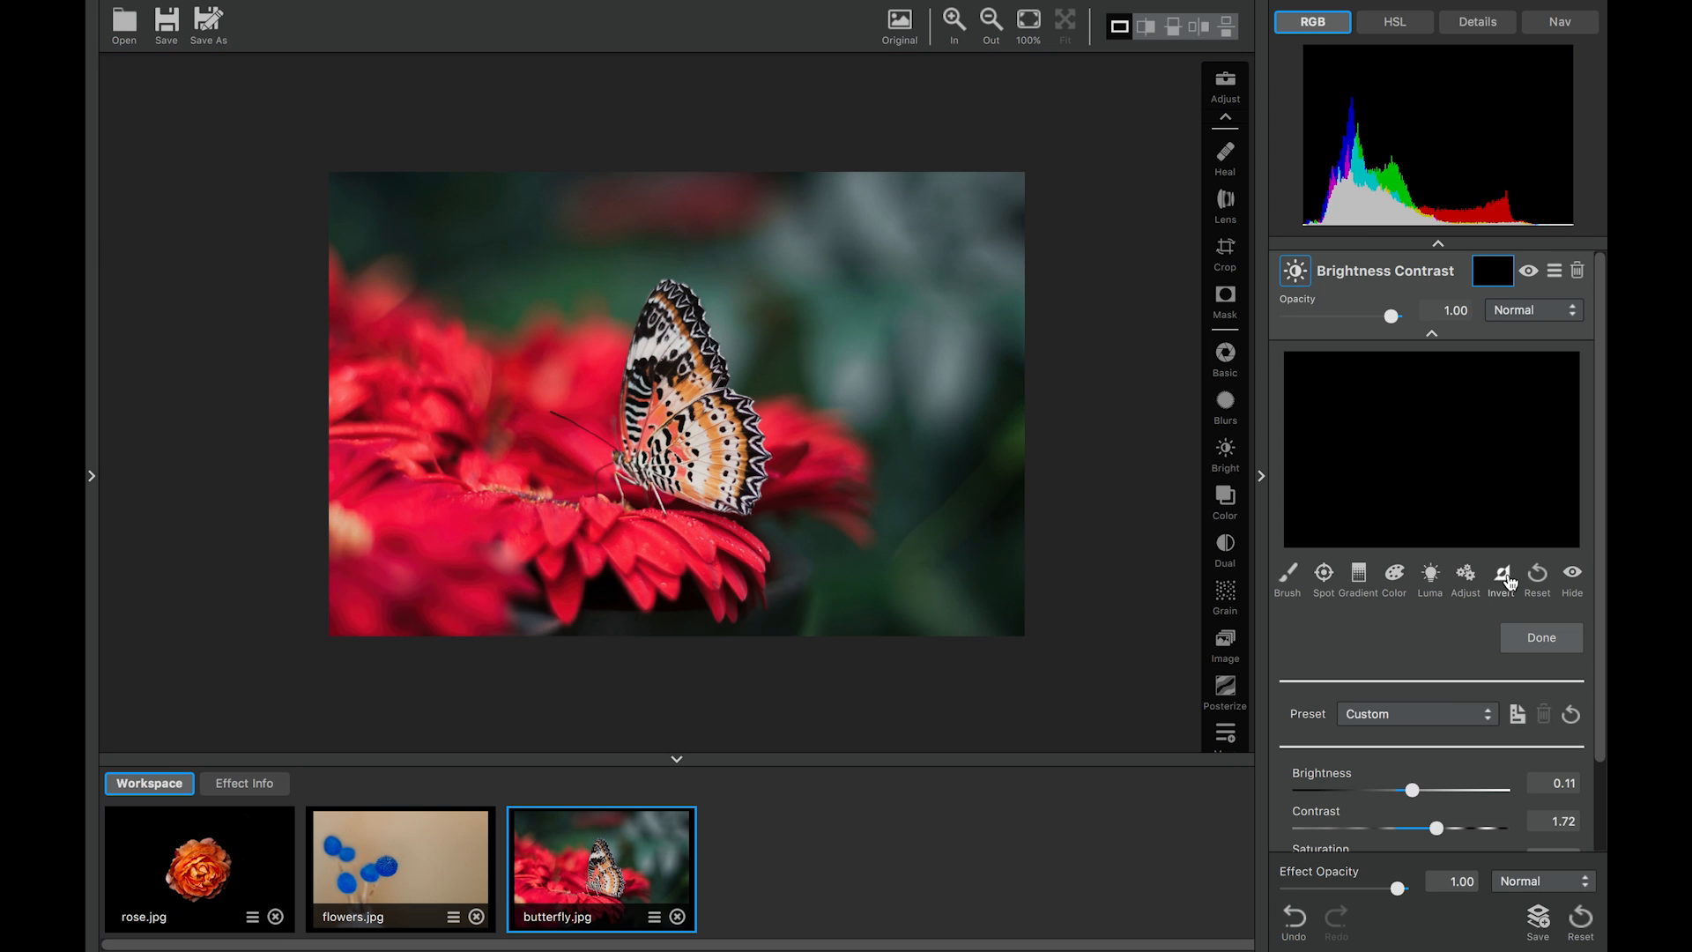
mouse_move(1420, 797)
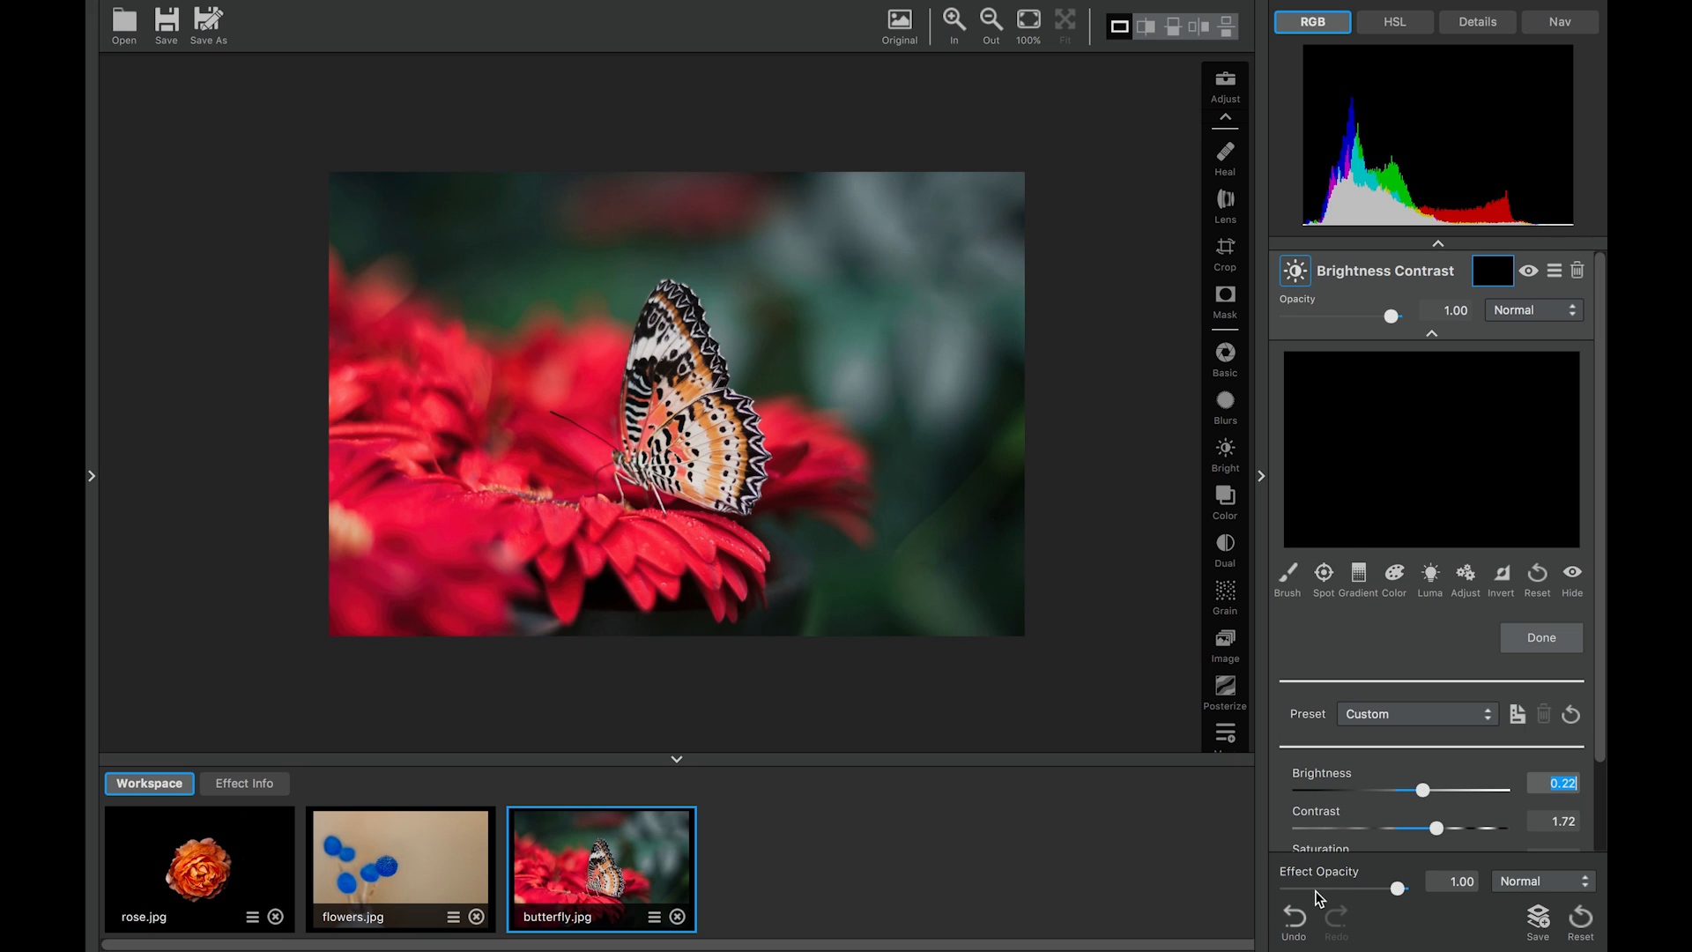
left_click(1292, 915)
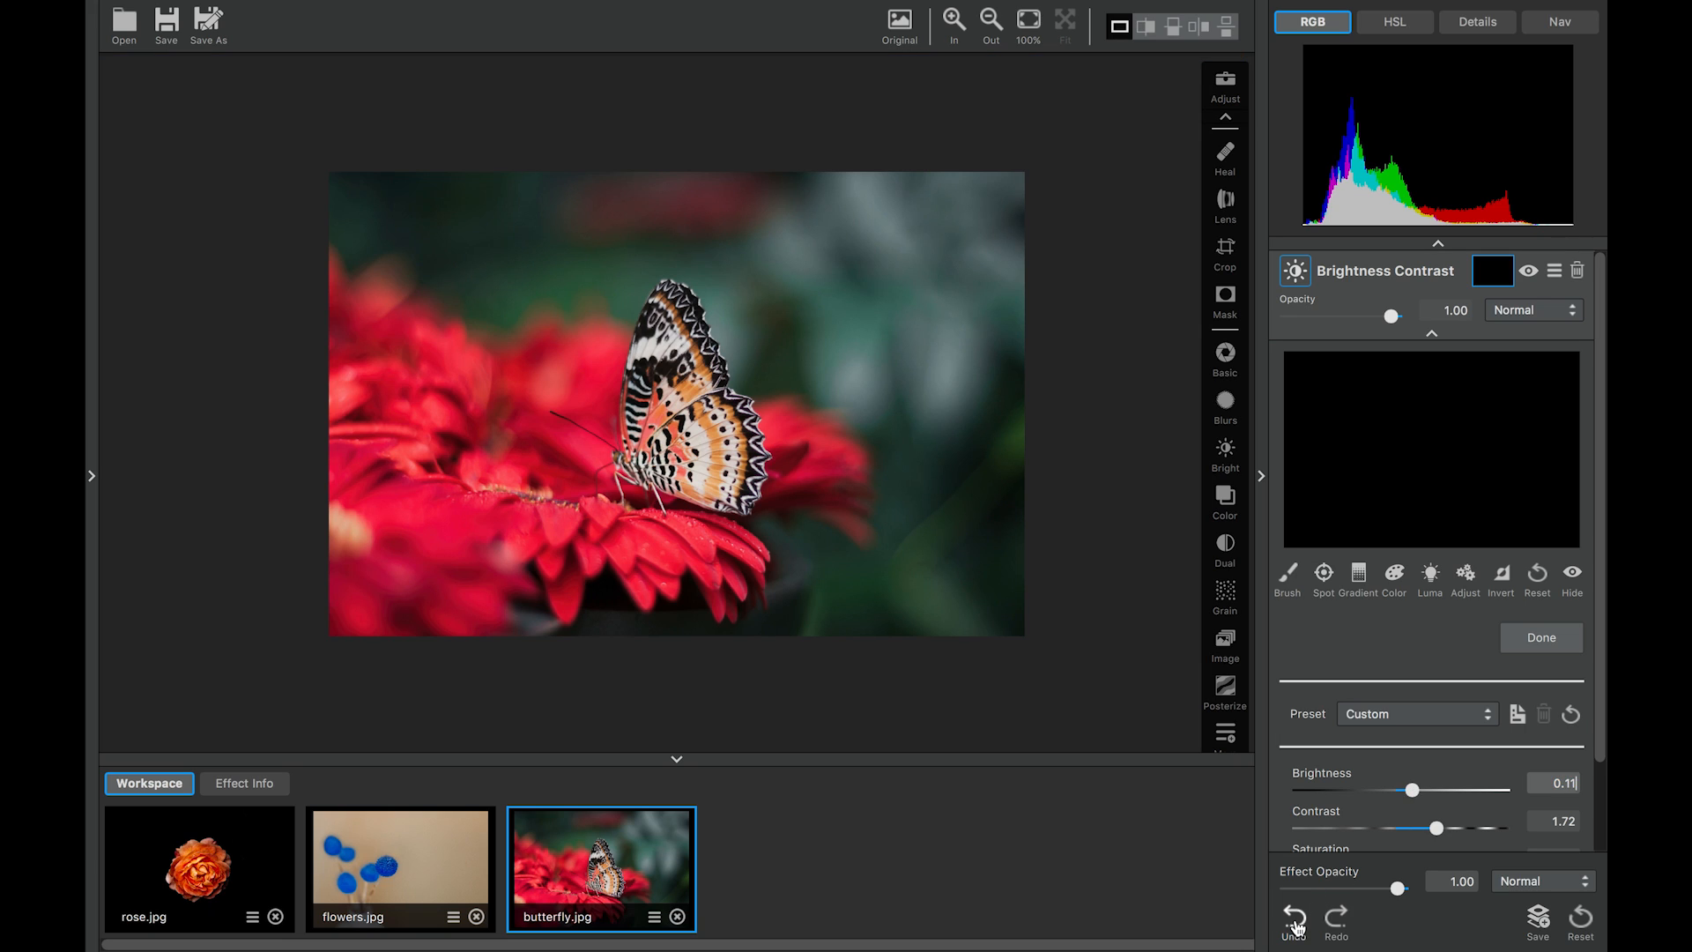
mouse_move(1291, 922)
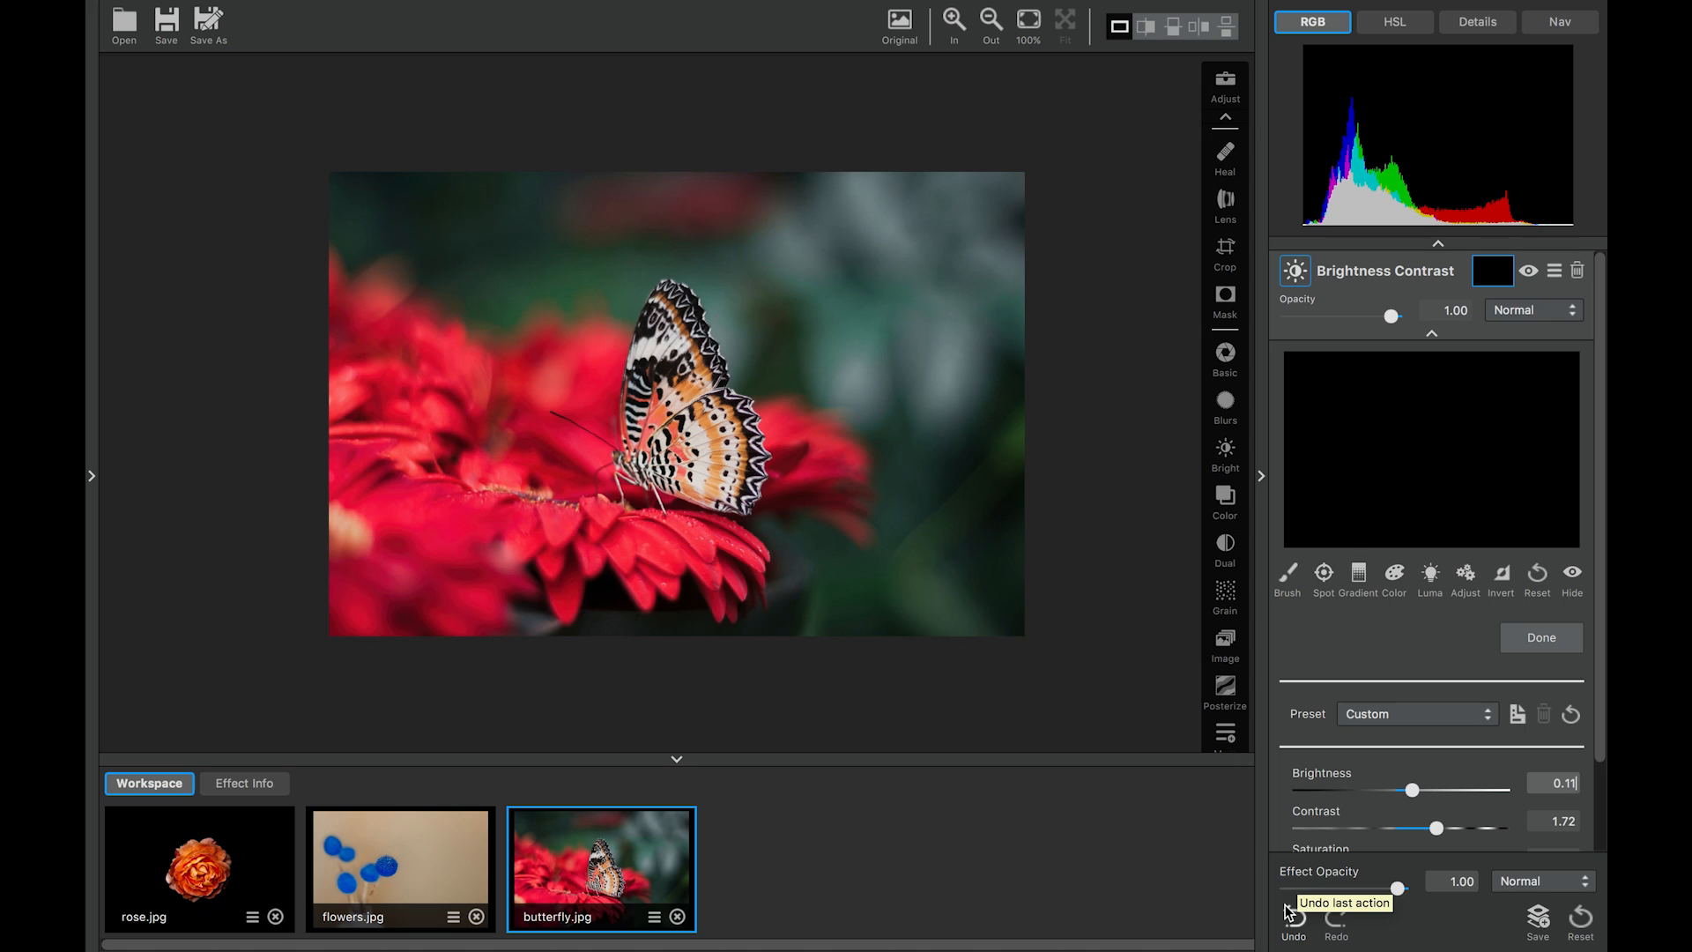
mouse_move(1286, 573)
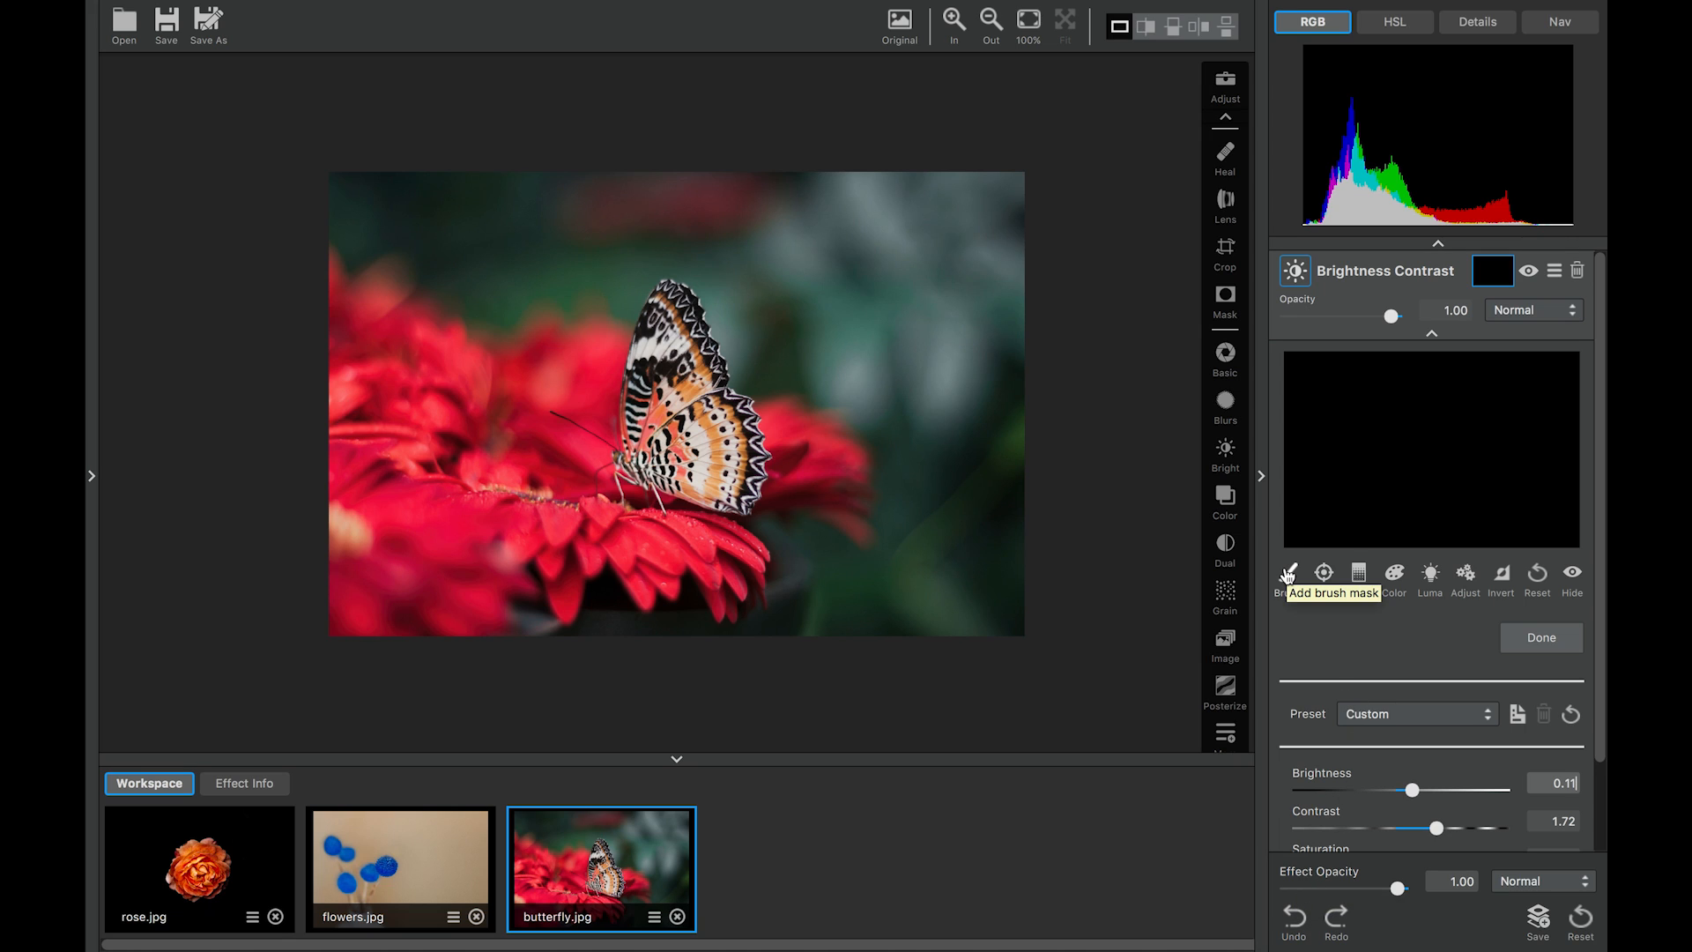
left_click(1286, 572)
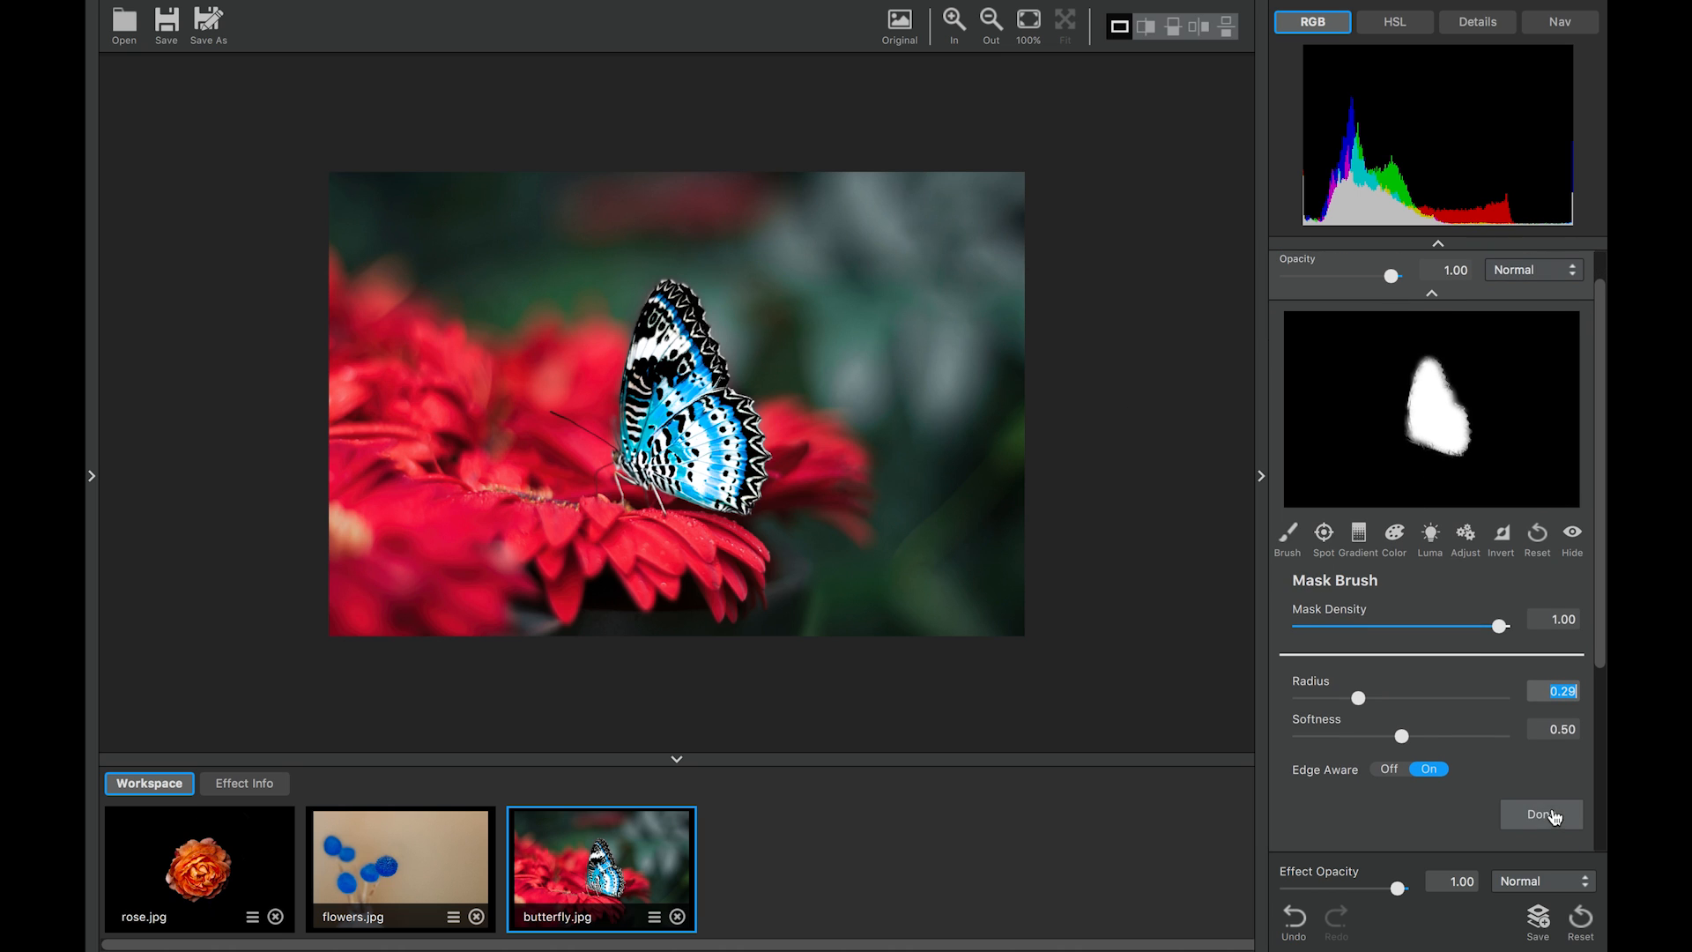
Finish the brushed mask so only the butterfly stays blue
left_click(1540, 814)
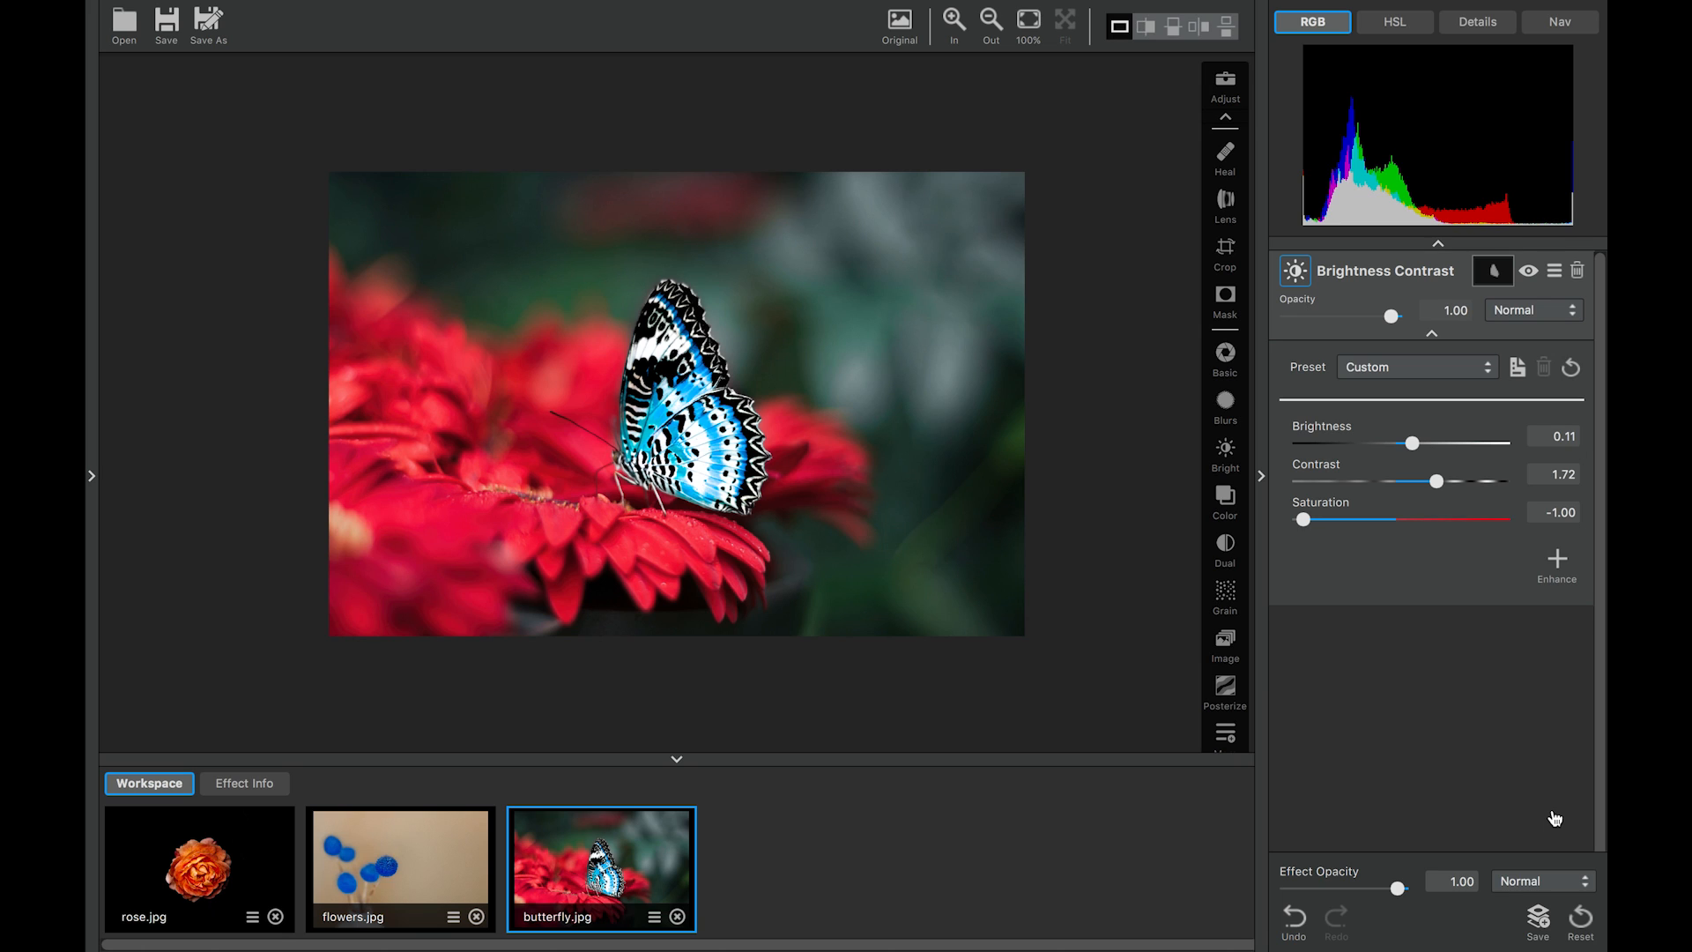
mouse_move(1529, 271)
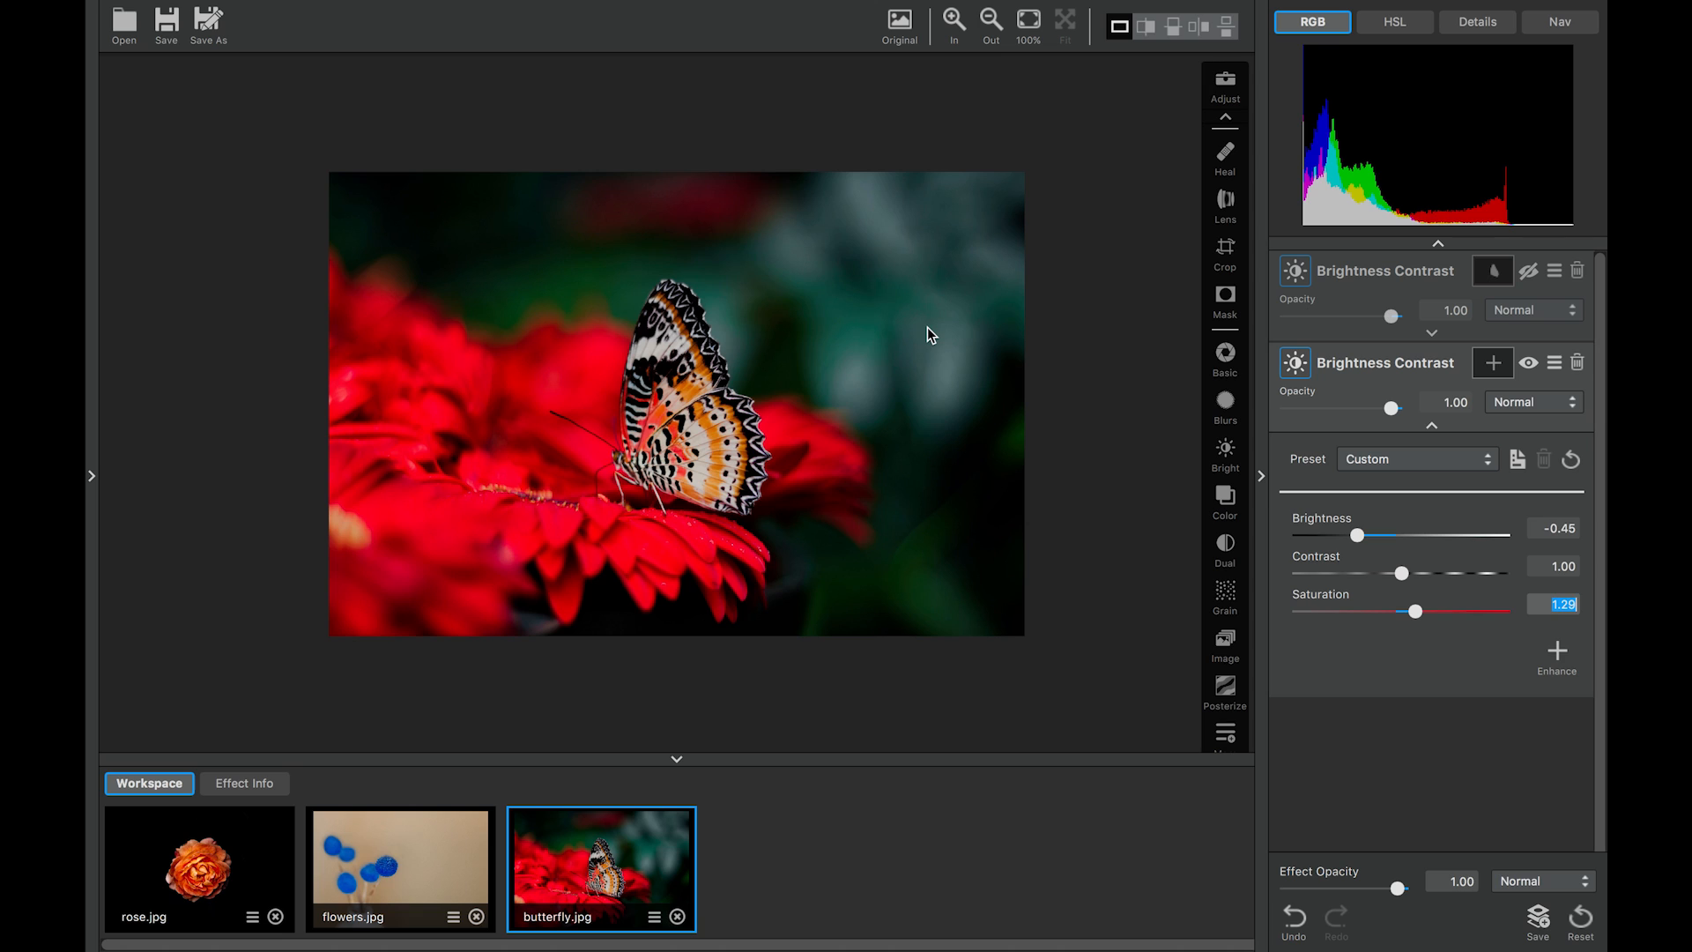
Hide the blue-butterfly adjustment with its eye icon
left_click(1554, 271)
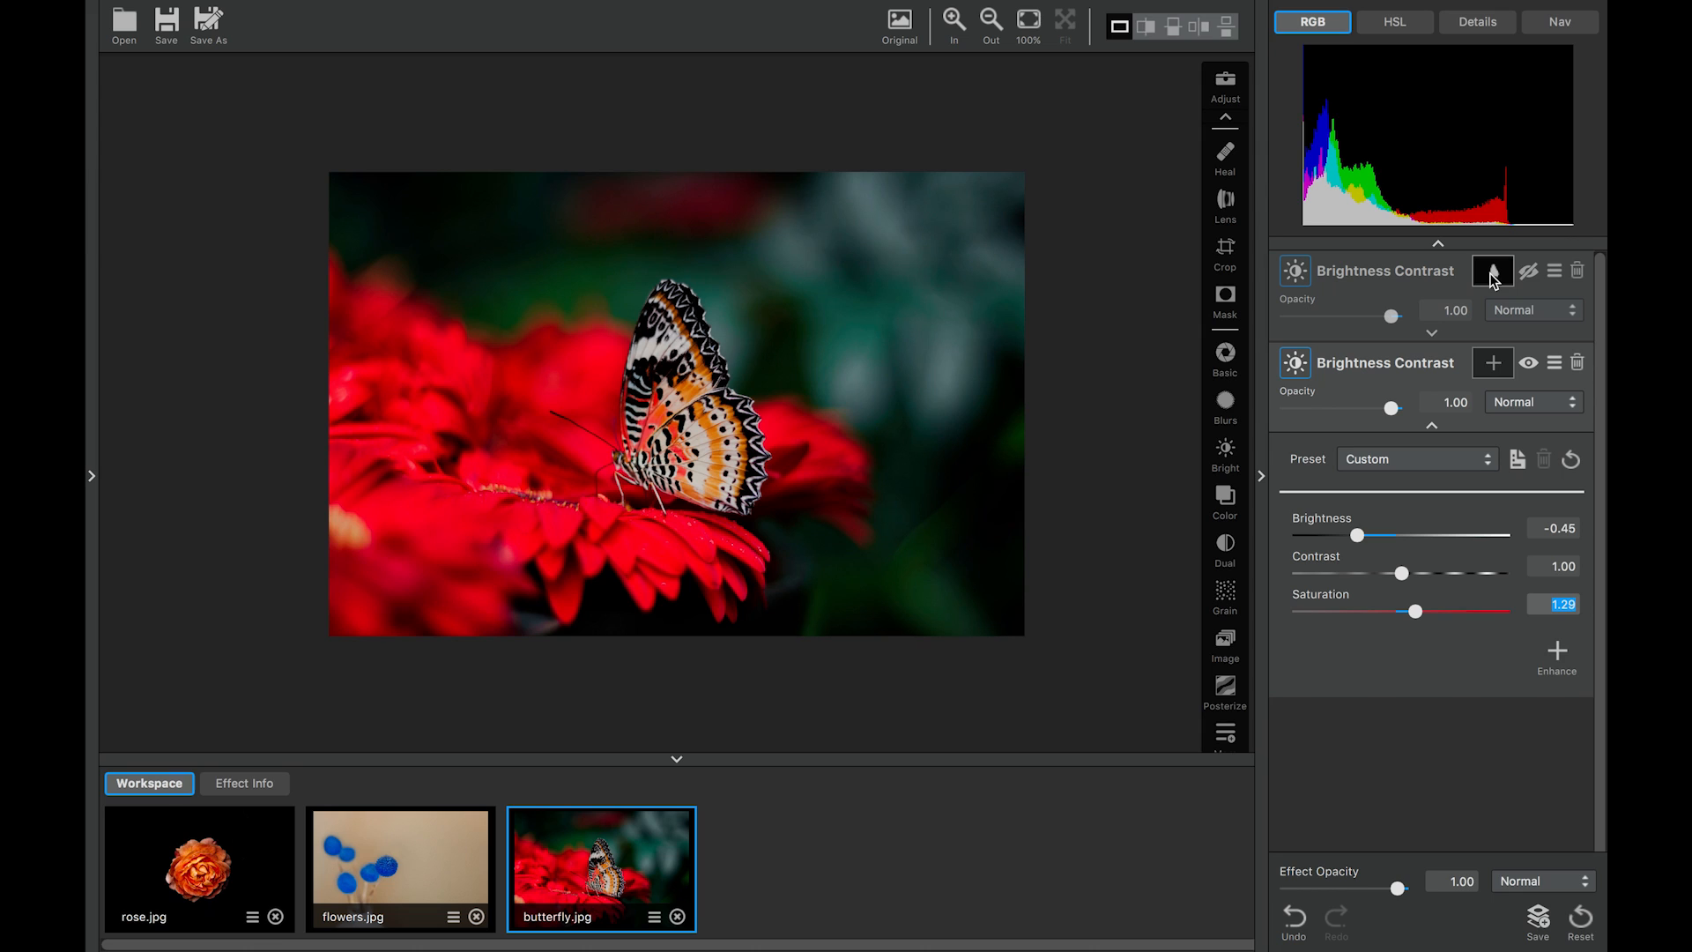
mouse_move(1554, 272)
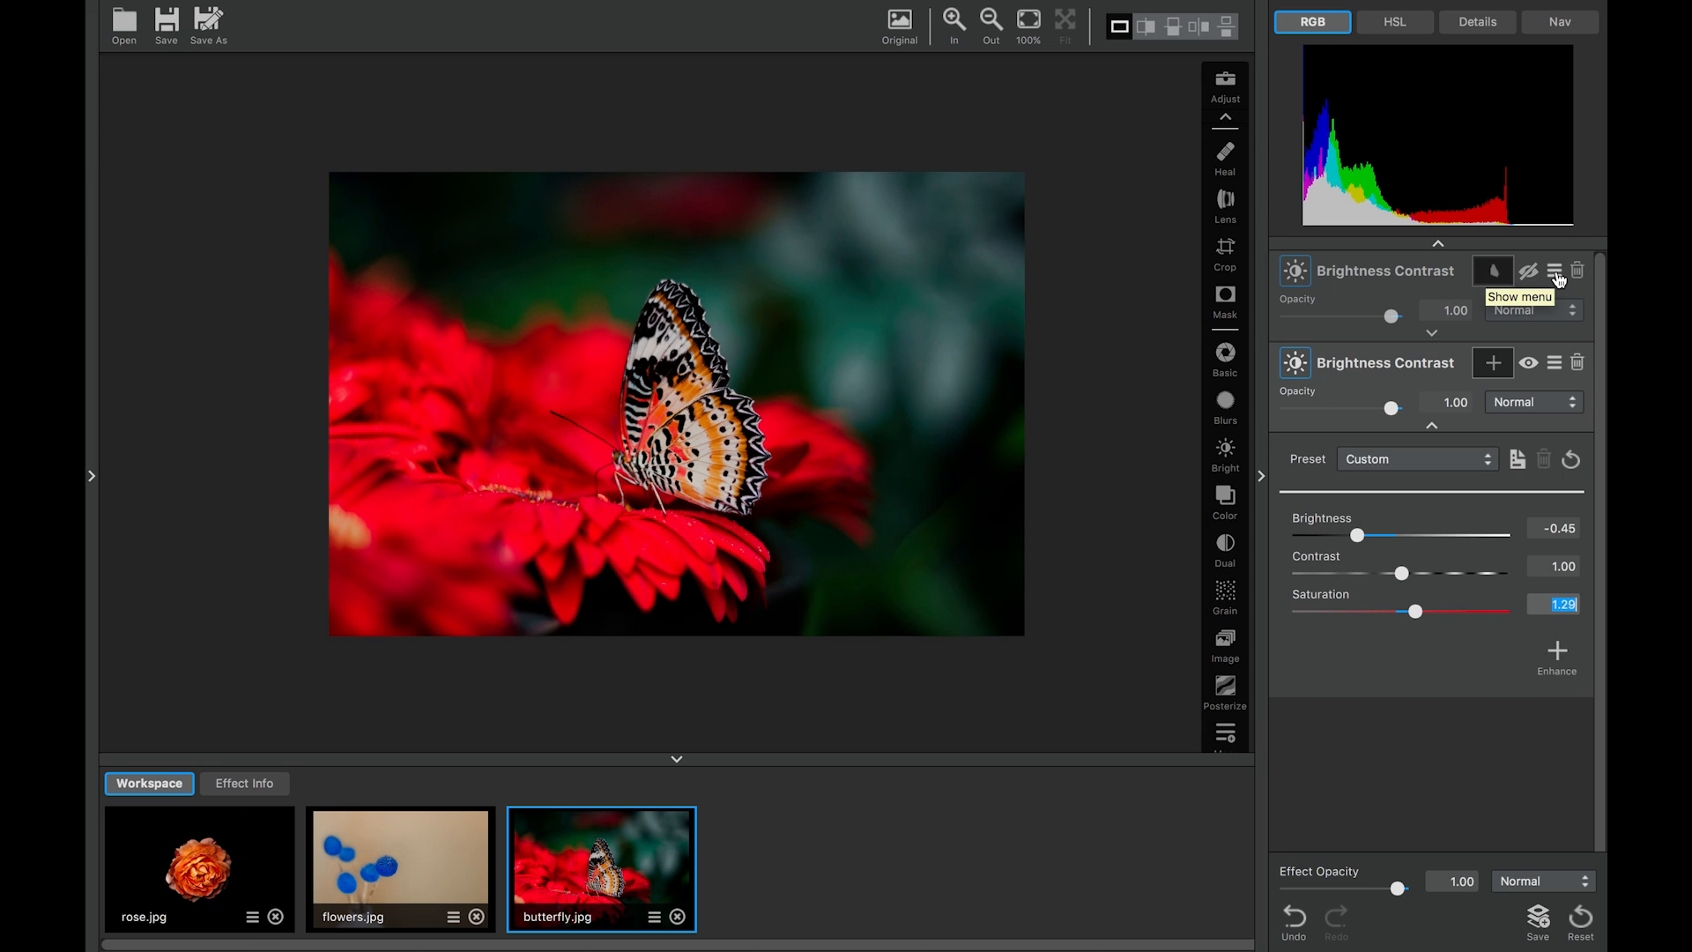
Copy the butterfly mask from the first adjustment and paste it onto the second
left_click(1554, 271)
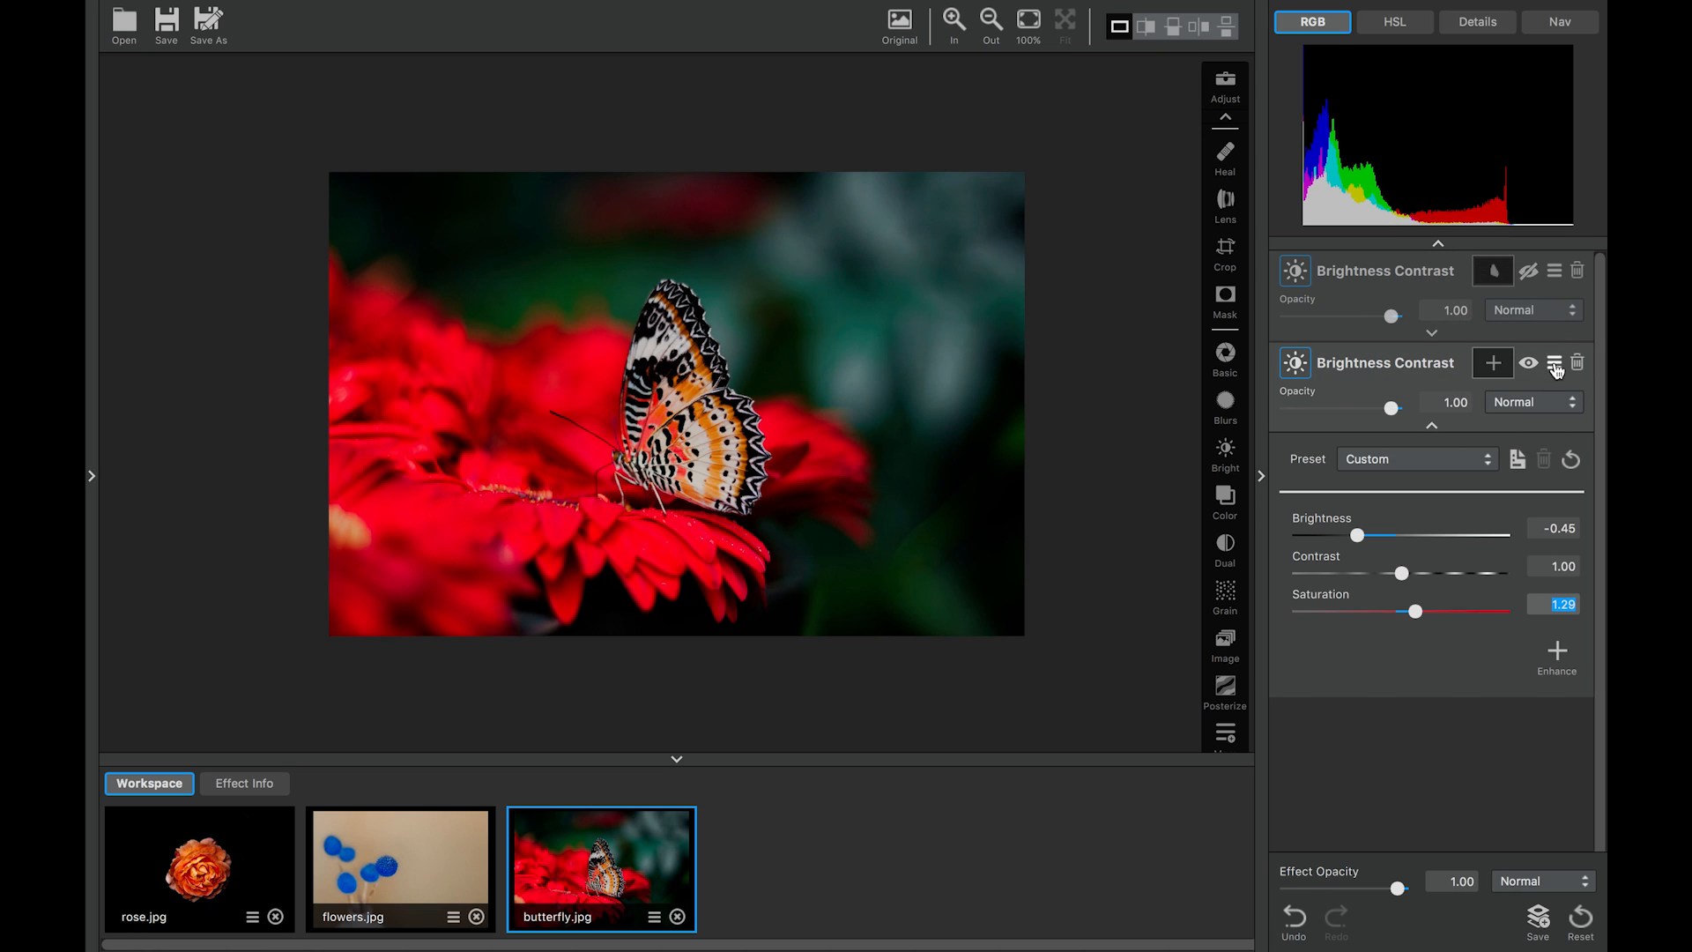
mouse_move(1555, 363)
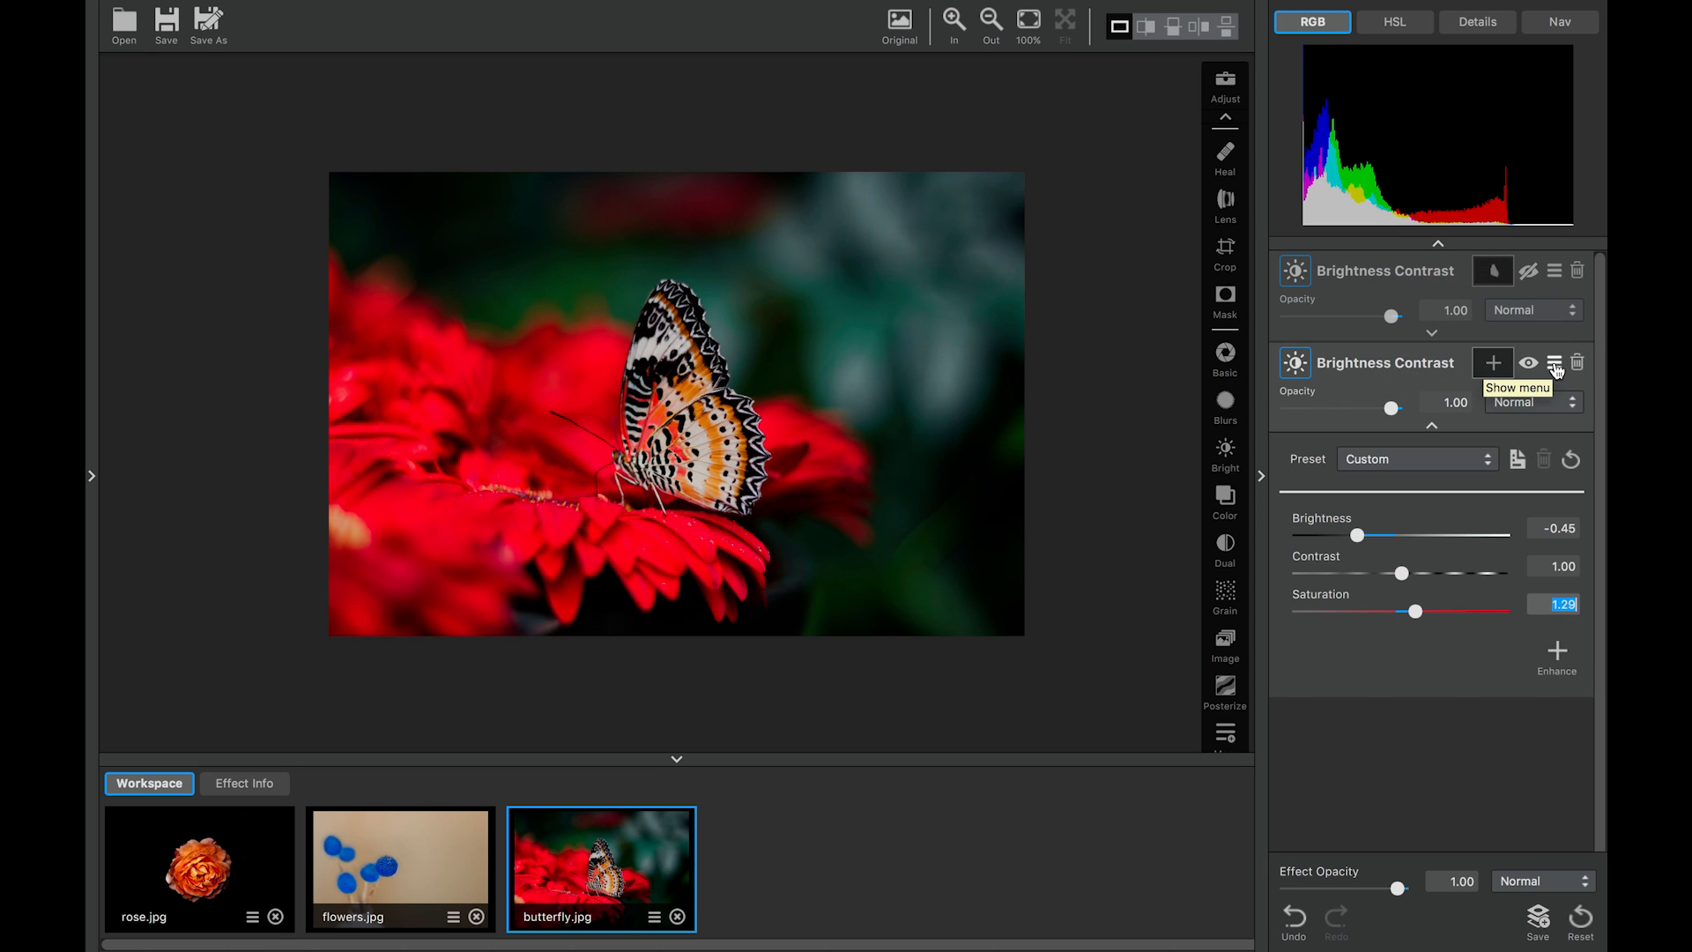
left_click(1554, 363)
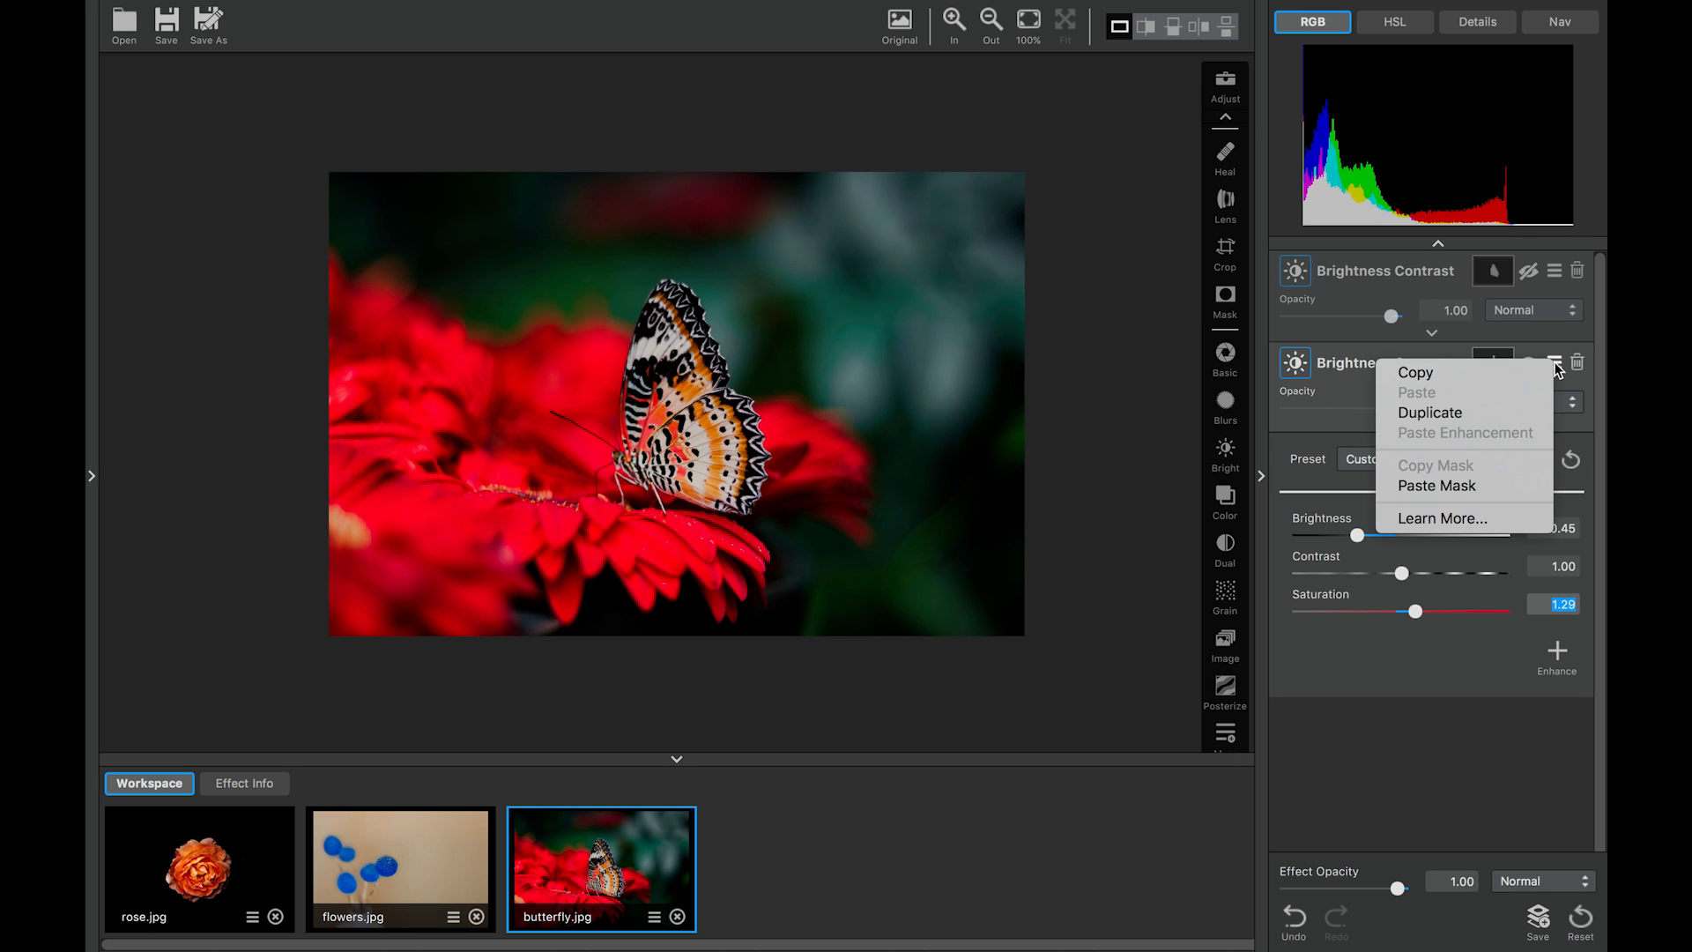
mouse_move(1457, 487)
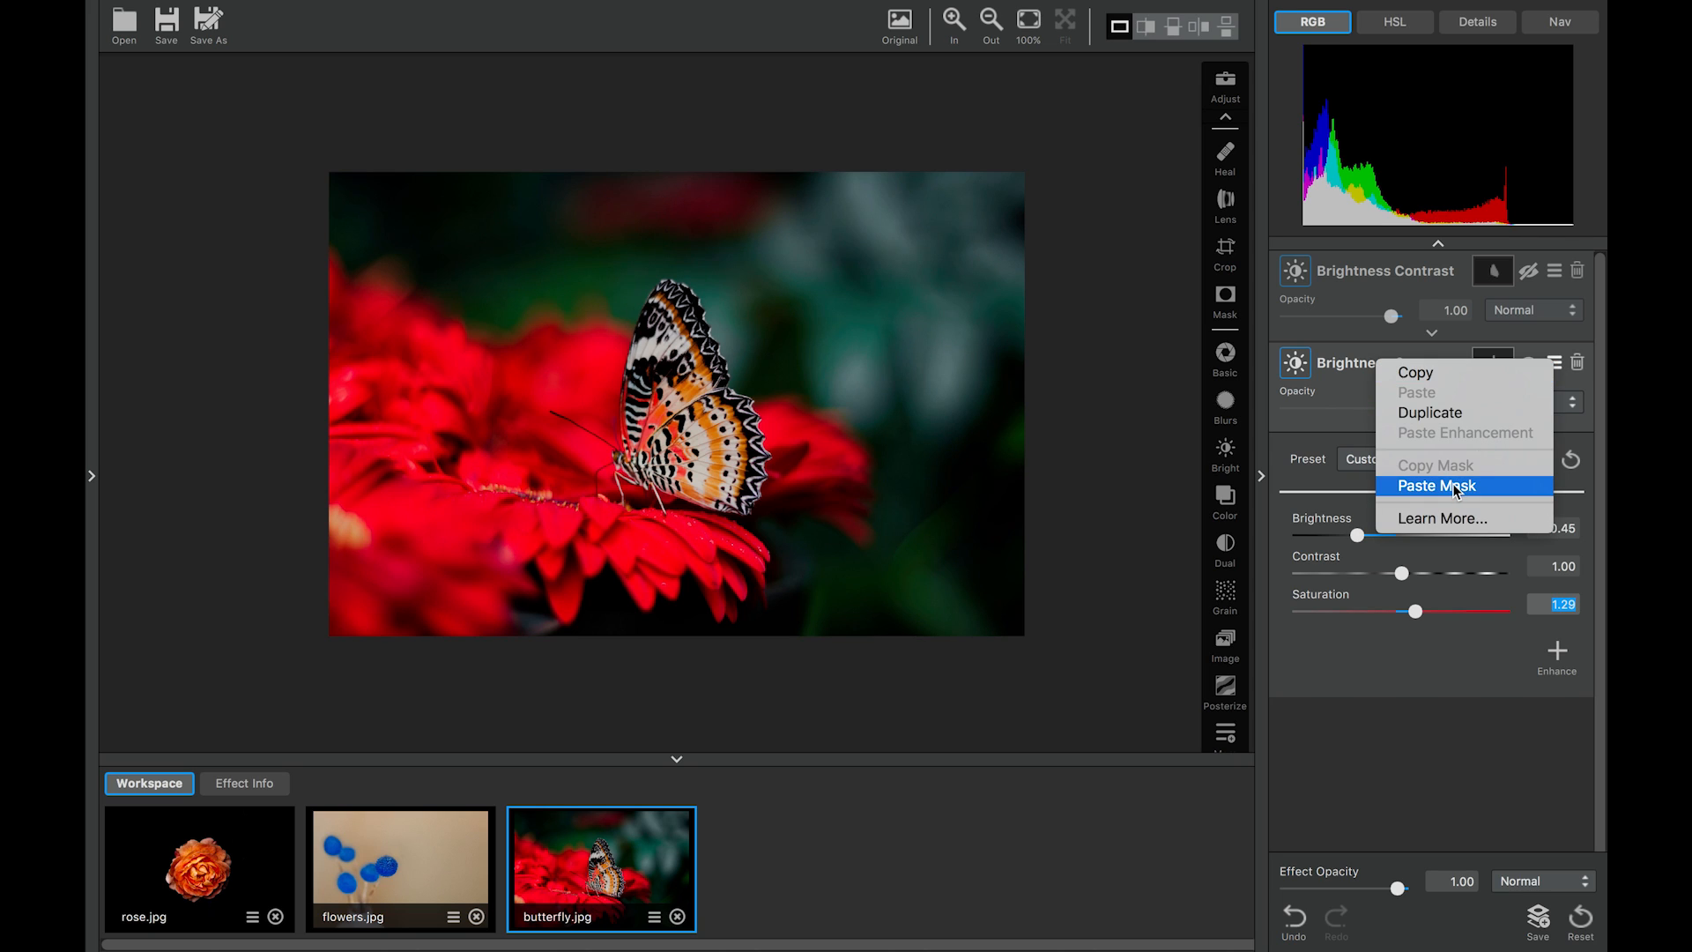
left_click(1435, 486)
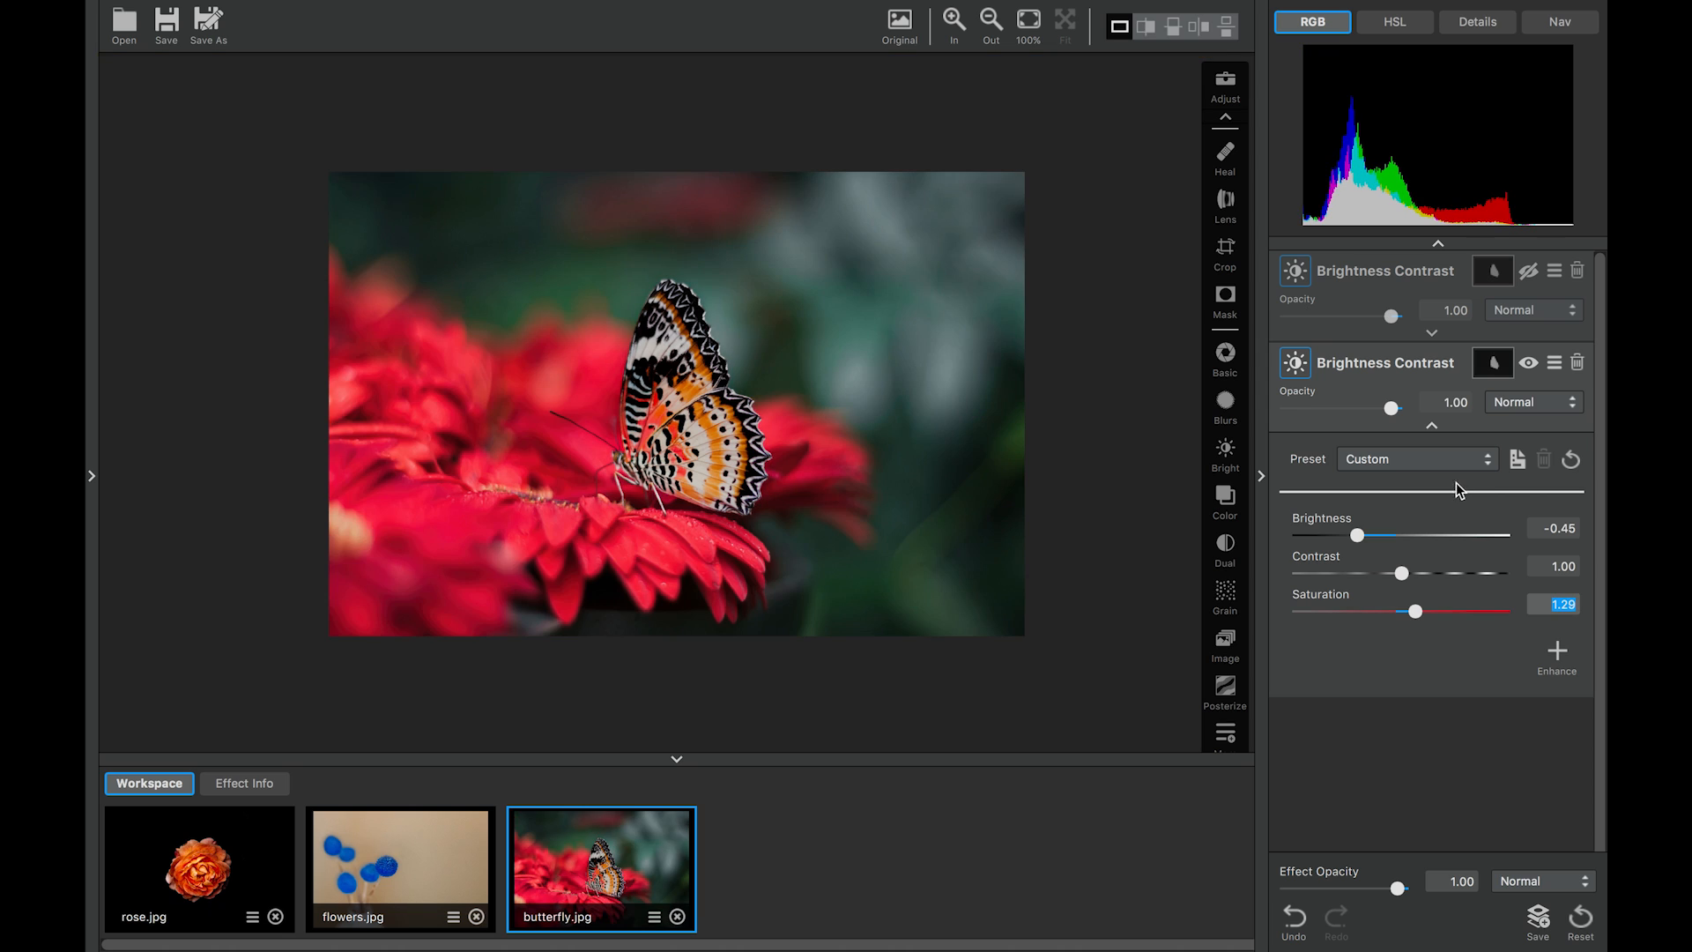
mouse_move(1479, 472)
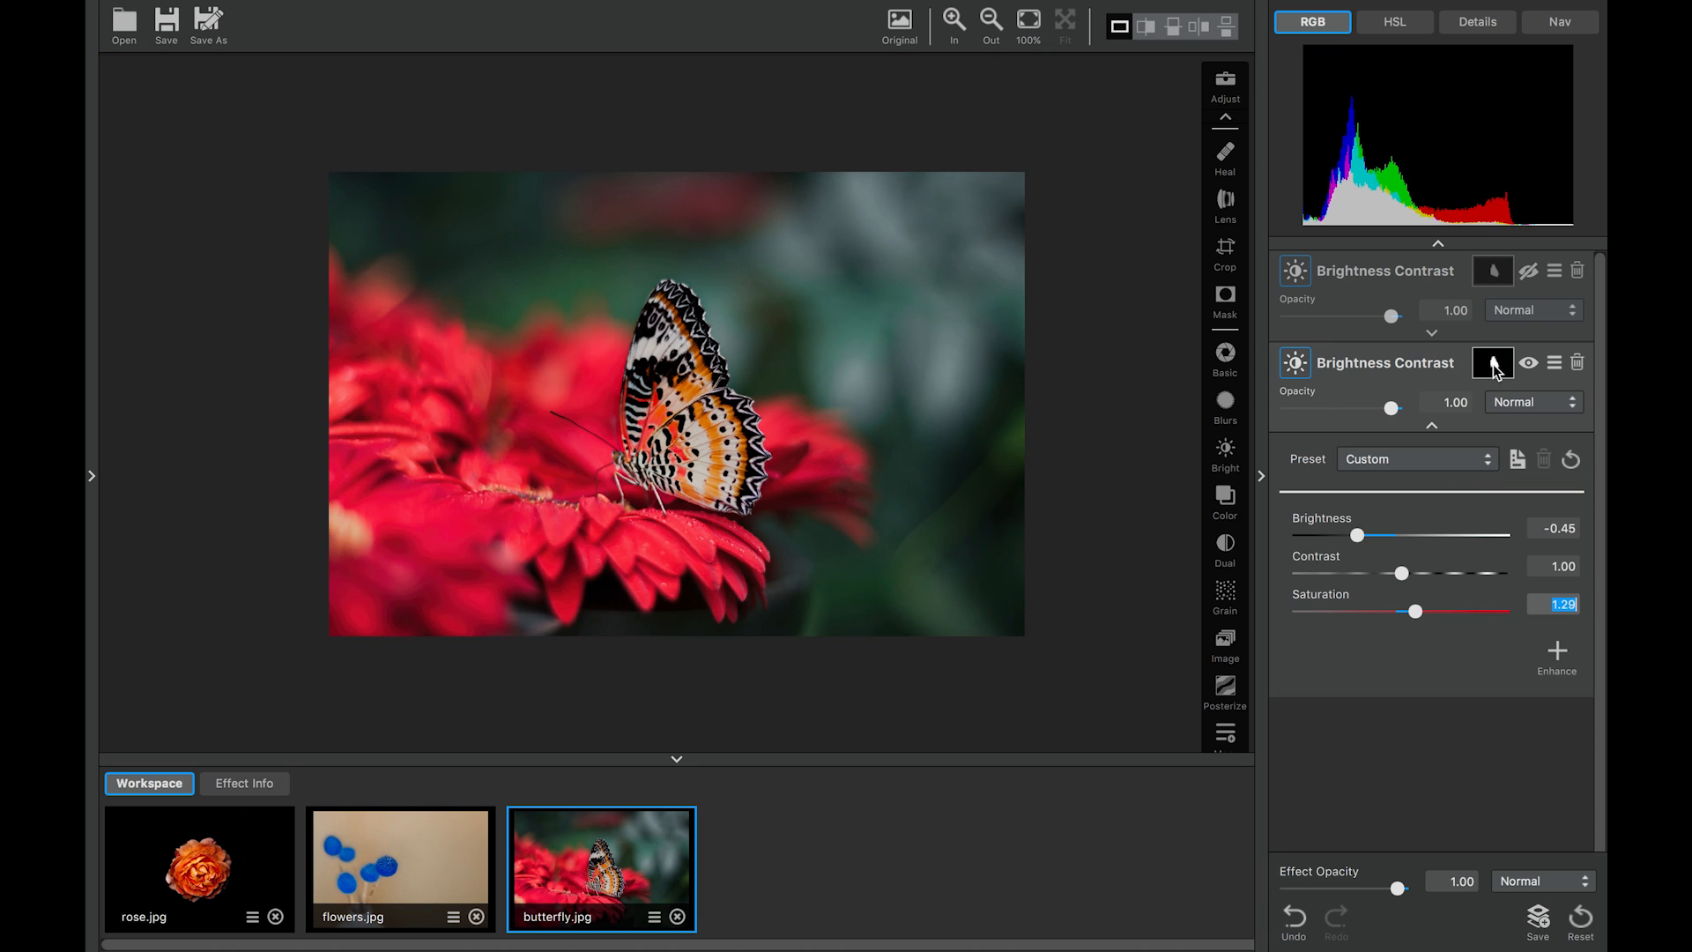
Invert the second adjustment's pasted mask so darkening affects only the background
left_click(1493, 363)
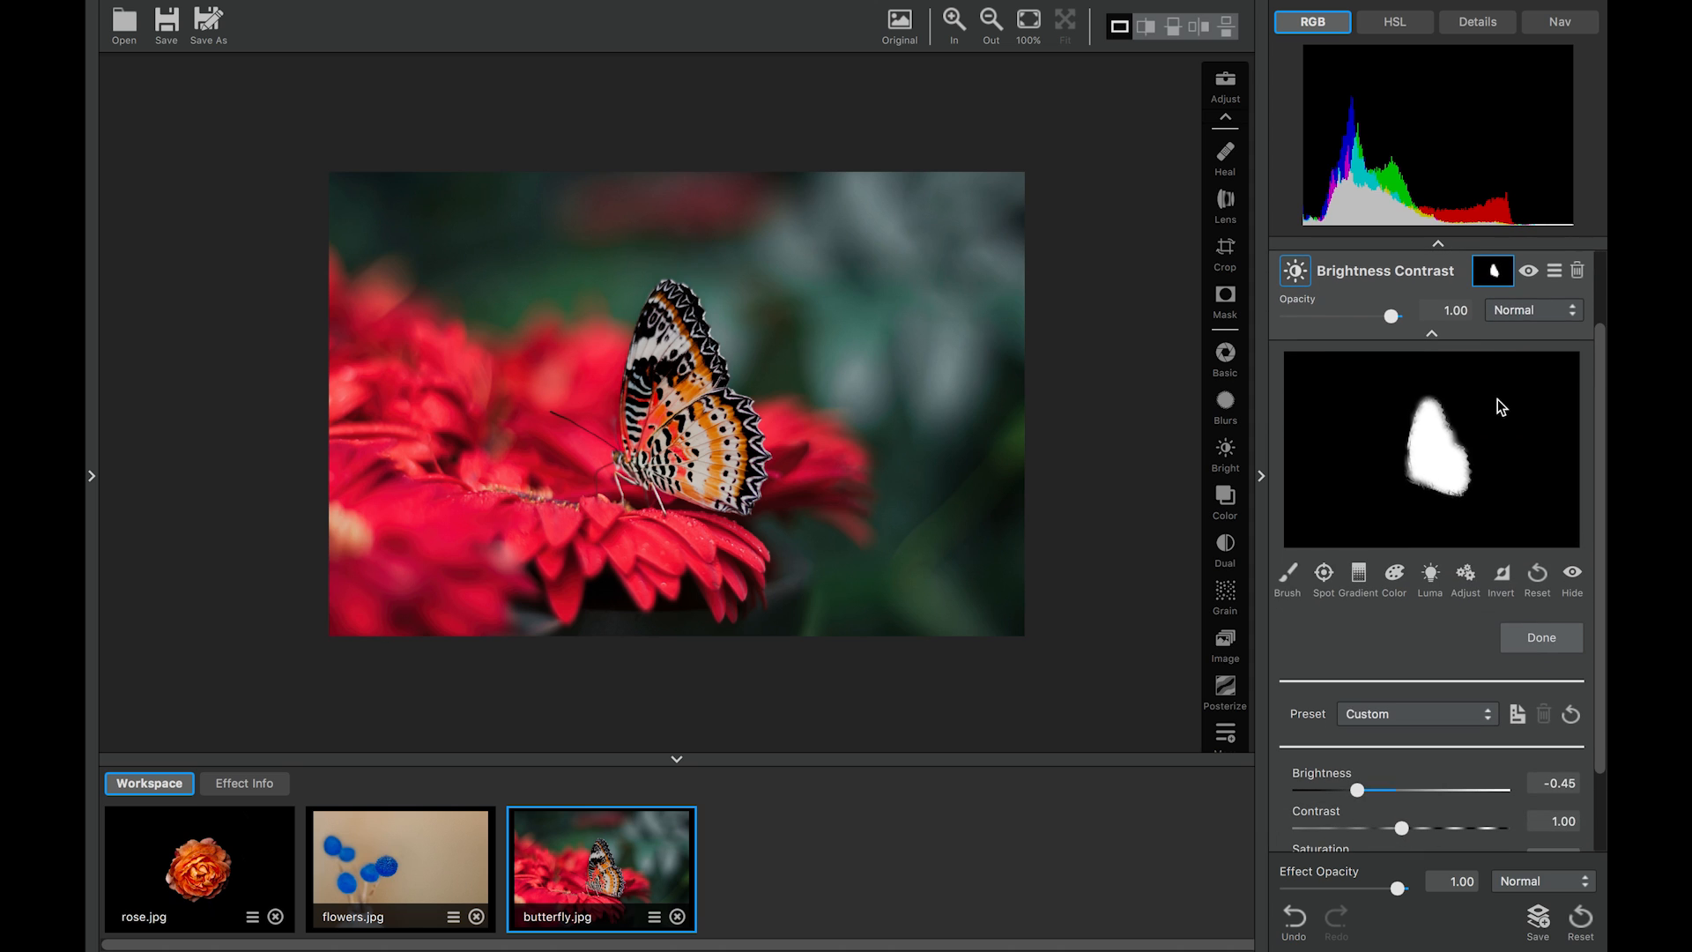
left_click(1499, 571)
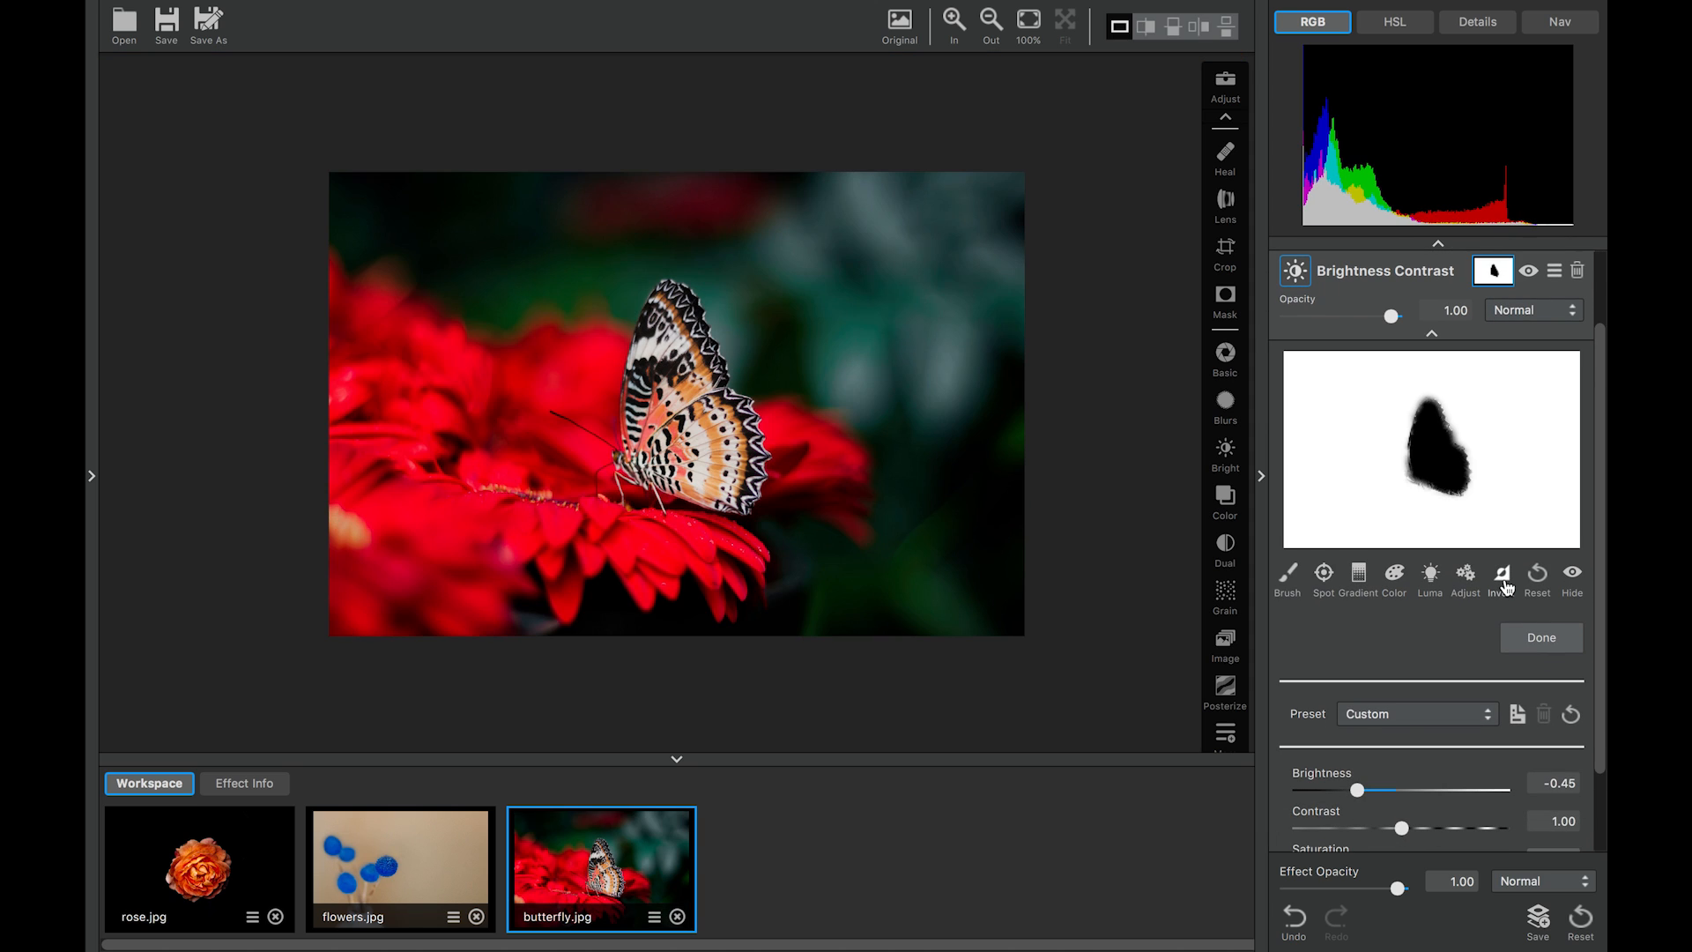
left_click(1540, 636)
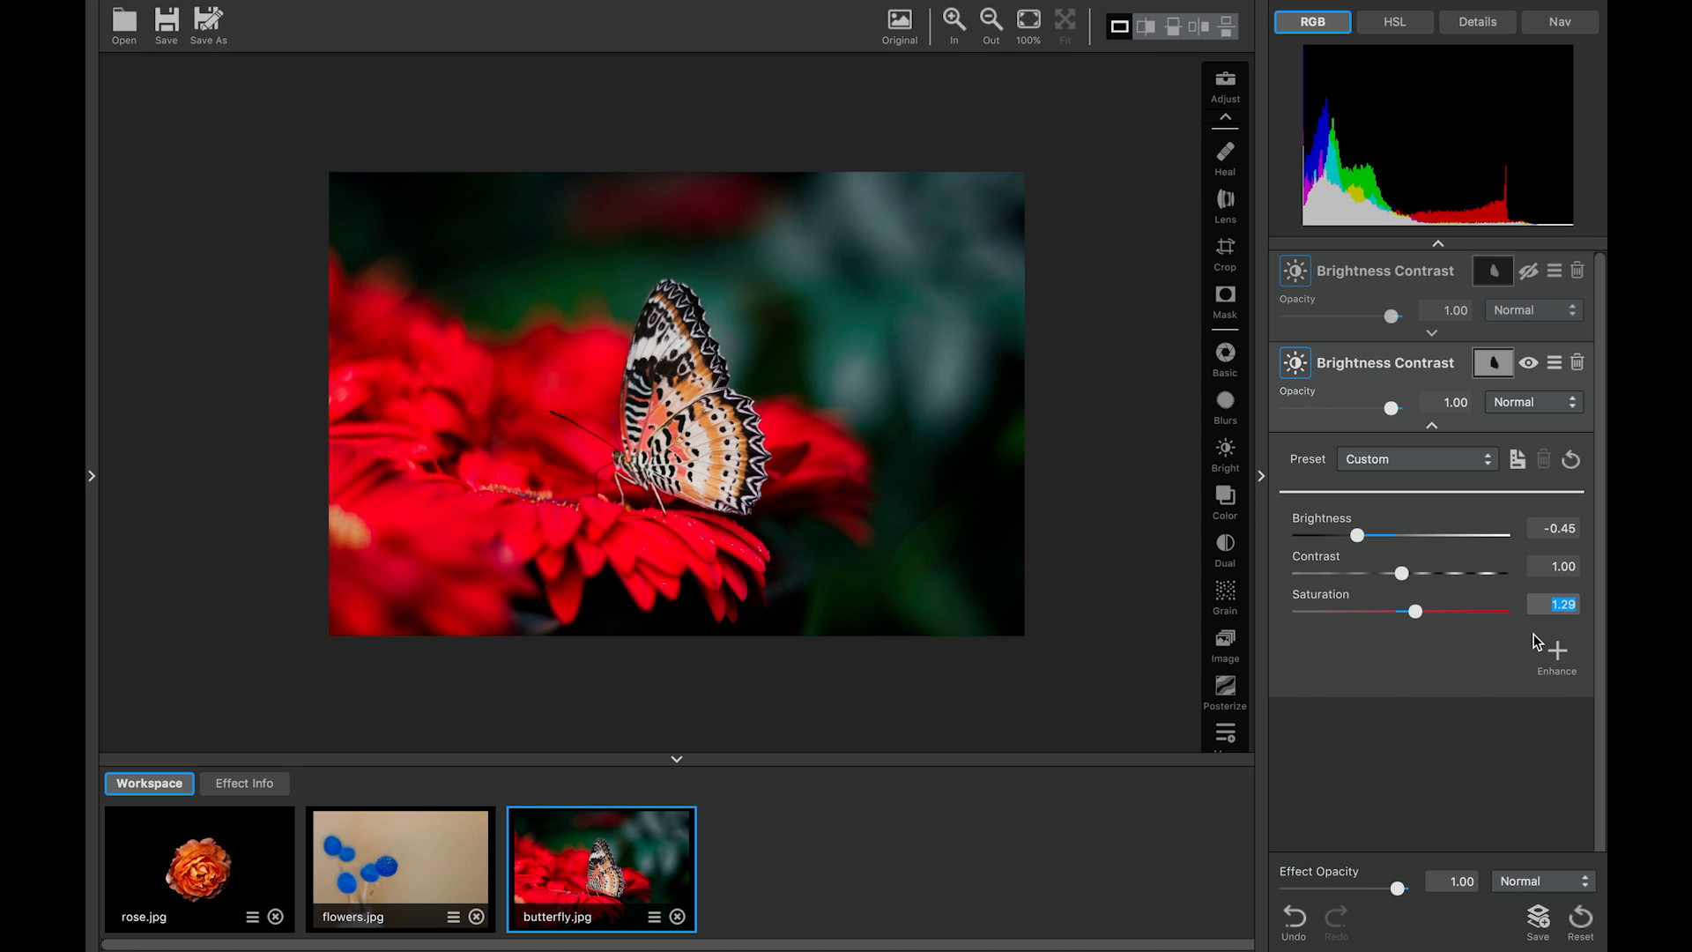
mouse_move(1529, 271)
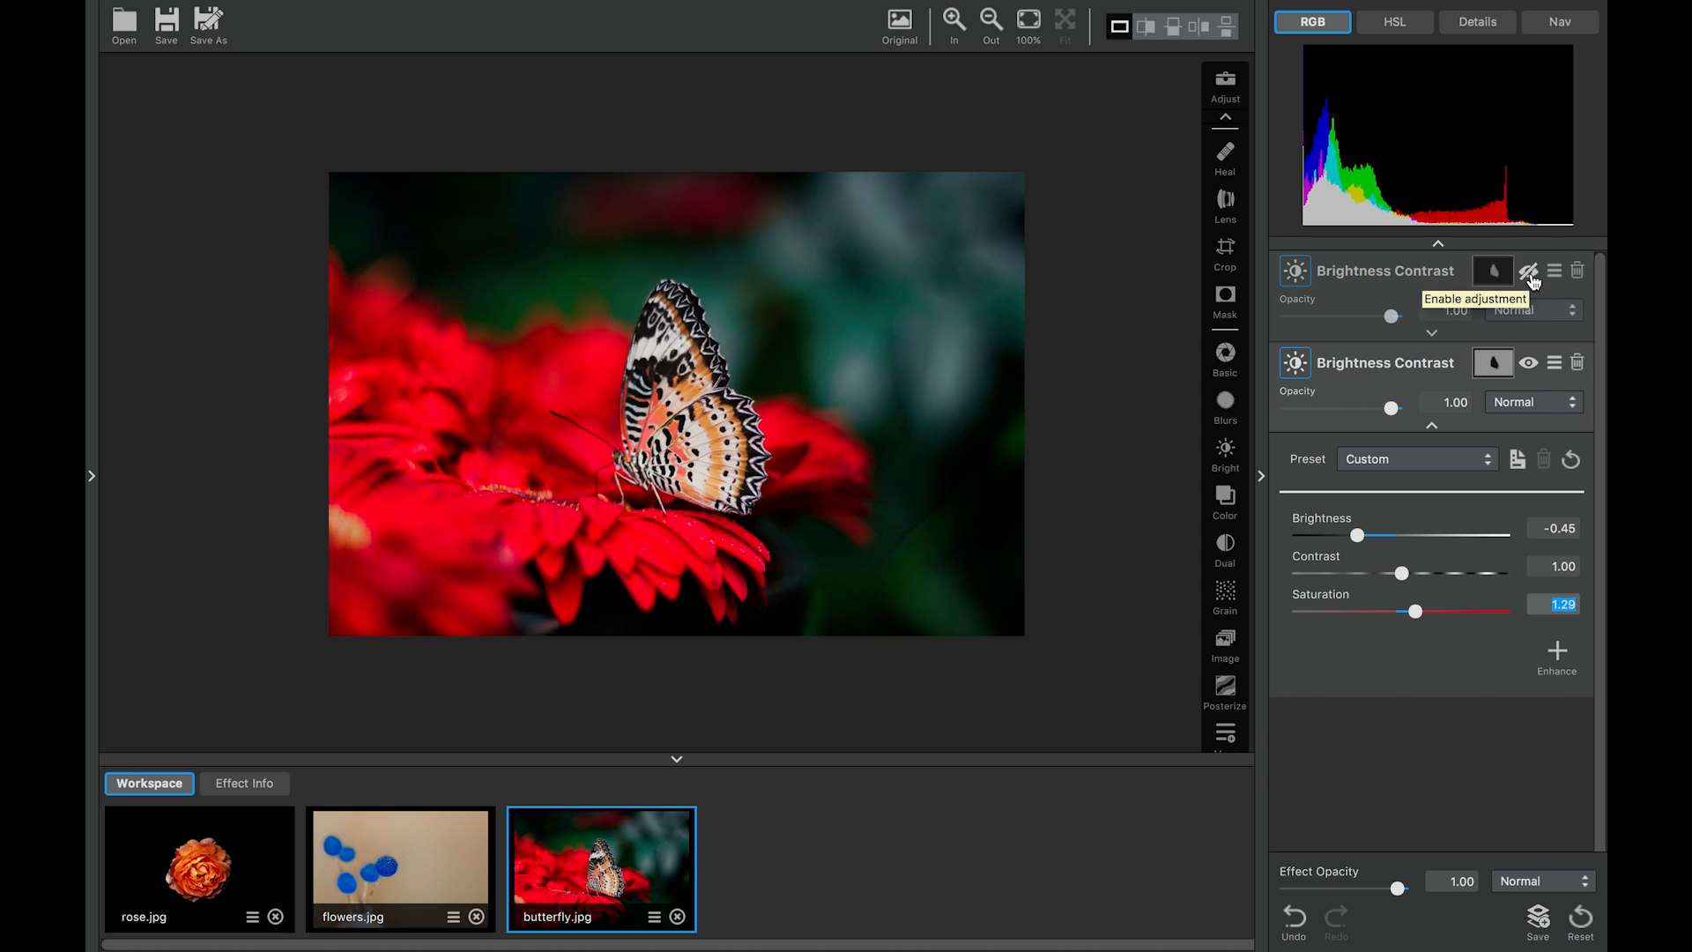
Re-enable the first Brightness Contrast adjustment so the blue butterfly shows on saturated red flowers
left_click(1528, 272)
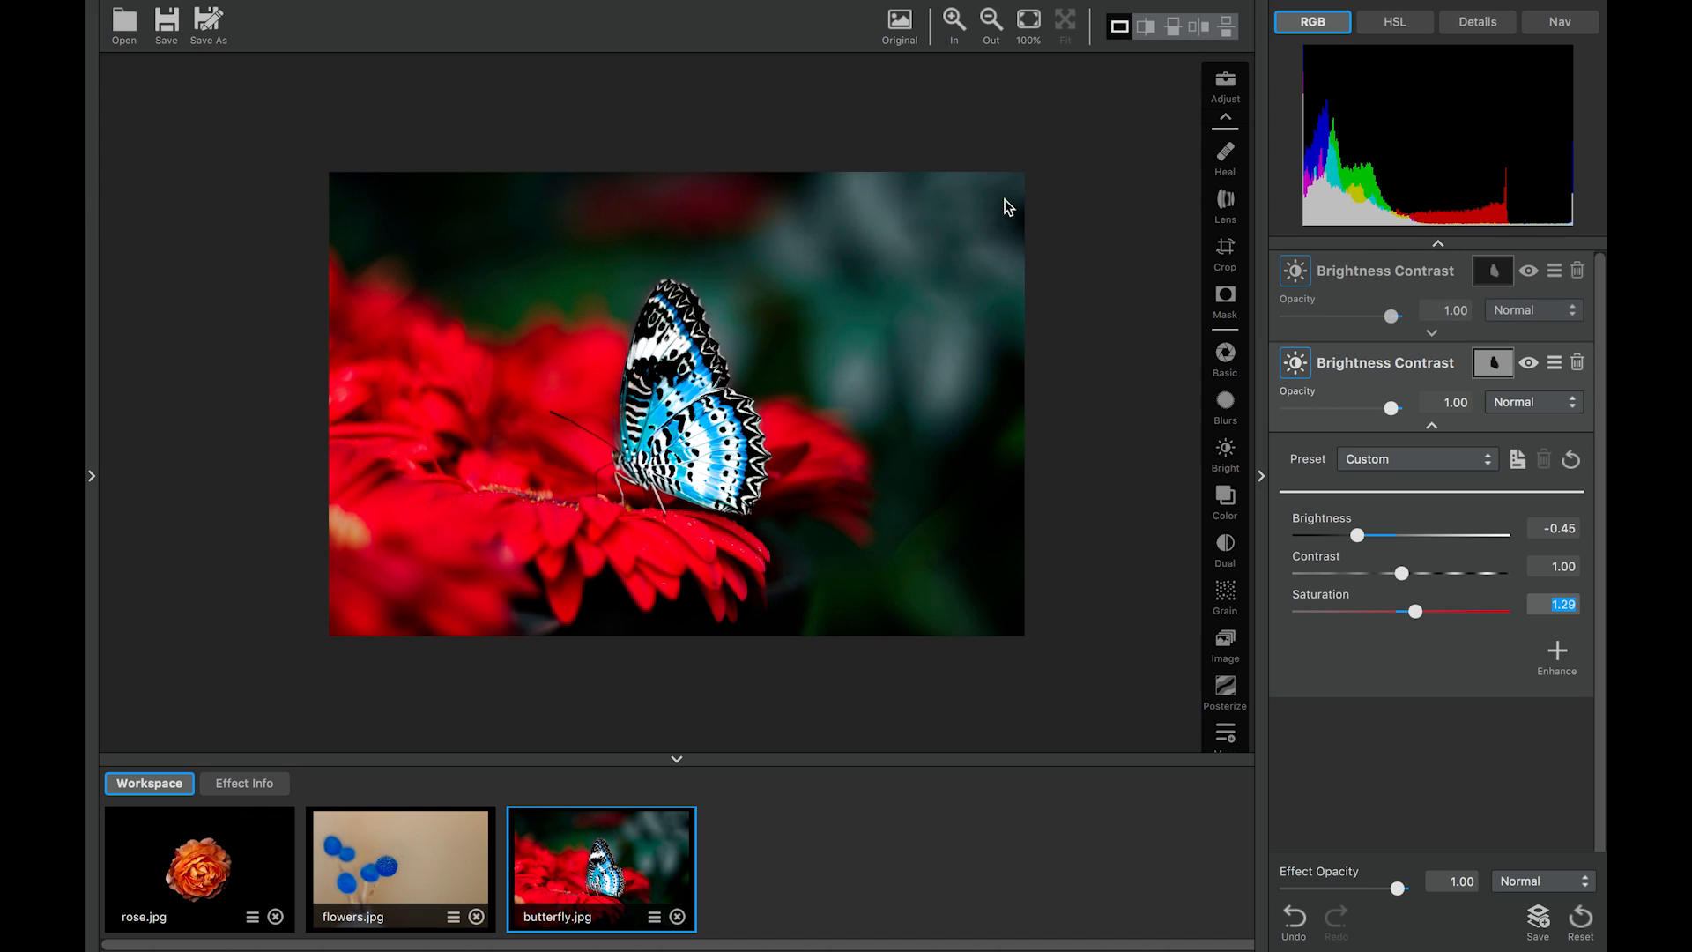
mouse_move(818, 261)
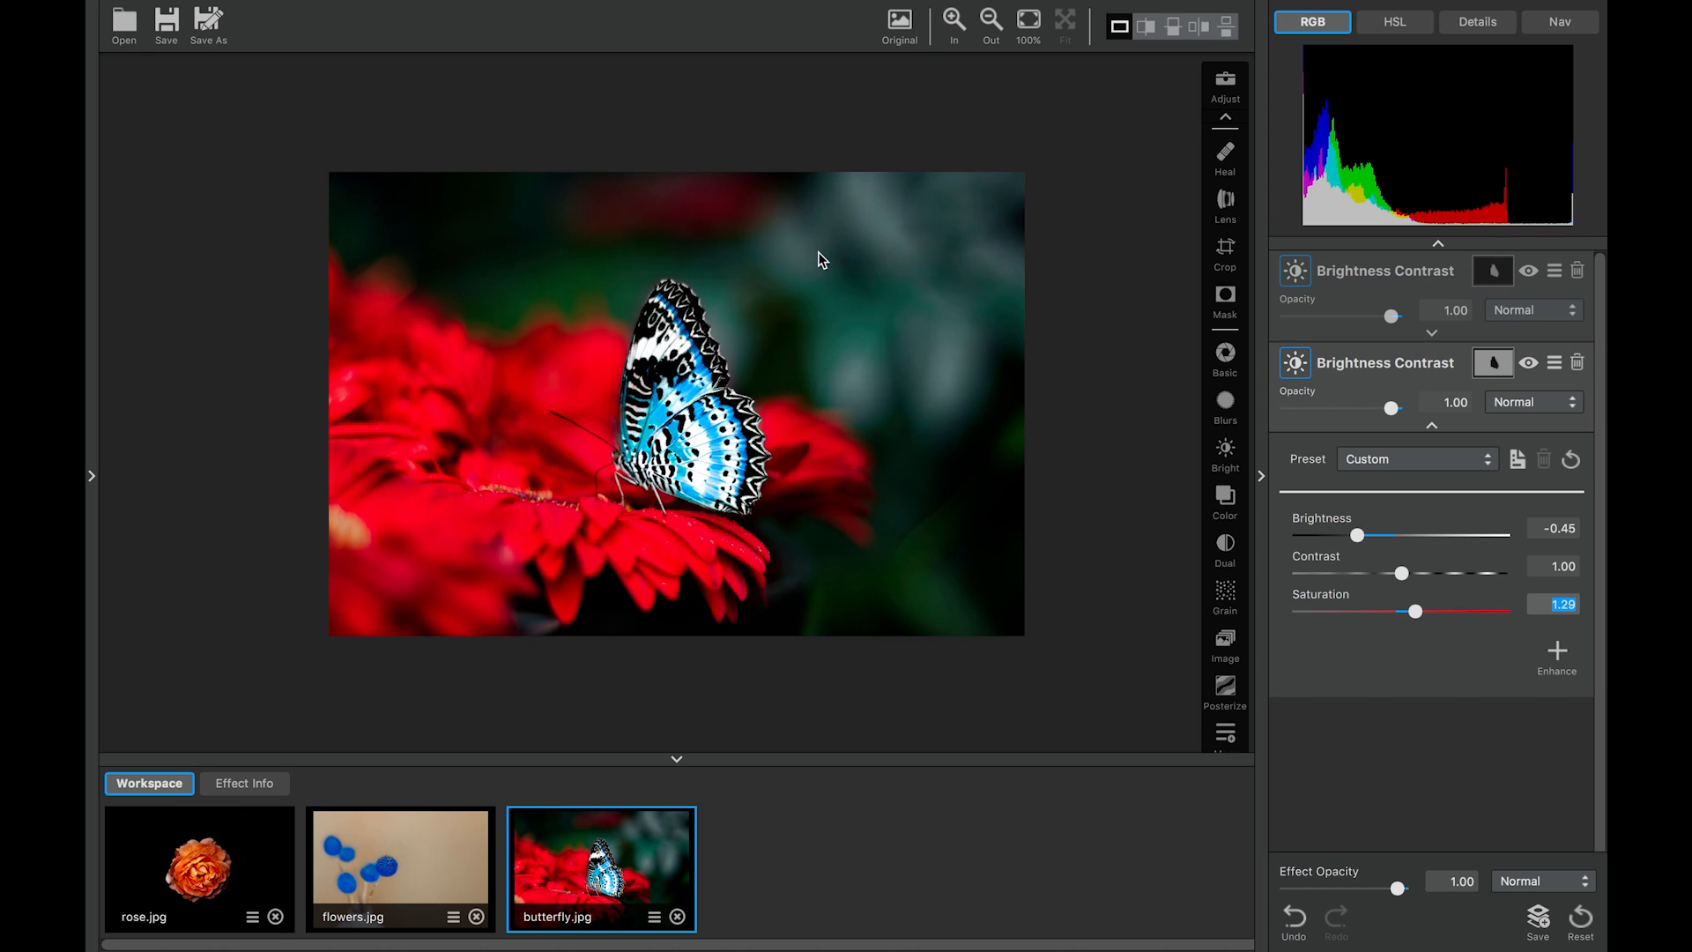